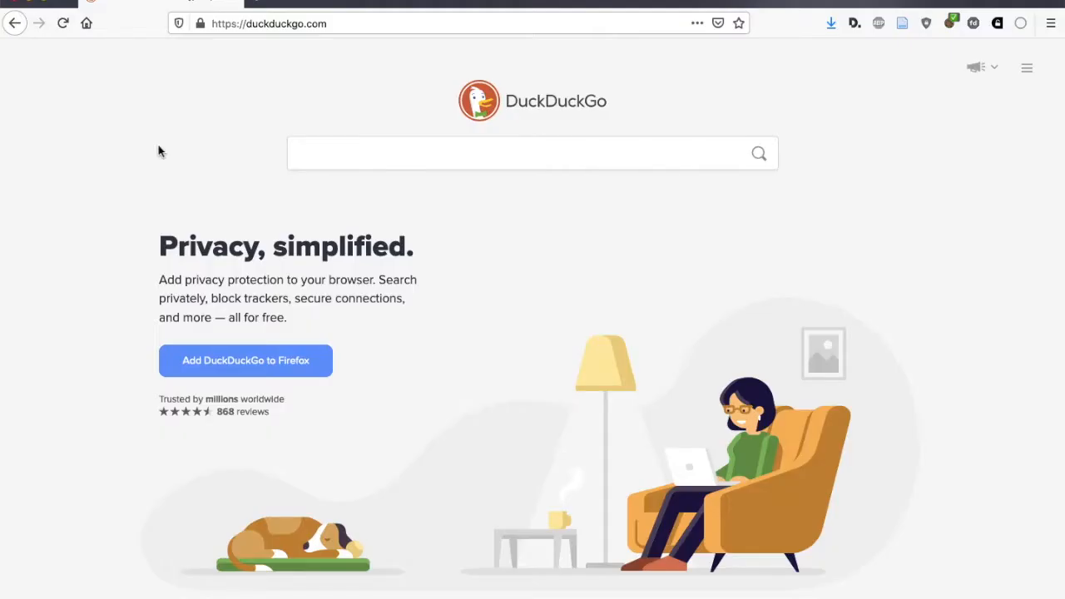
pyautogui.moveTo(241, 74)
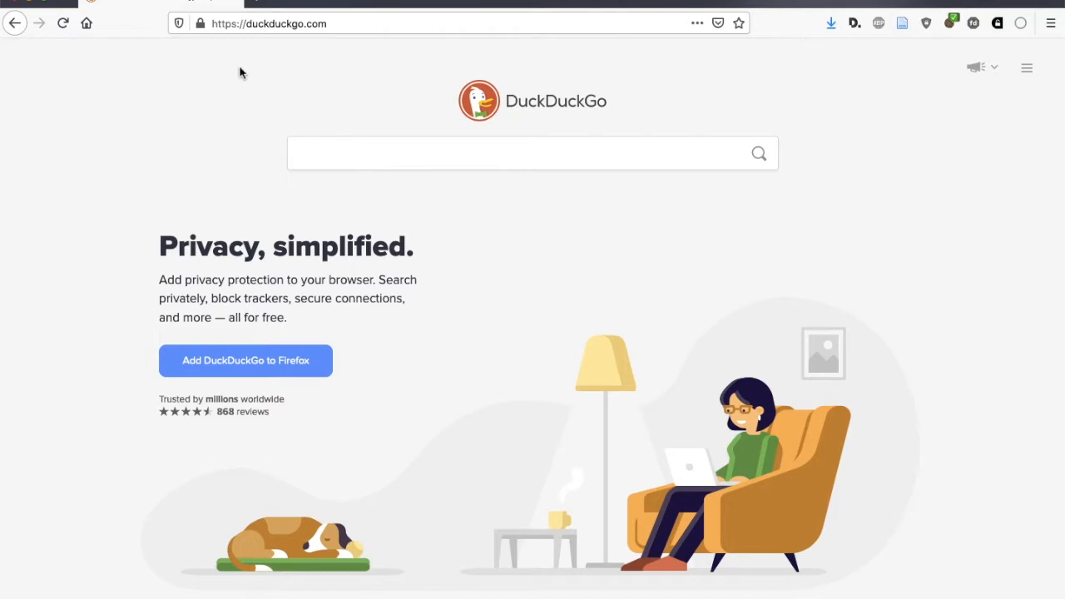
pyautogui.moveTo(250, 100)
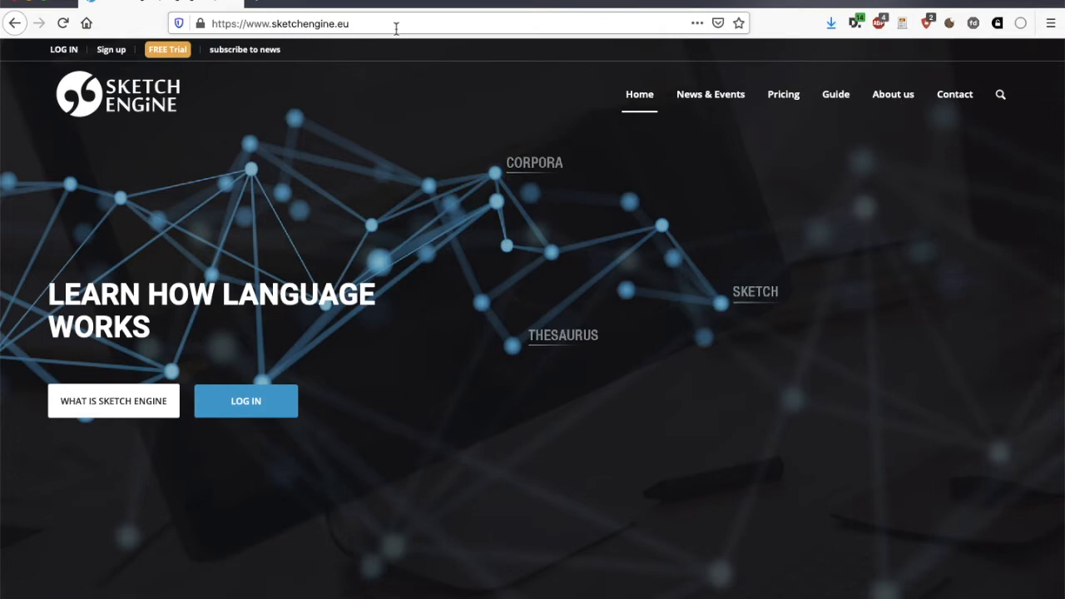
pyautogui.moveTo(496, 243)
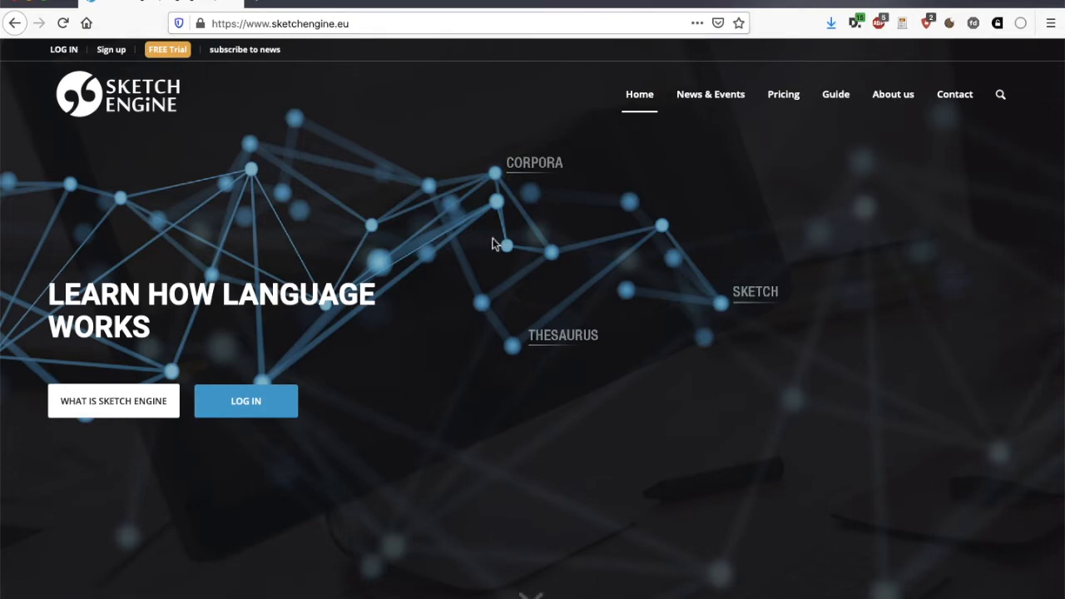
pyautogui.moveTo(413, 238)
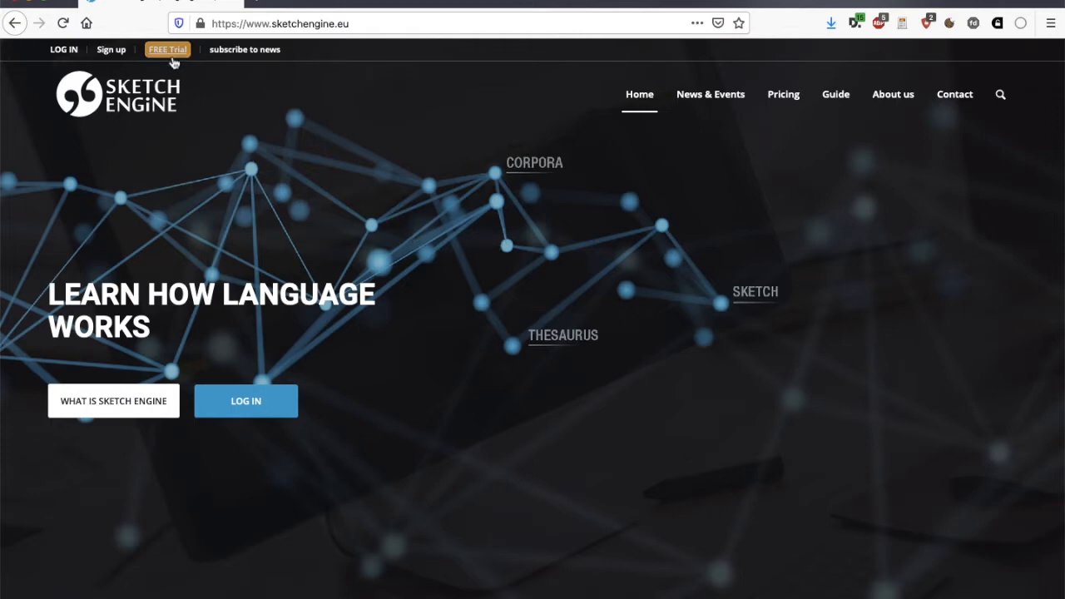
pyautogui.moveTo(166, 49)
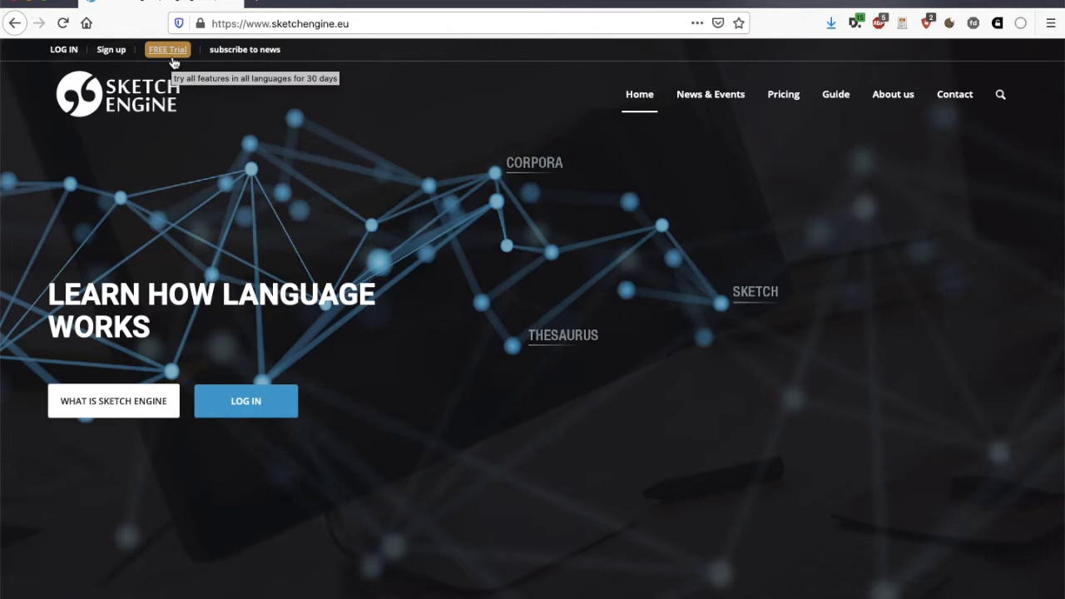
pyautogui.moveTo(306, 121)
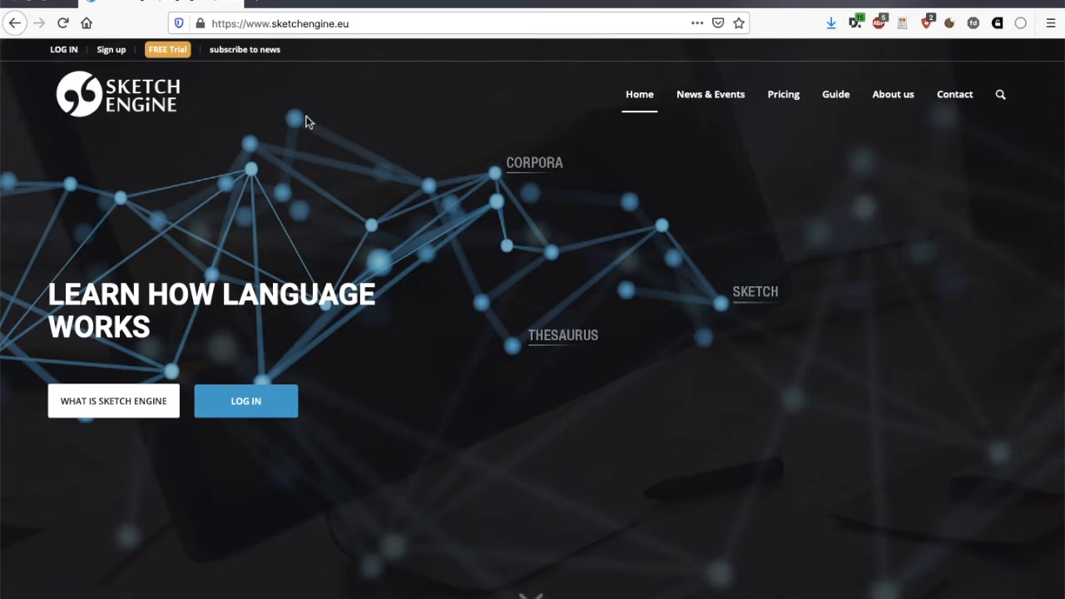
pyautogui.moveTo(300, 157)
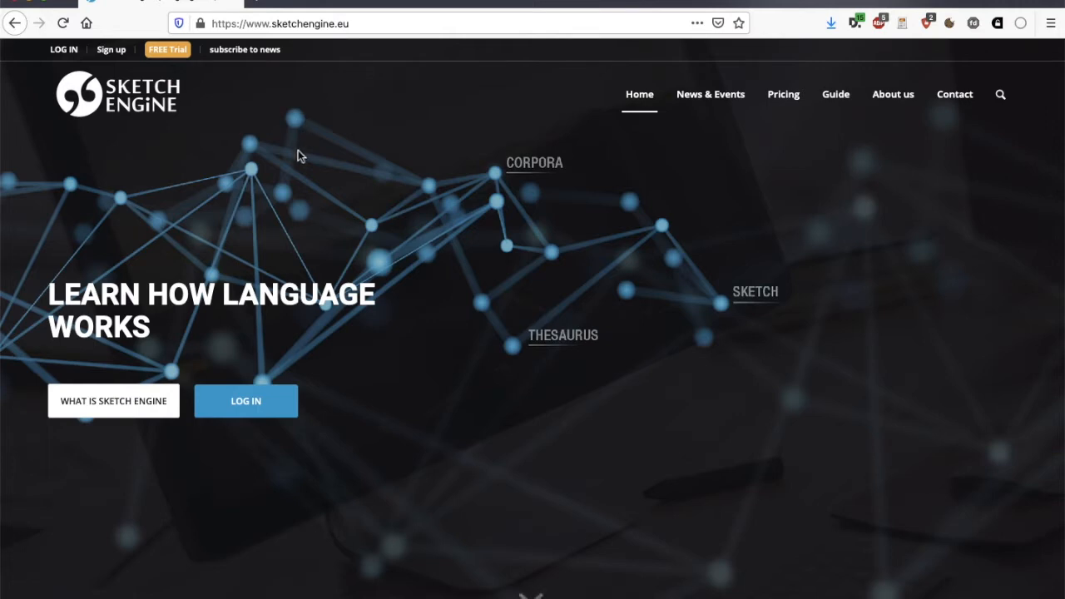
pyautogui.moveTo(369, 257)
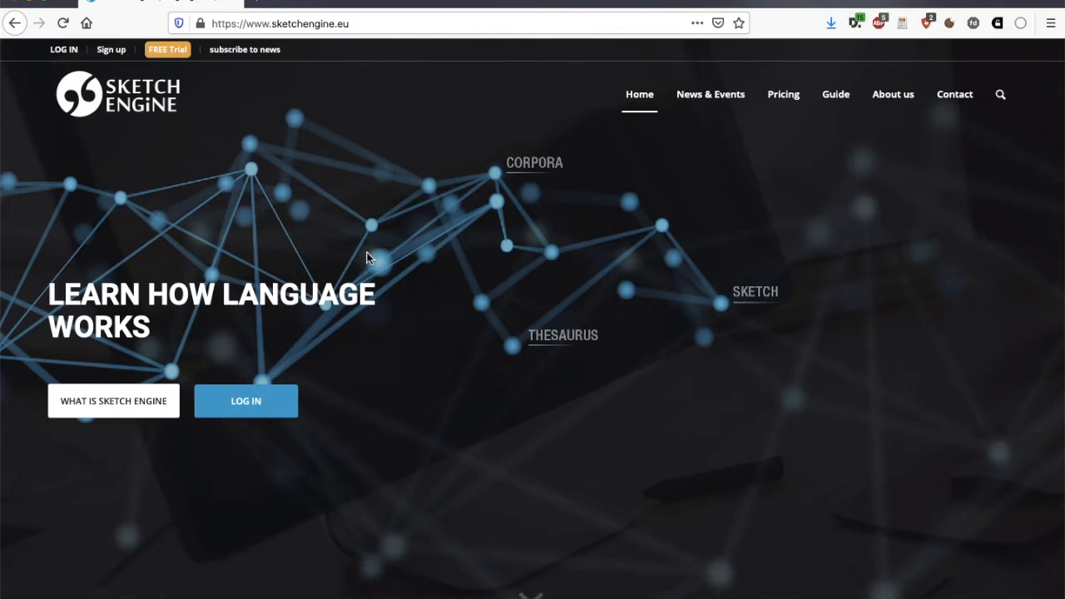
pyautogui.moveTo(338, 290)
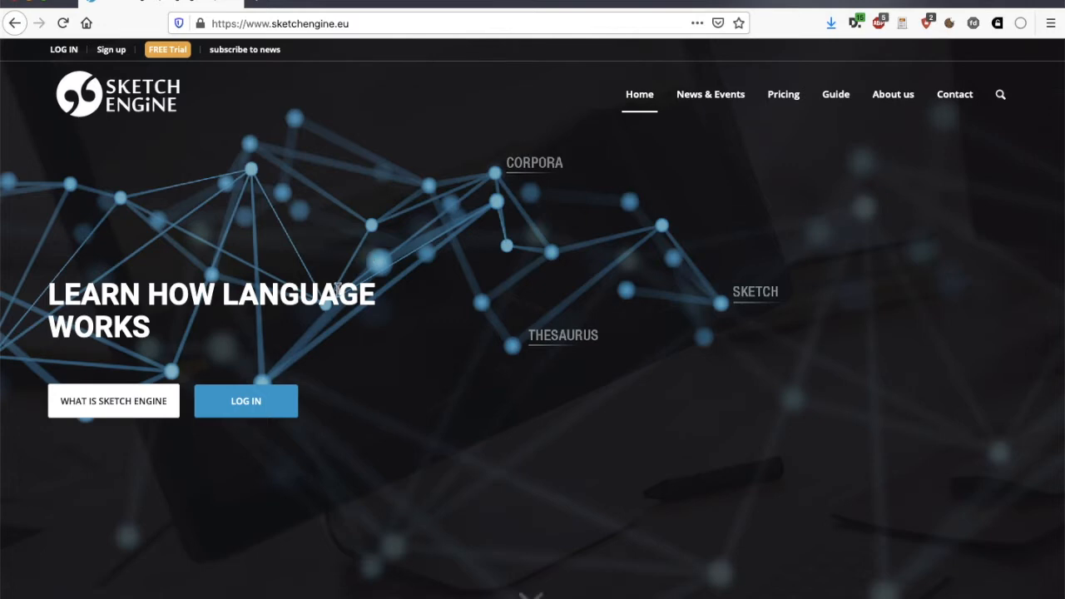
# Reach the organisation sign-up form via full-access login, institutional login and New Account
pyautogui.click(246, 399)
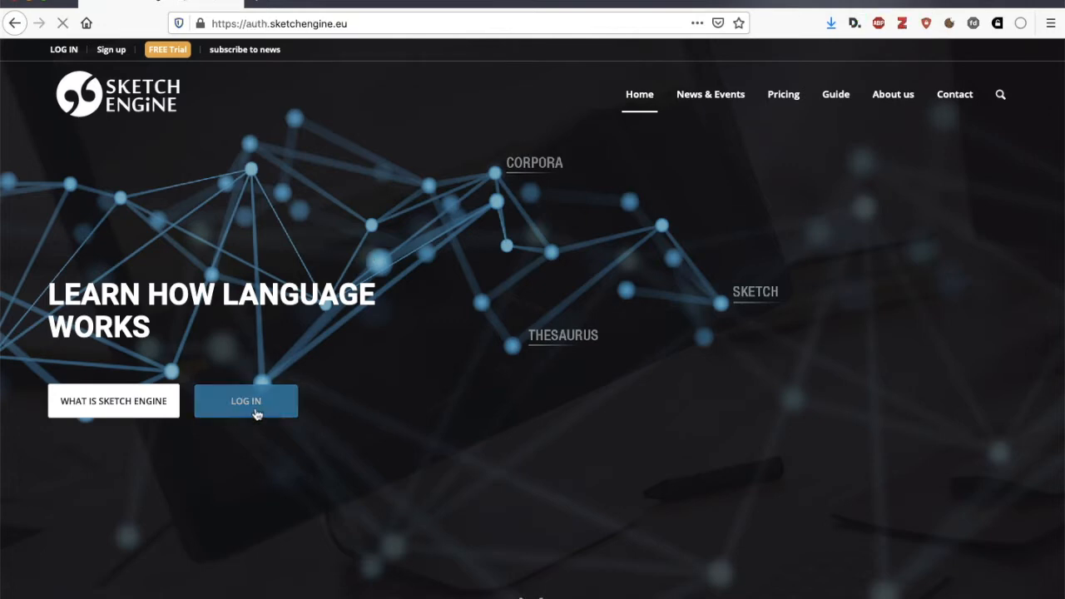
pyautogui.click(247, 401)
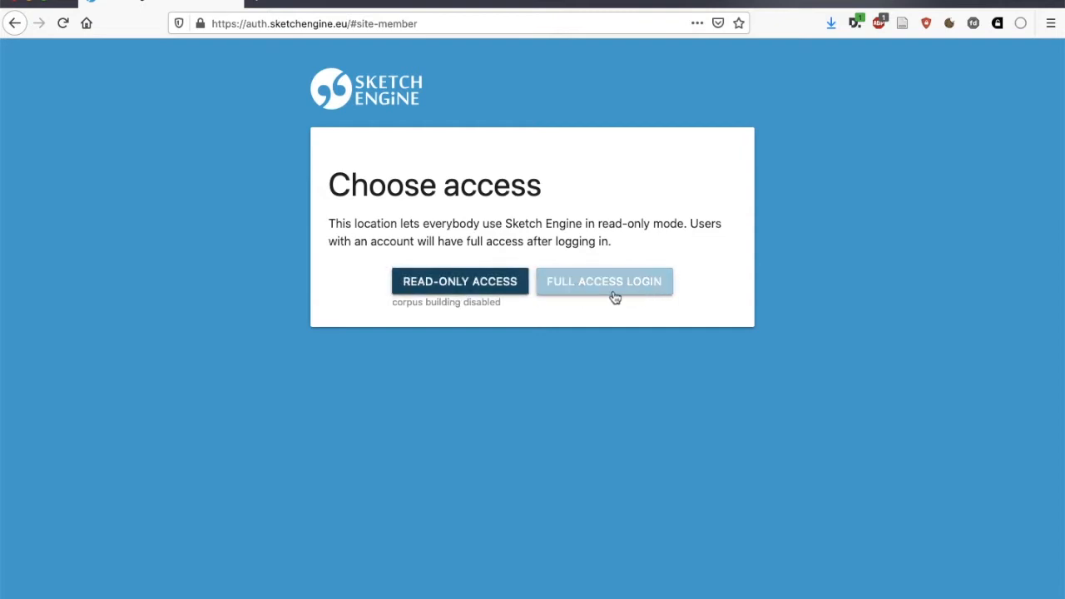
pyautogui.click(602, 281)
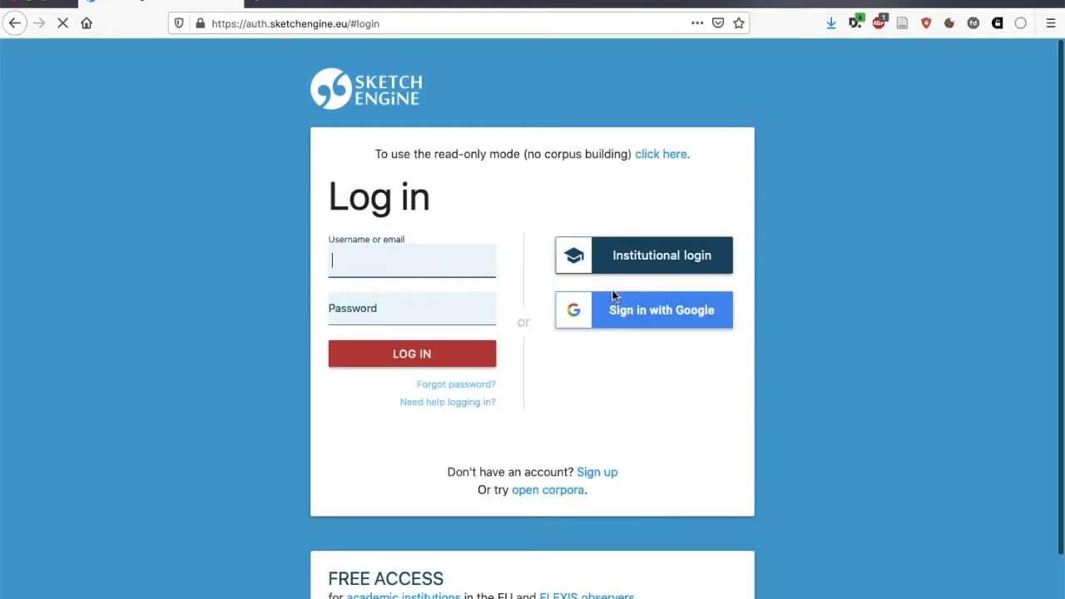
pyautogui.moveTo(659, 257)
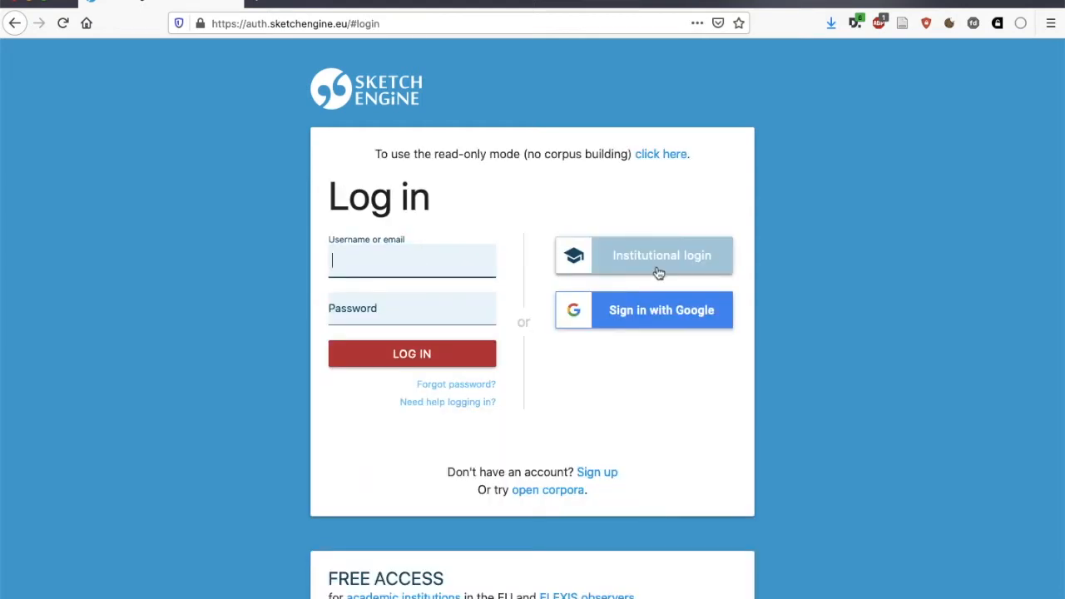
pyautogui.click(660, 256)
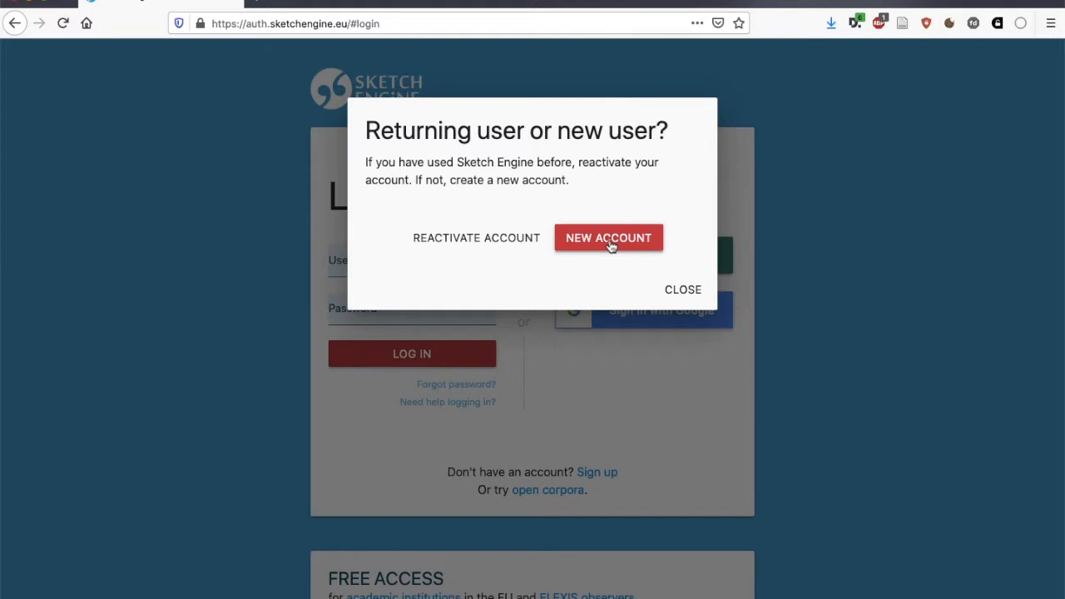
pyautogui.click(609, 236)
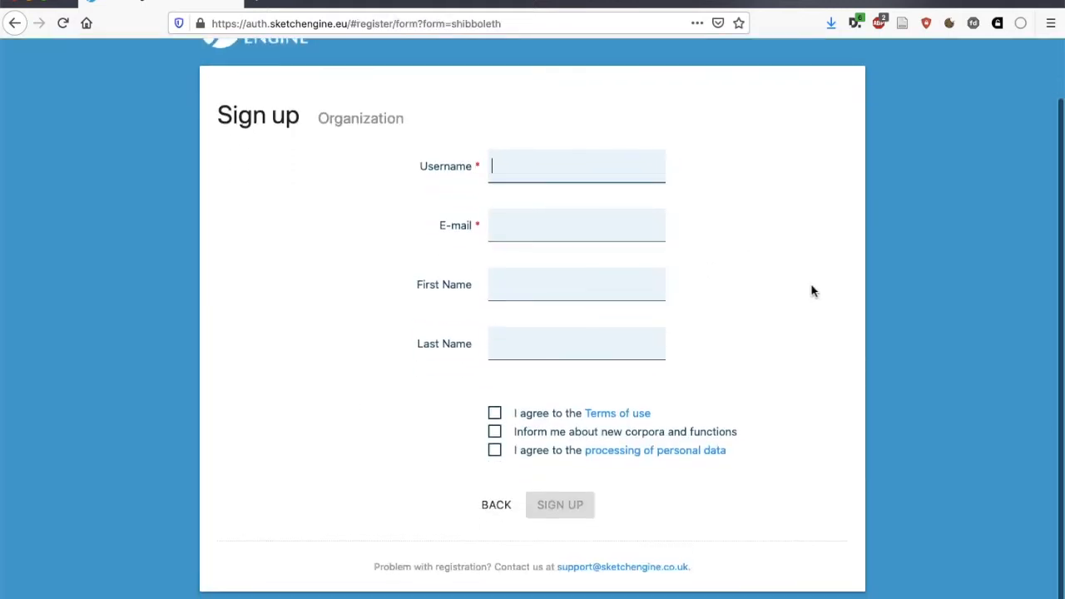
# Choose English on the Select Corpus page to load the English Web 2015 dashboard
pyautogui.click(559, 504)
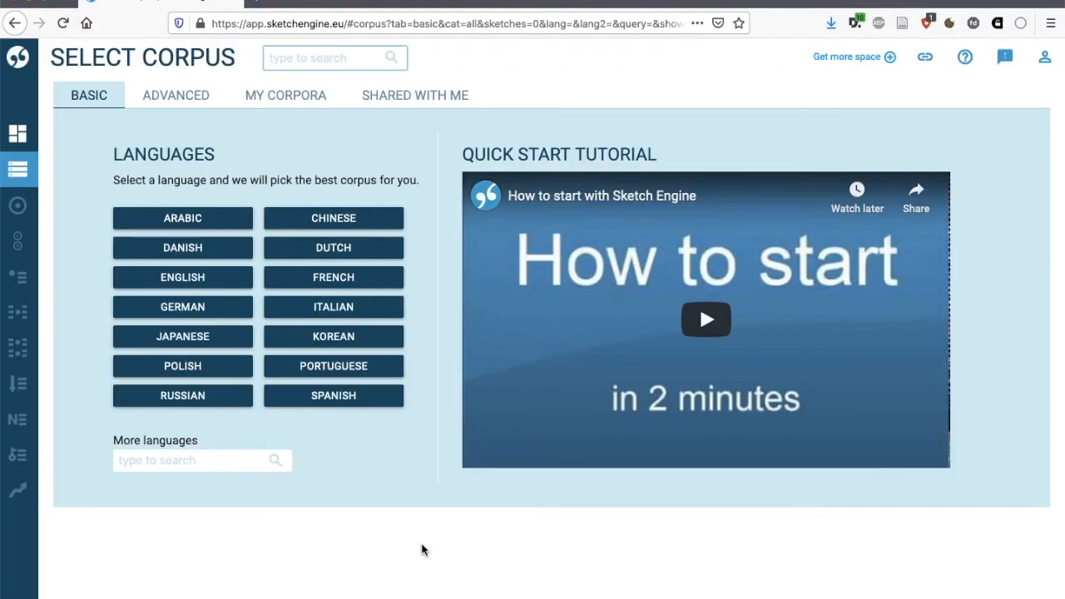
pyautogui.moveTo(239, 422)
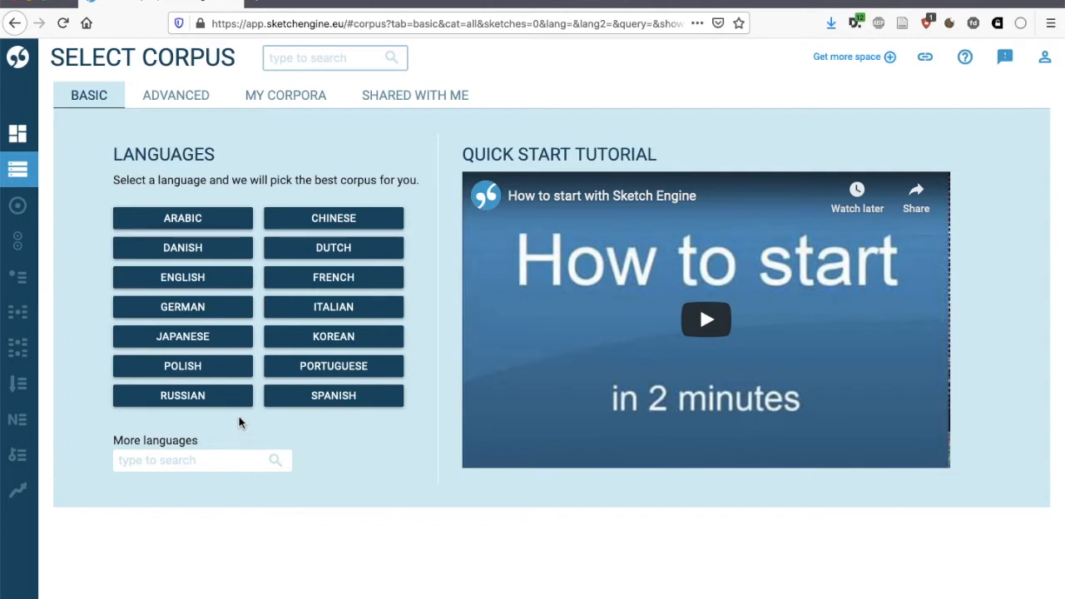
pyautogui.moveTo(267, 417)
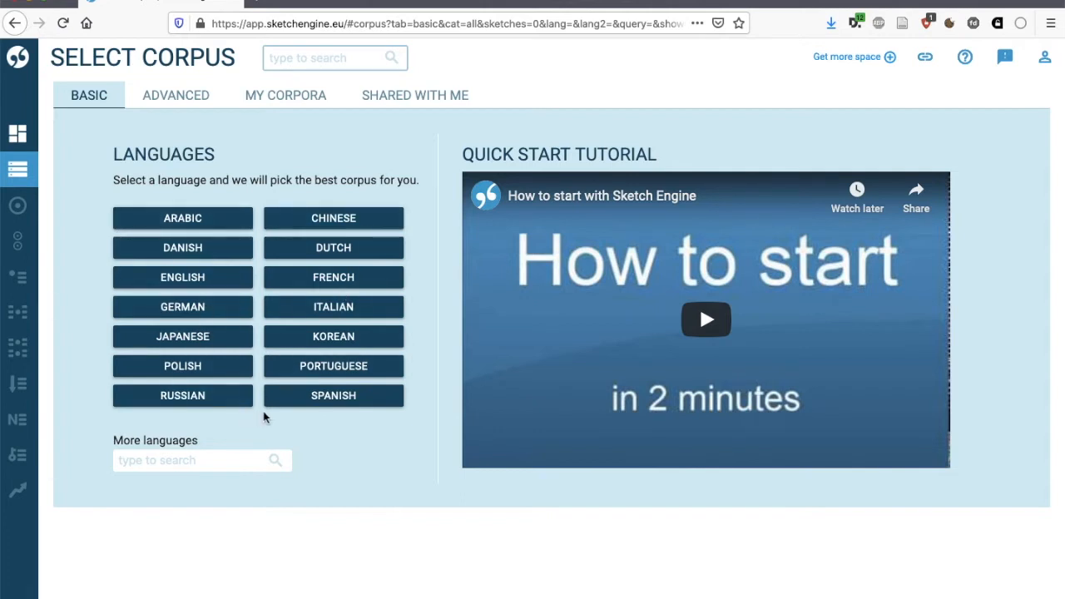
pyautogui.moveTo(332, 231)
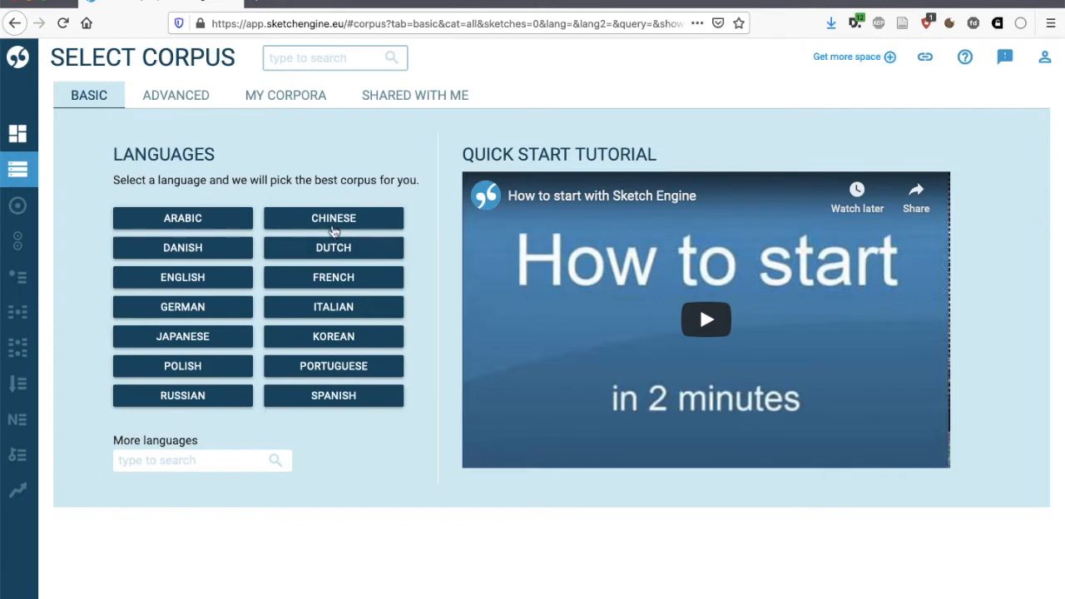
pyautogui.moveTo(415, 193)
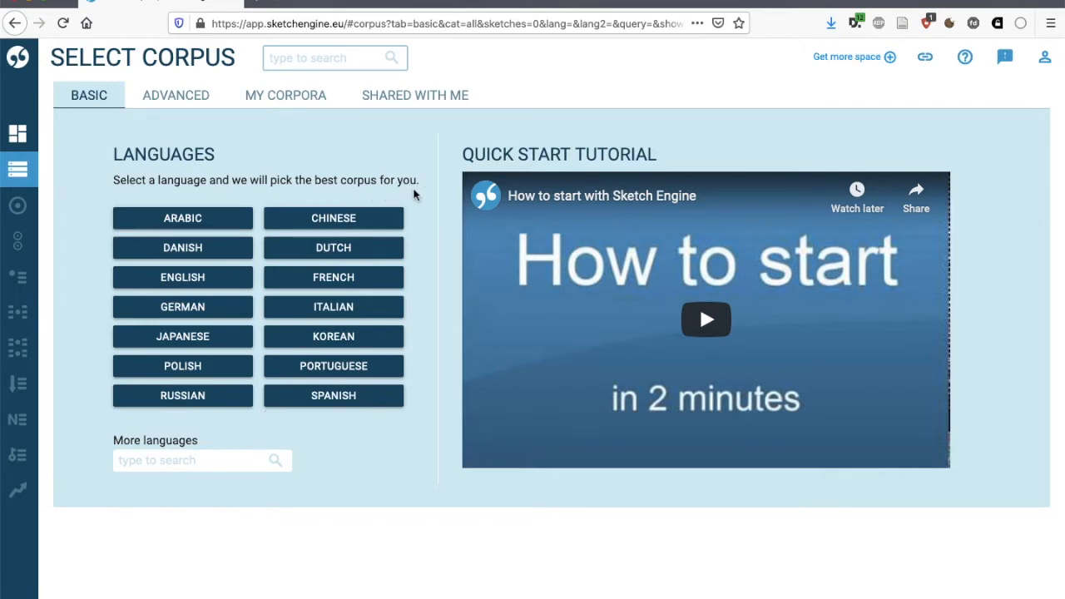
pyautogui.moveTo(183, 276)
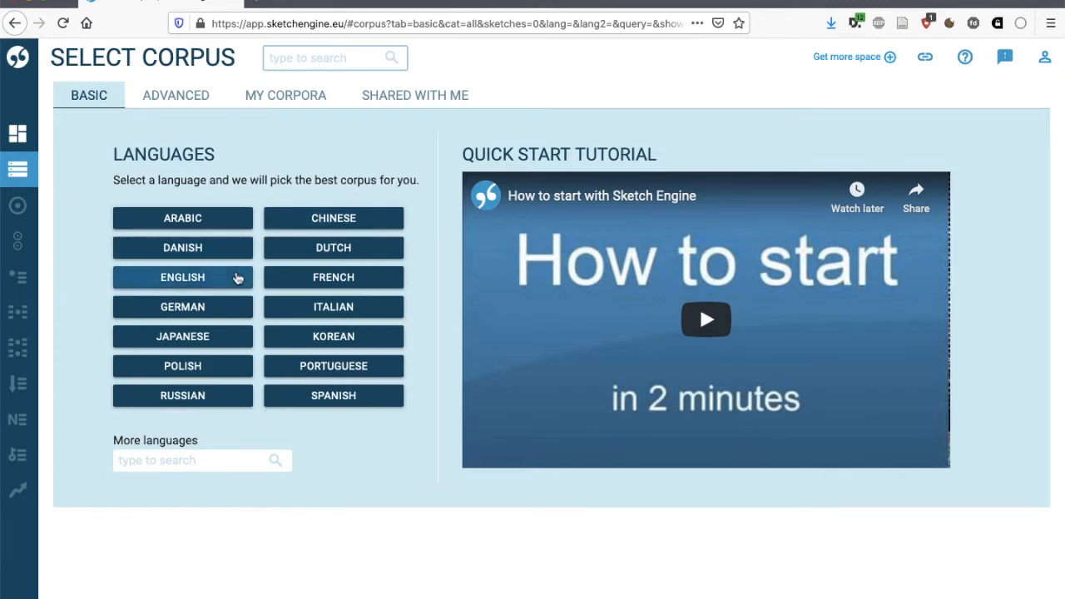
pyautogui.click(183, 276)
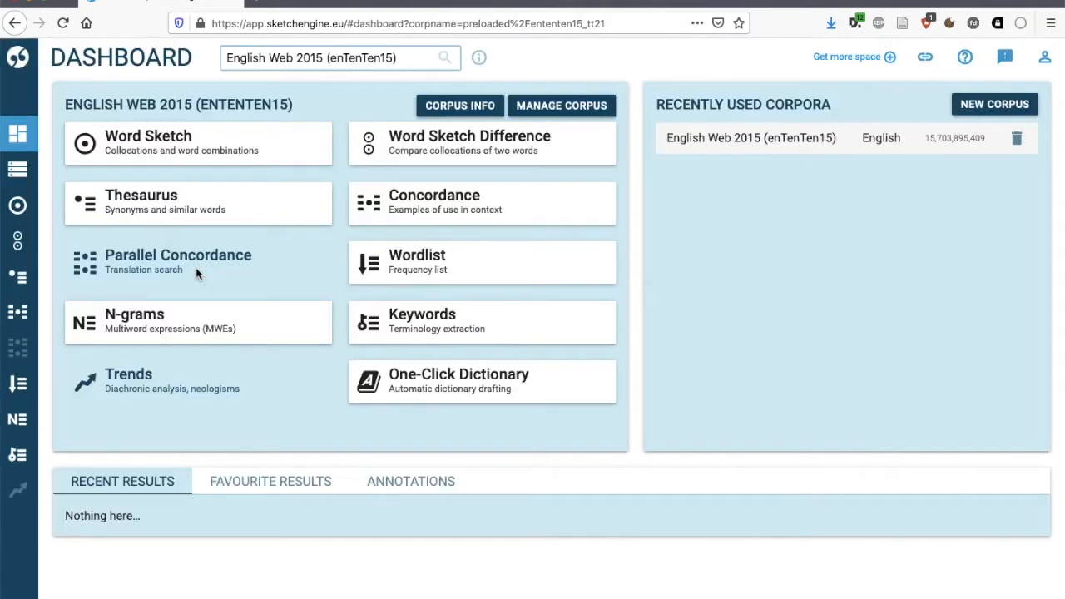
pyautogui.moveTo(198, 274)
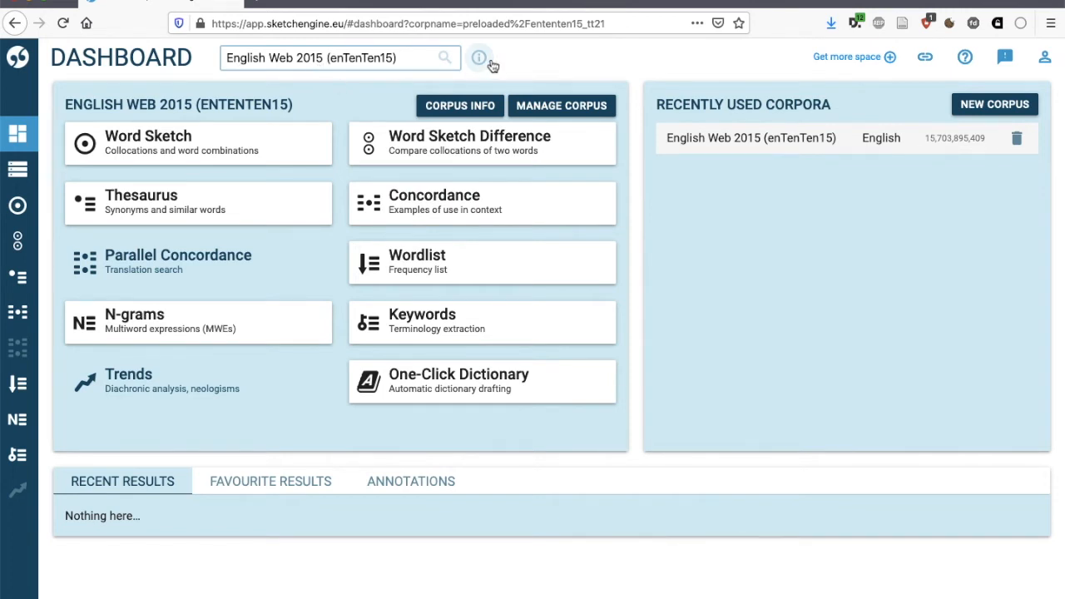
pyautogui.click(479, 57)
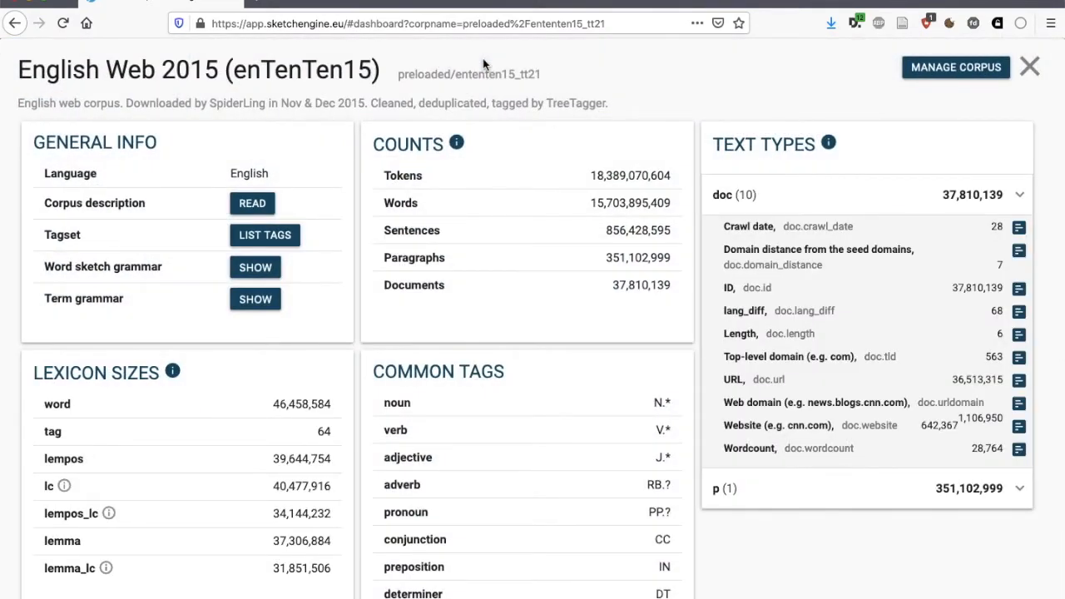
pyautogui.moveTo(600, 220)
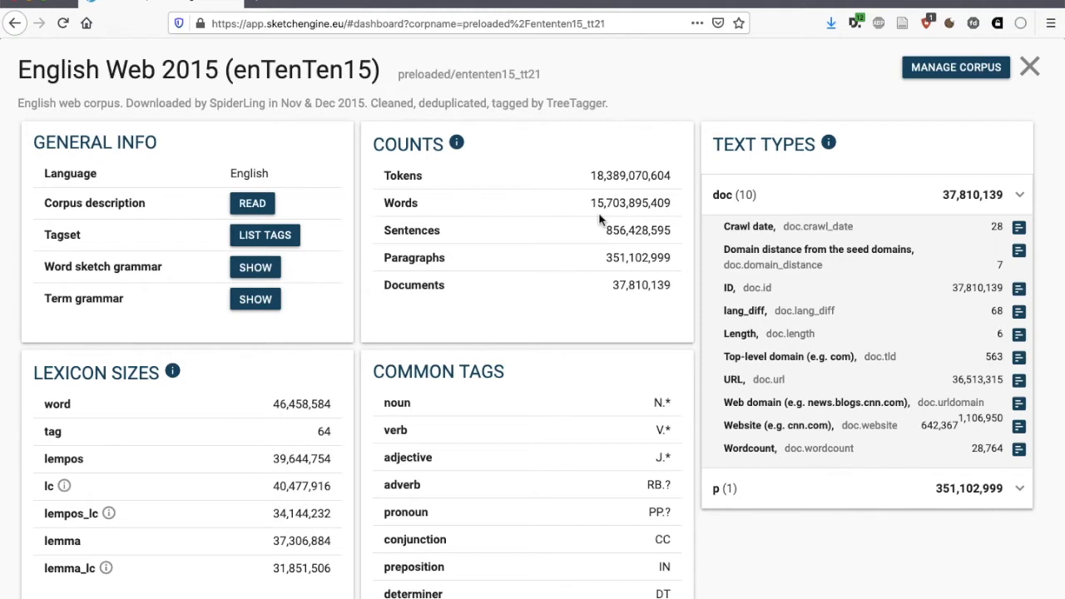
pyautogui.moveTo(802, 441)
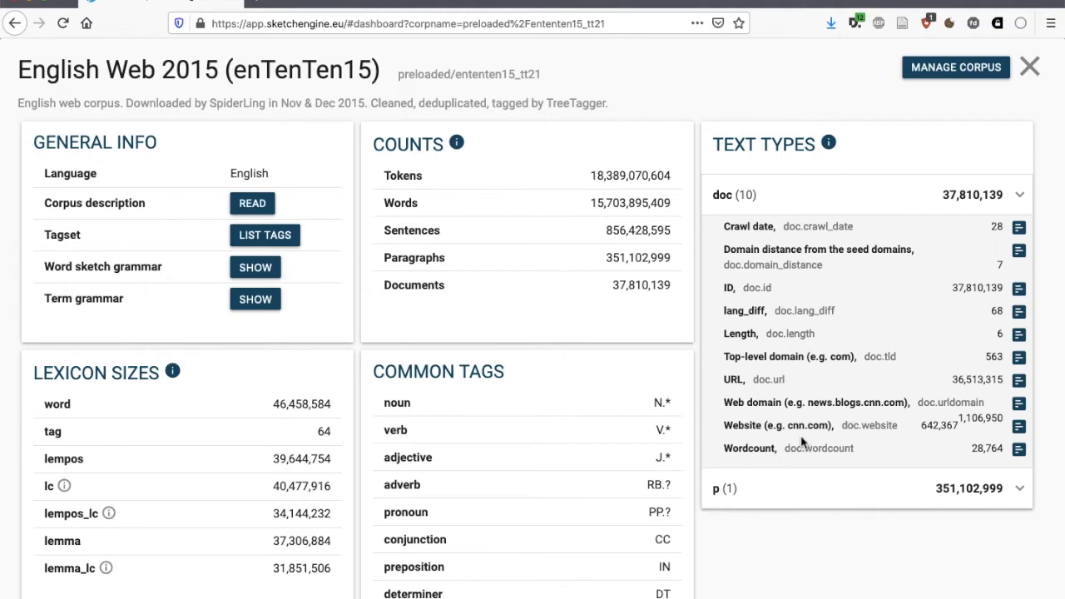
pyautogui.moveTo(819, 439)
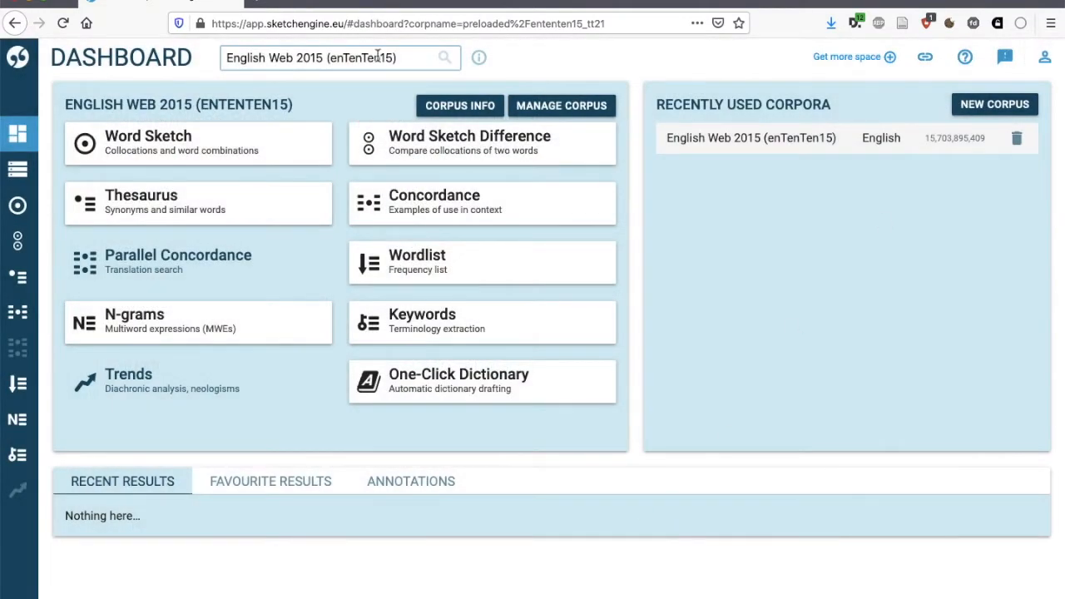
# Filter the corpus list by 'learner' to find the Open Cambridge Learner Corpus
pyautogui.click(339, 56)
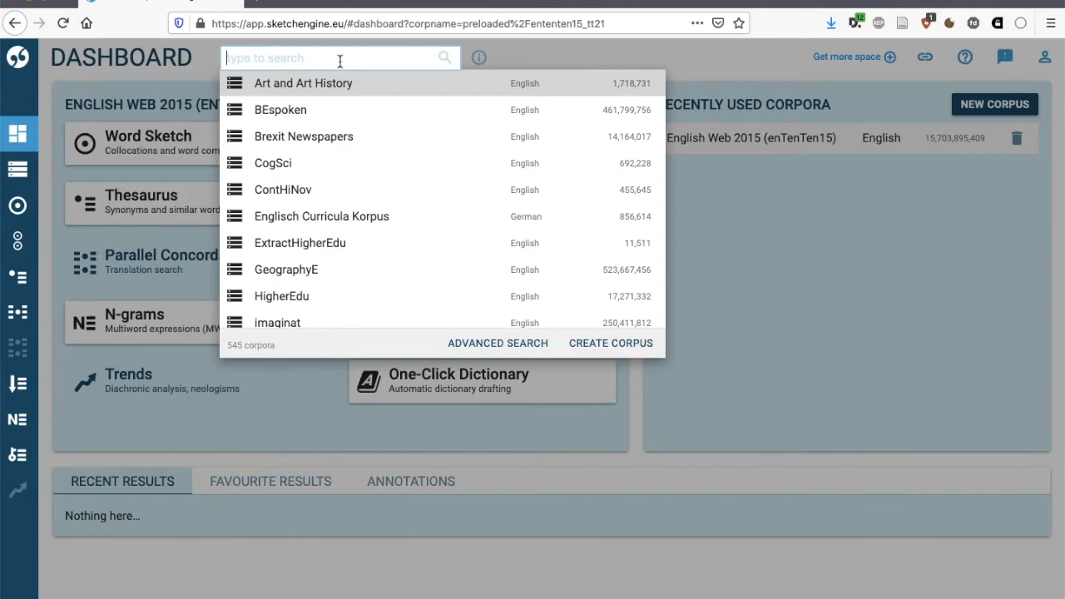
pyautogui.write('learner')
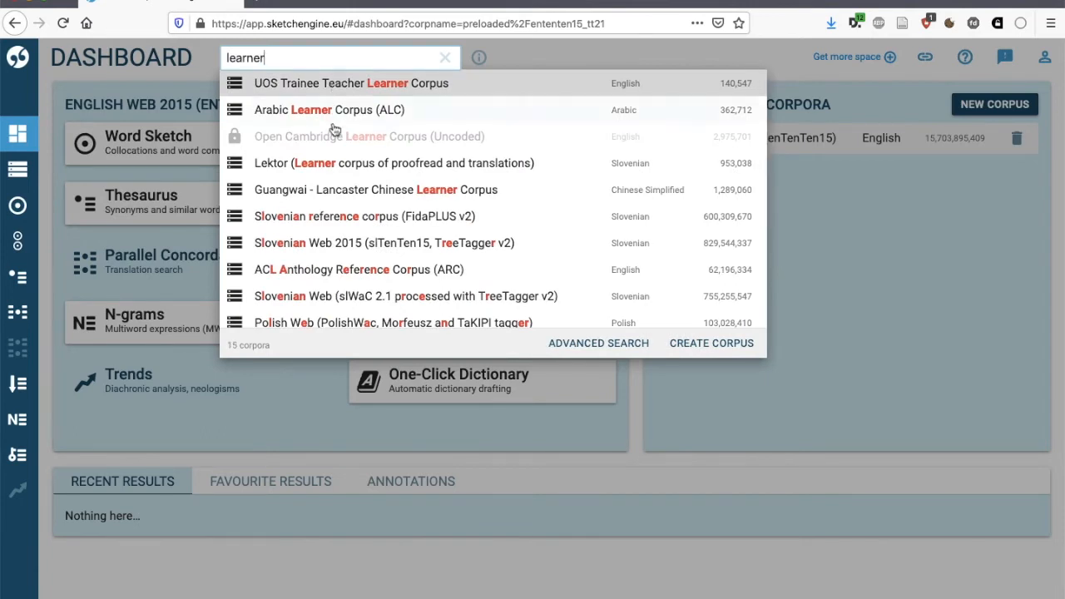
pyautogui.moveTo(323, 145)
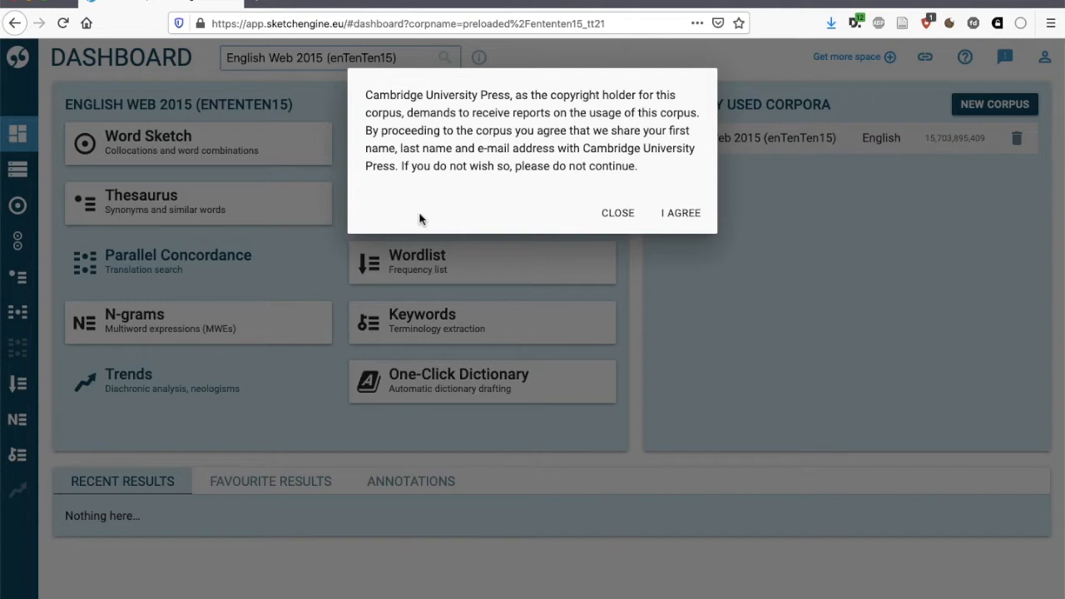
pyautogui.moveTo(549, 197)
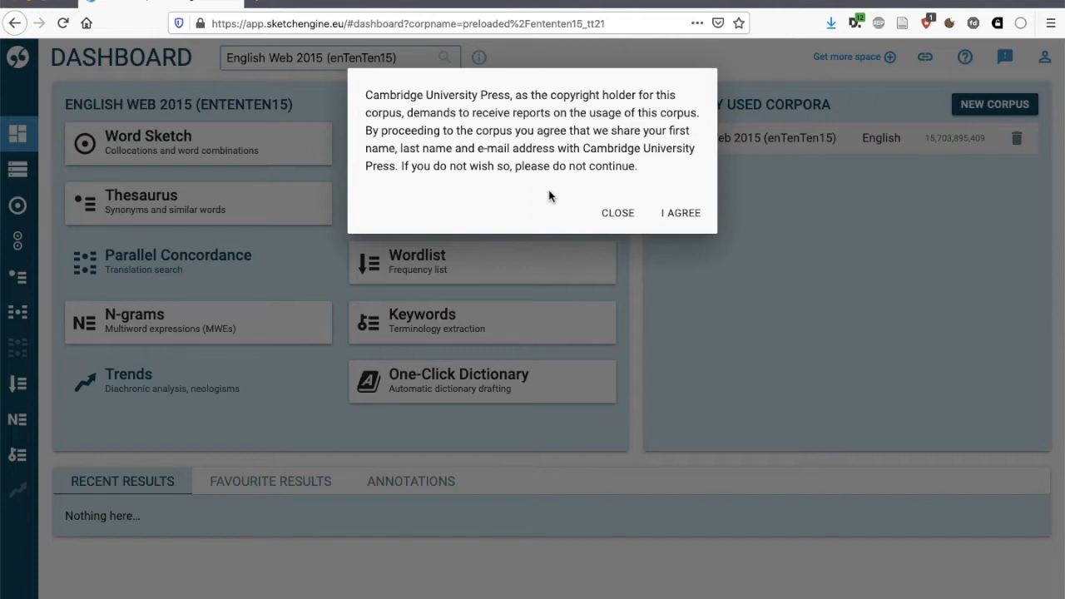
pyautogui.moveTo(512, 190)
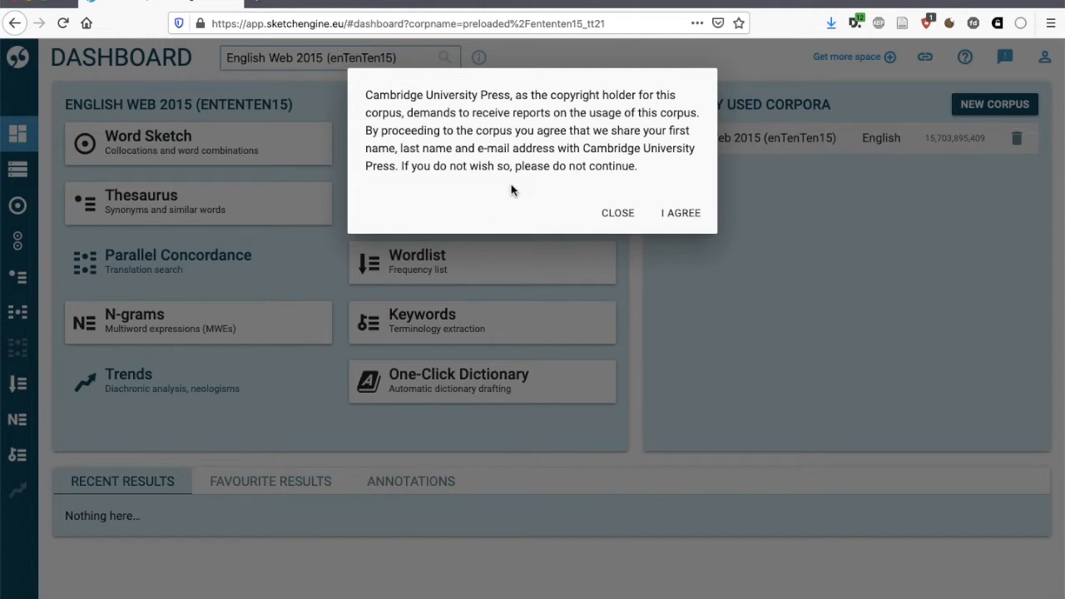
pyautogui.moveTo(622, 186)
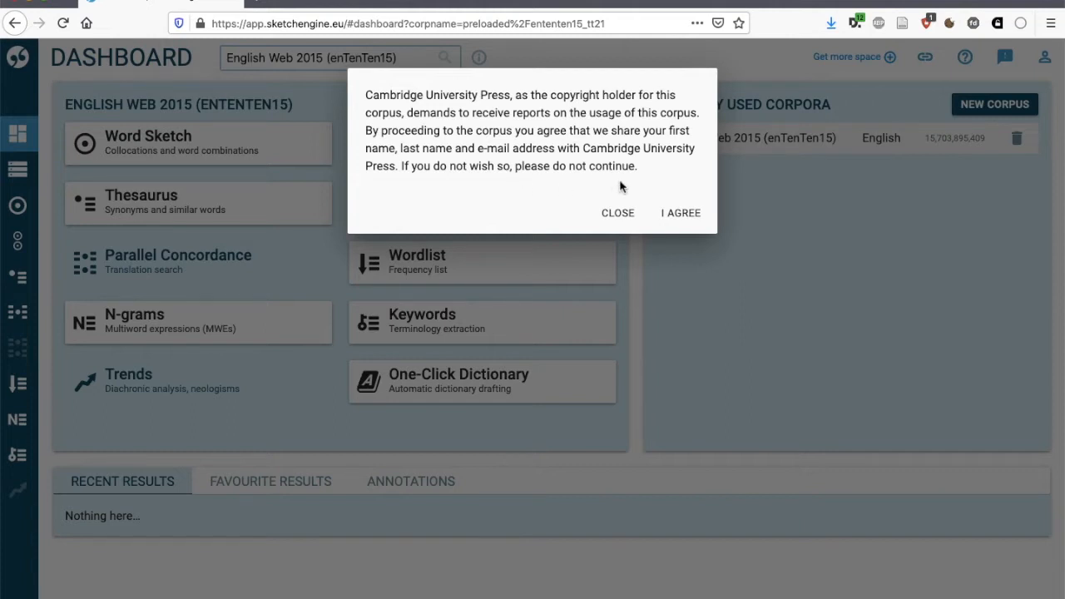
# Agree to the Cambridge University Press copyright terms to load the learner corpus
pyautogui.click(679, 213)
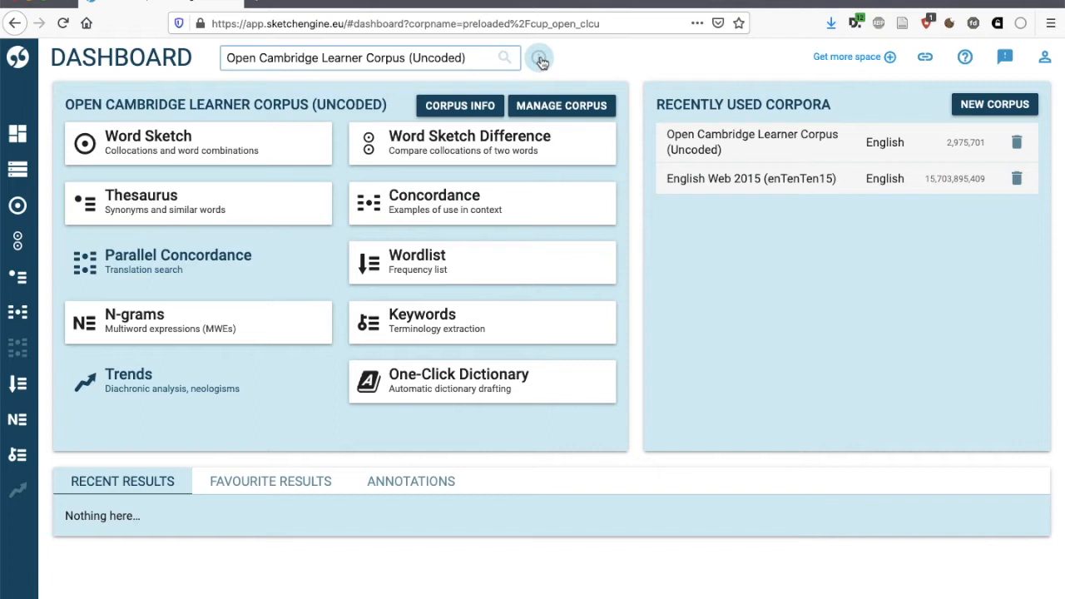
pyautogui.moveTo(579, 68)
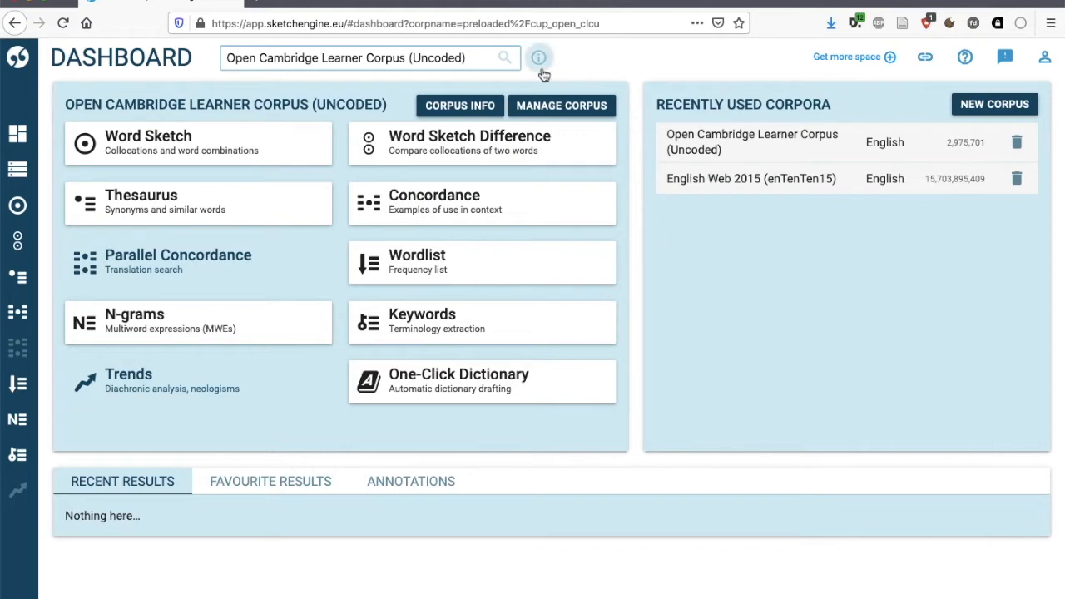
# Show the Corpus Info page for the Open Cambridge Learner Corpus (Uncoded)
pyautogui.click(539, 56)
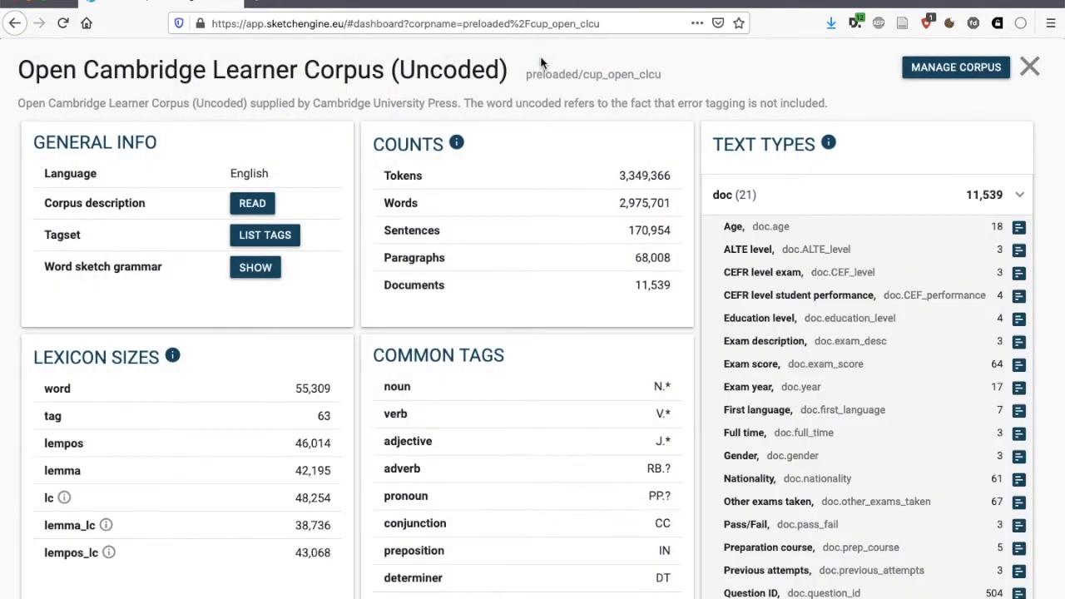
pyautogui.moveTo(236, 572)
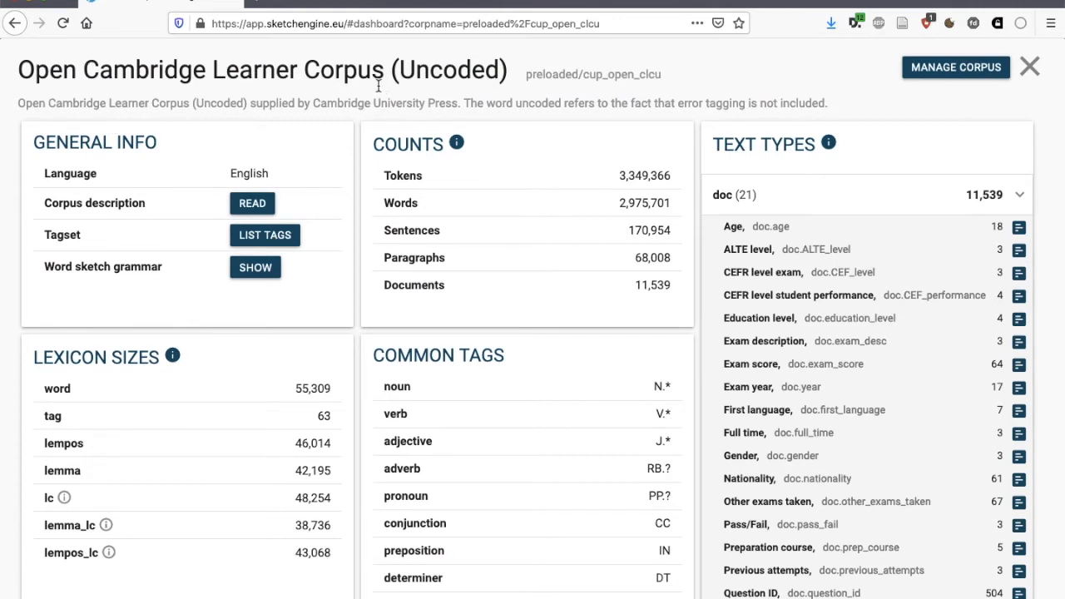
pyautogui.moveTo(163, 93)
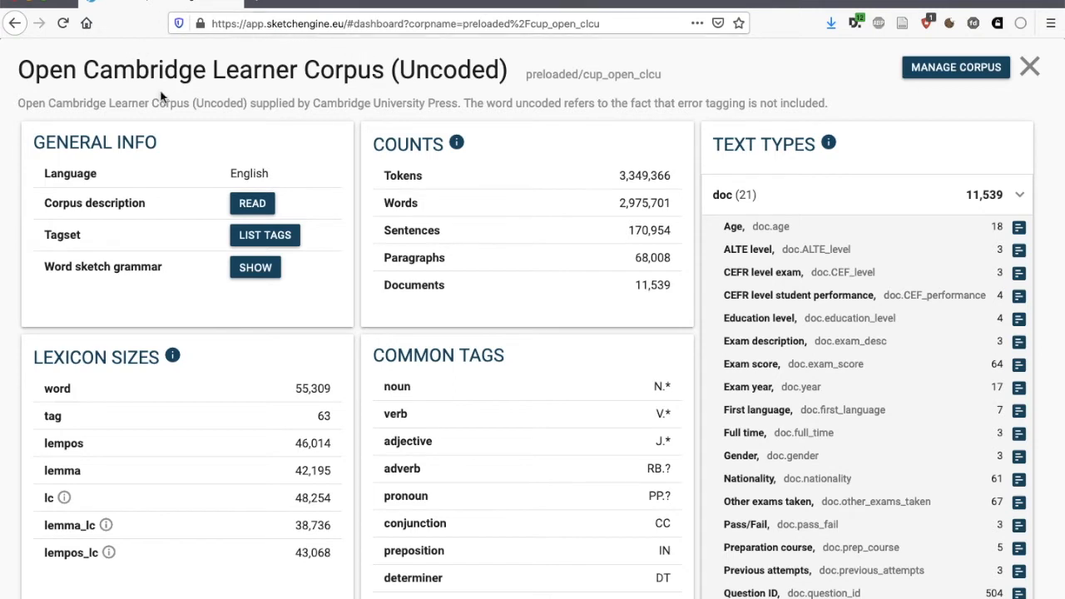
pyautogui.moveTo(183, 98)
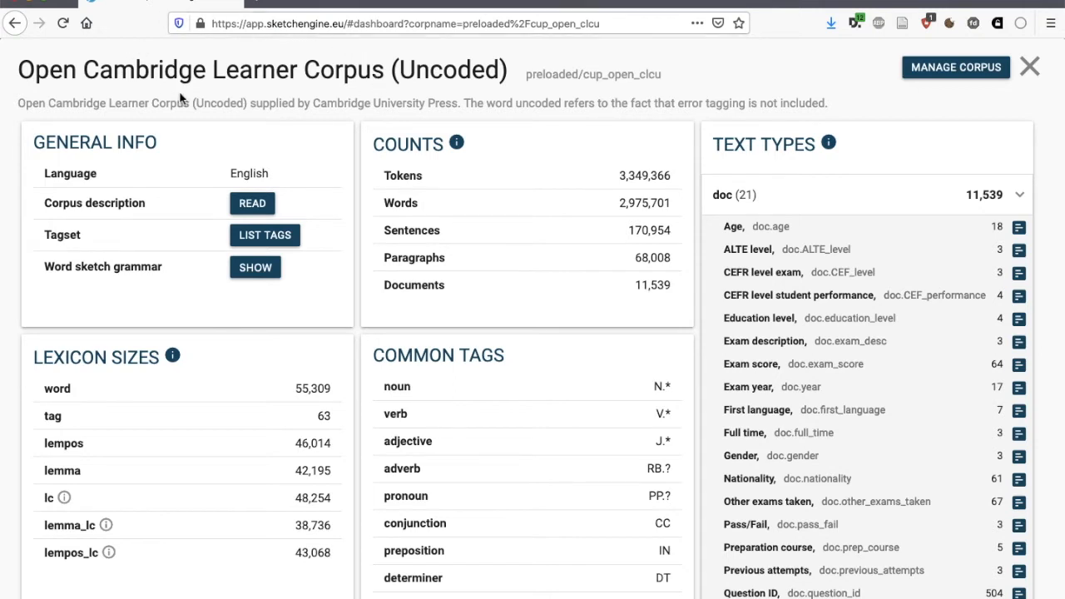
pyautogui.moveTo(75, 83)
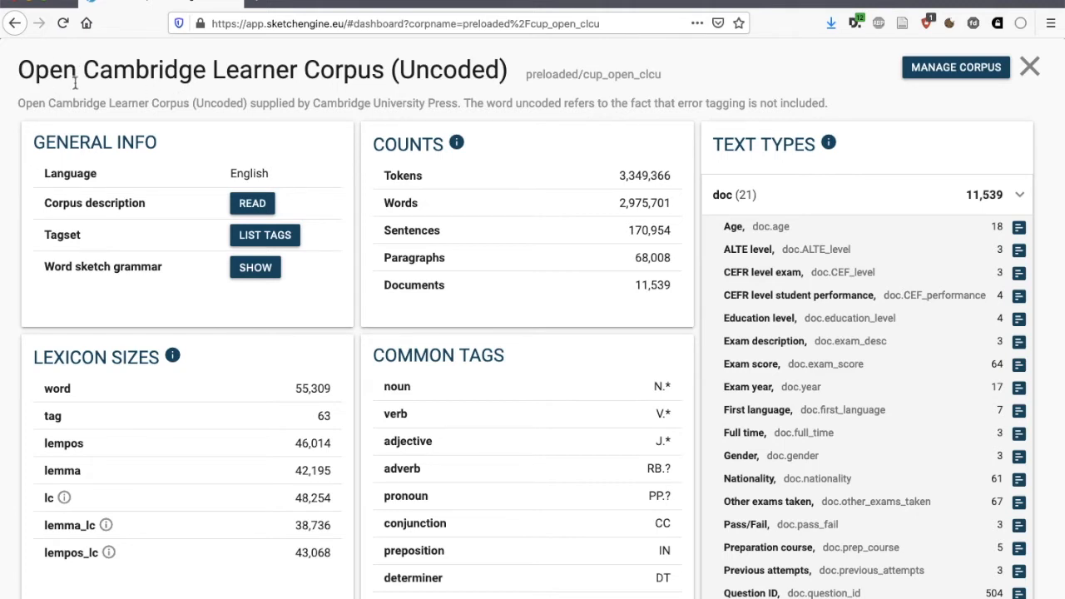
pyautogui.moveTo(447, 58)
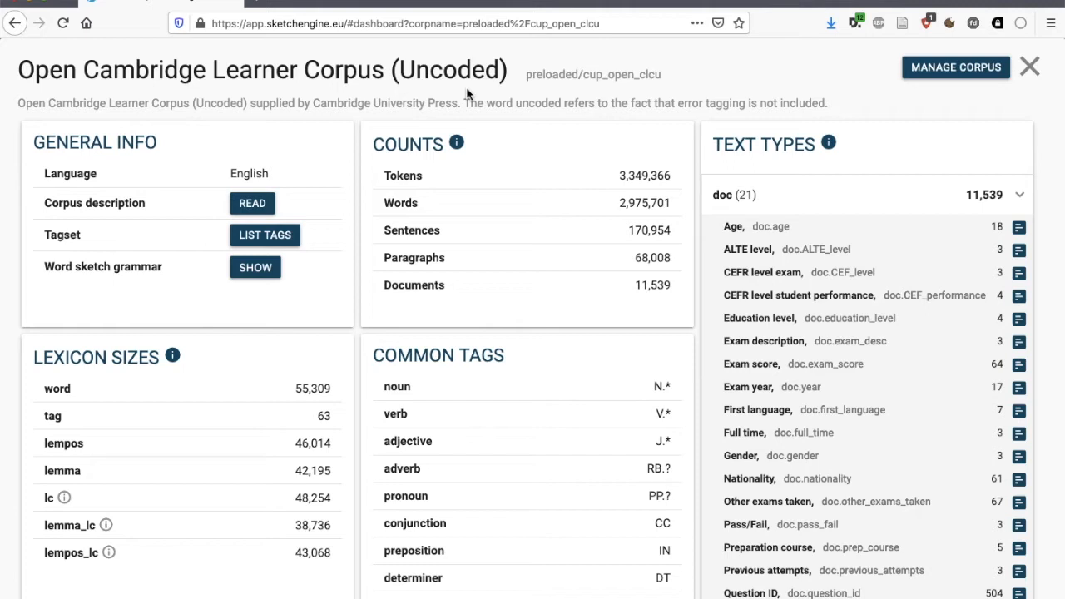
pyautogui.moveTo(239, 163)
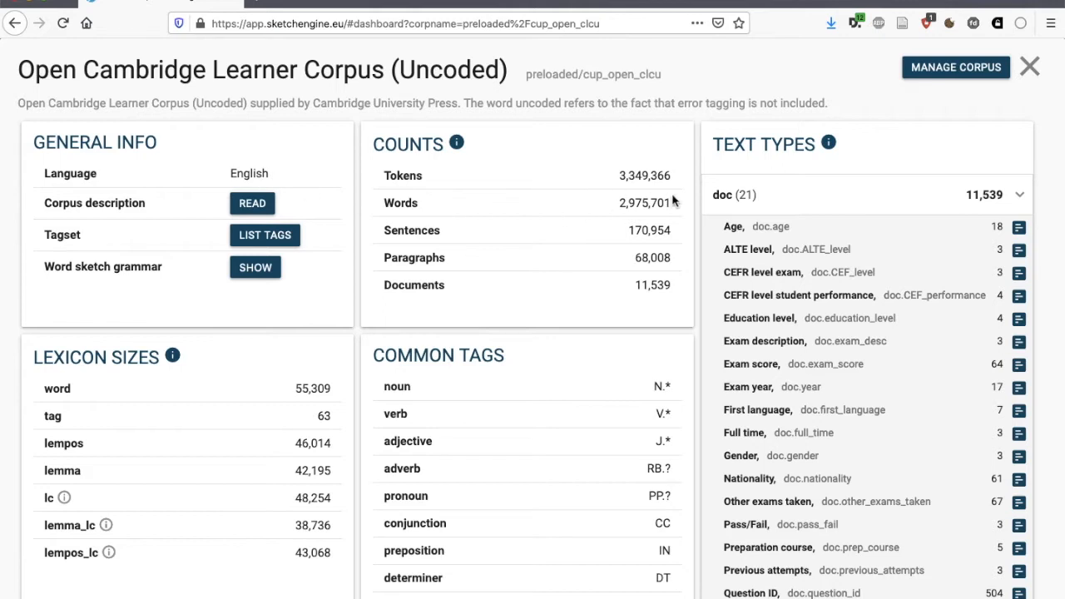
pyautogui.moveTo(674, 208)
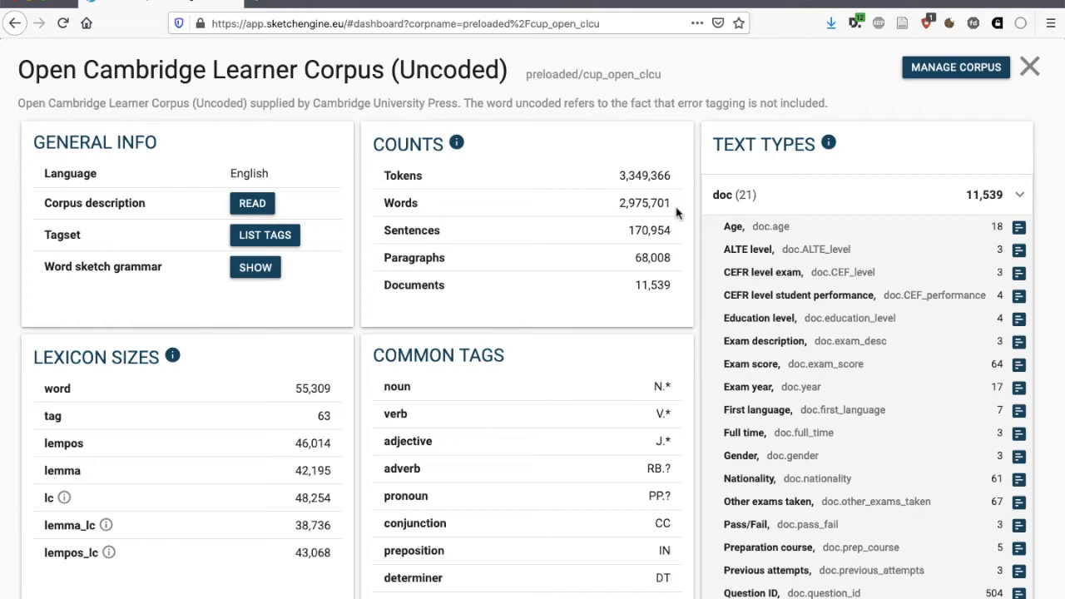
pyautogui.moveTo(678, 213)
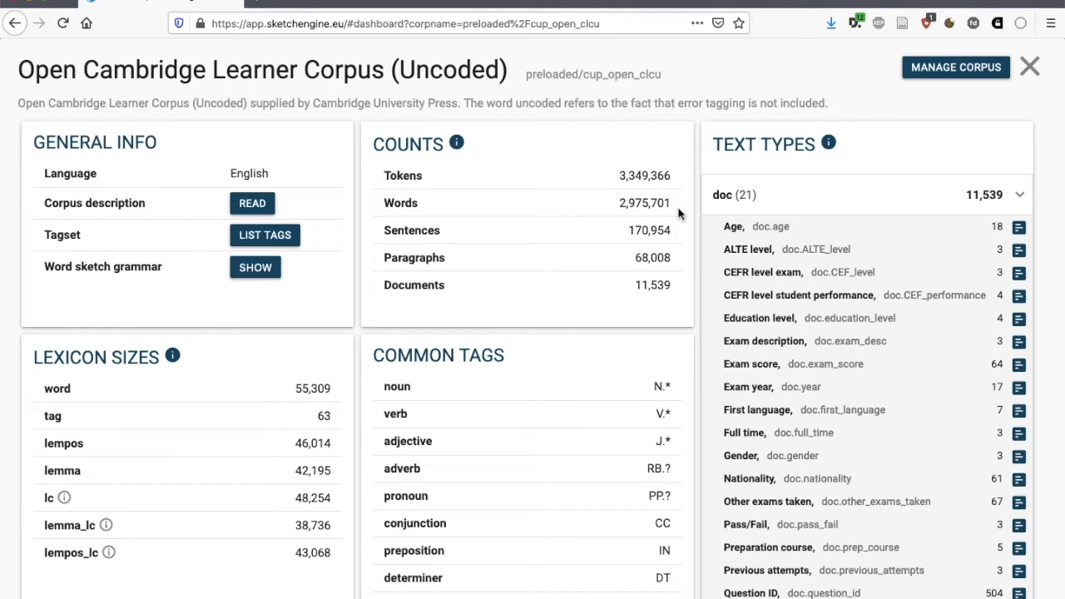
# List the Exam description (doc.exam_desc) values with token counts: FCE, CPE and CAE
pyautogui.scroll(-3)
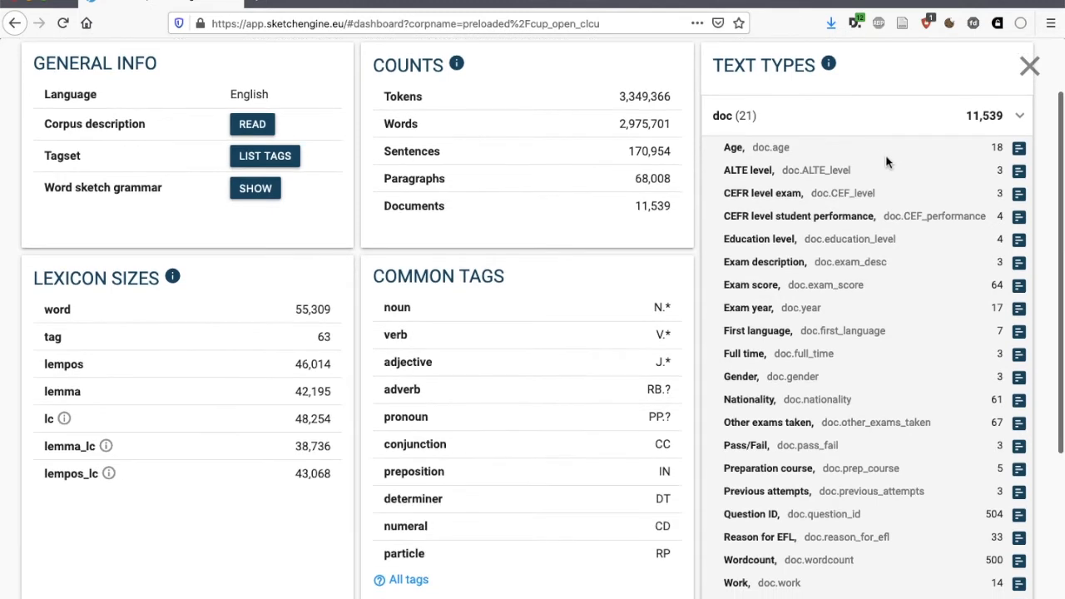
pyautogui.moveTo(841, 281)
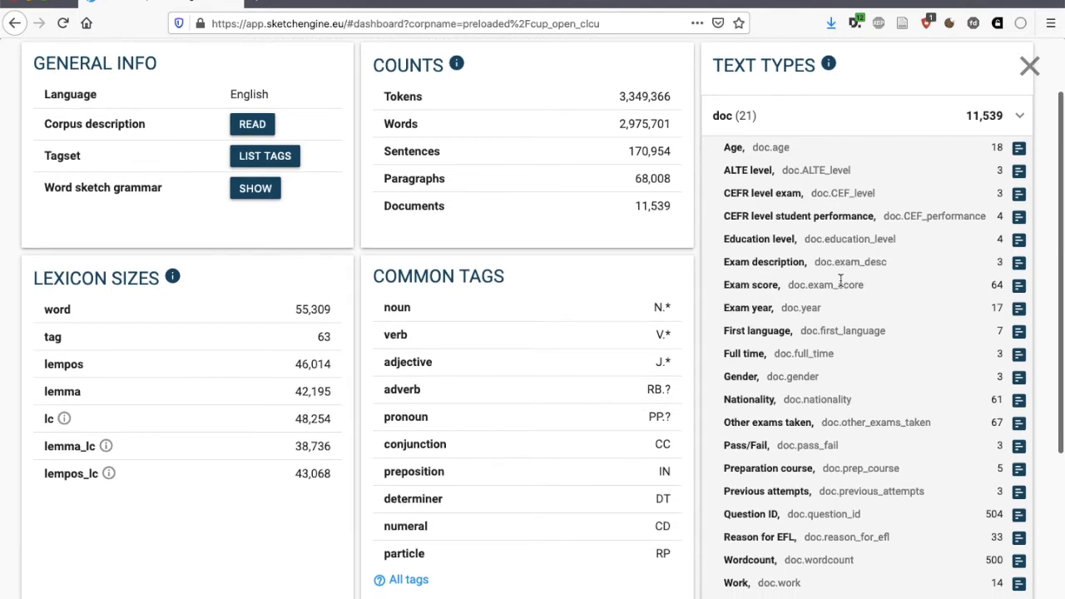
pyautogui.scroll(-3)
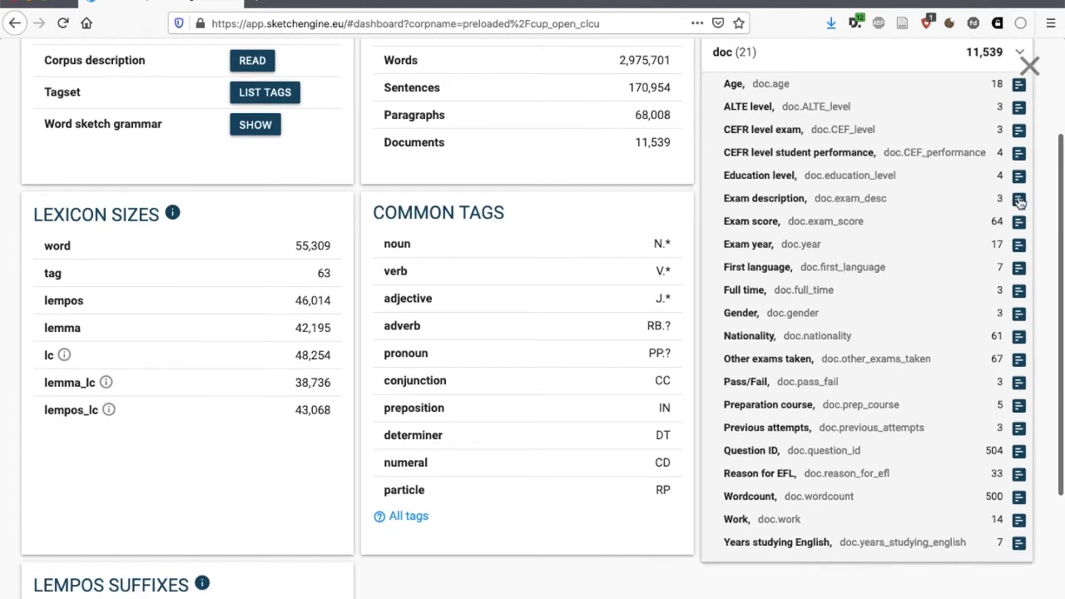
pyautogui.click(1018, 198)
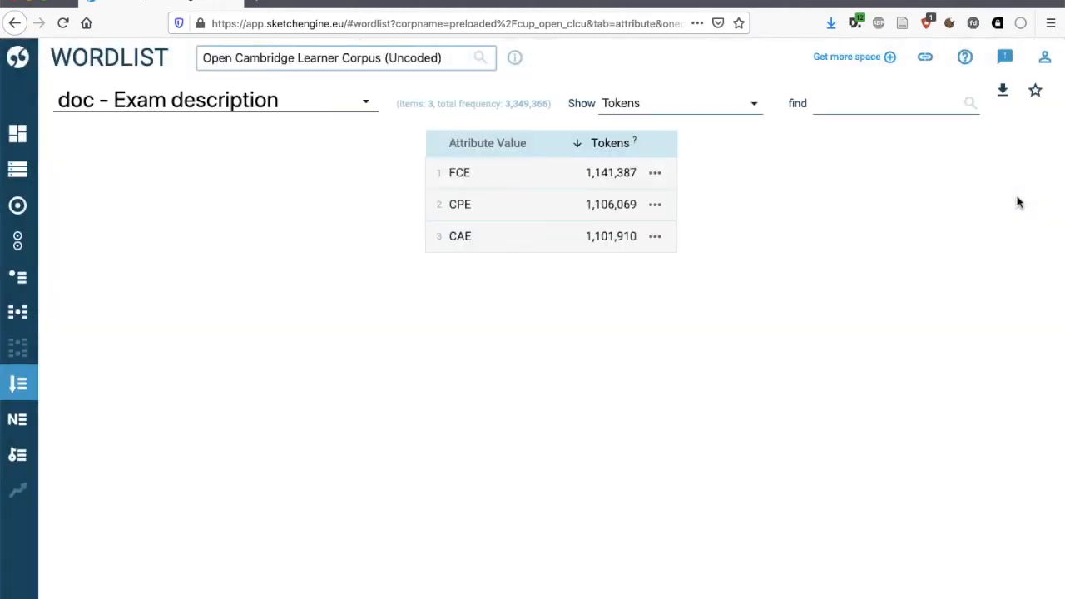
pyautogui.moveTo(490, 180)
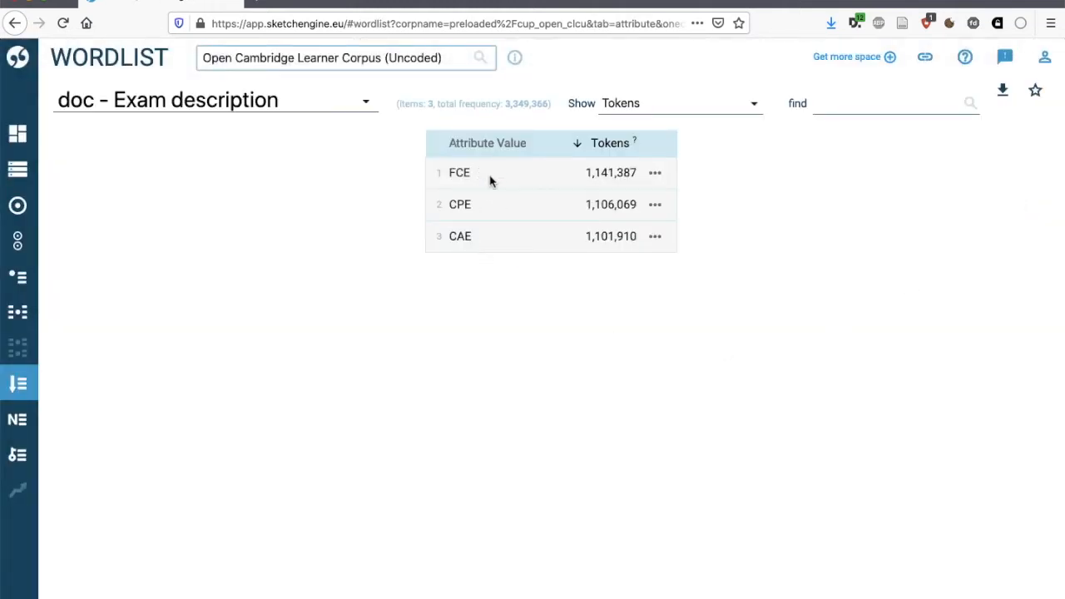
pyautogui.moveTo(486, 255)
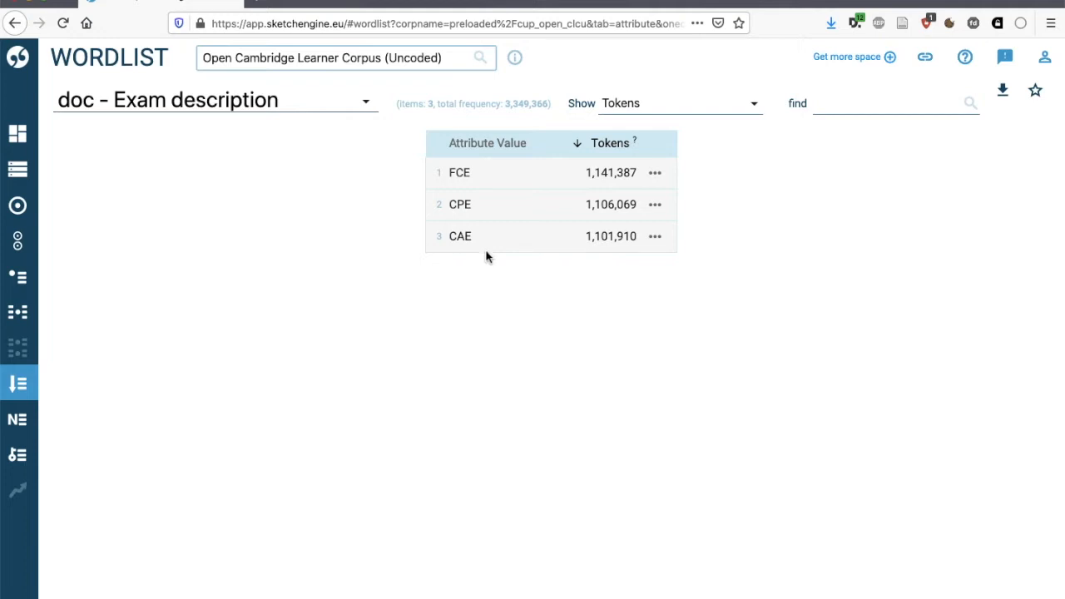
pyautogui.moveTo(549, 295)
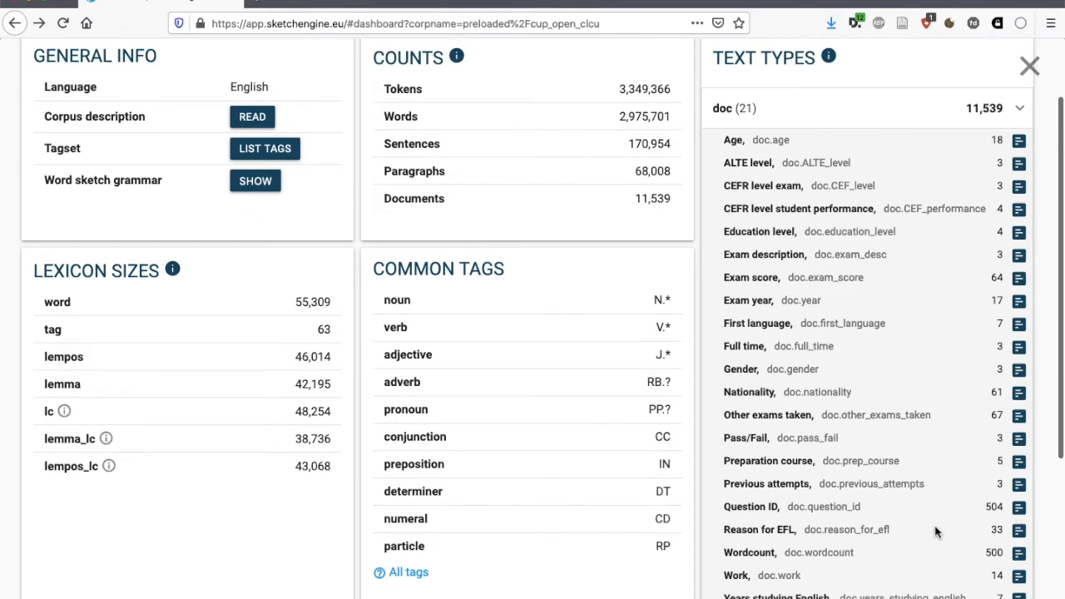
pyautogui.moveTo(788, 143)
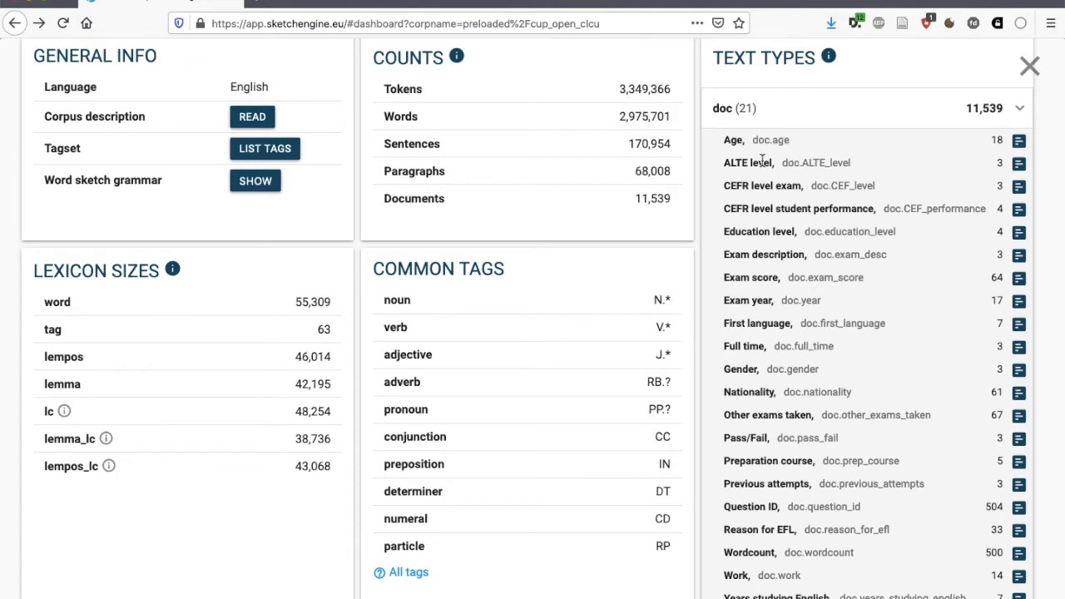
pyautogui.moveTo(768, 185)
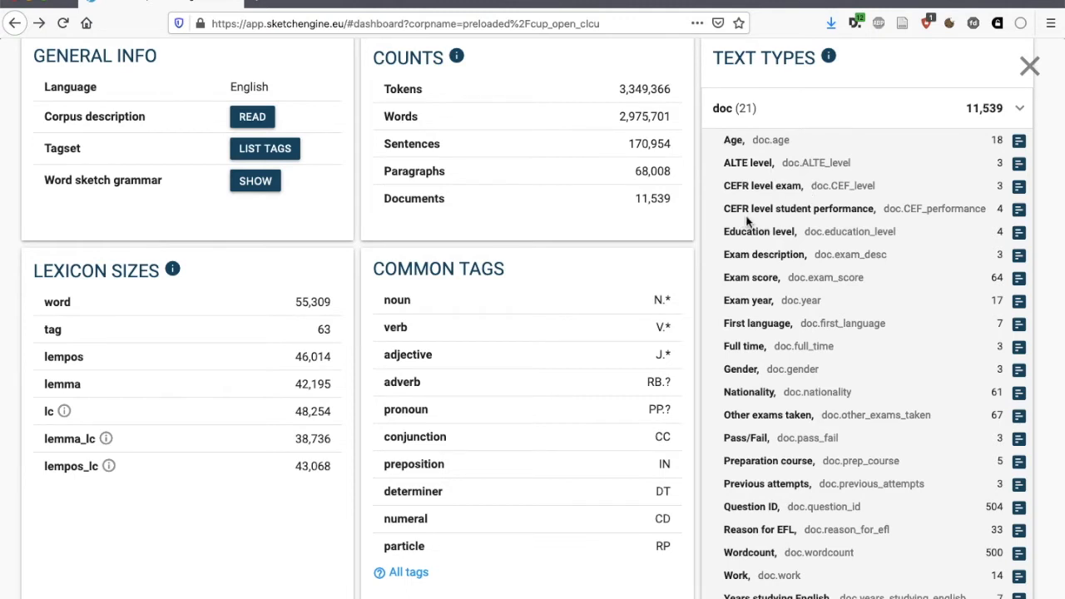
pyautogui.moveTo(766, 223)
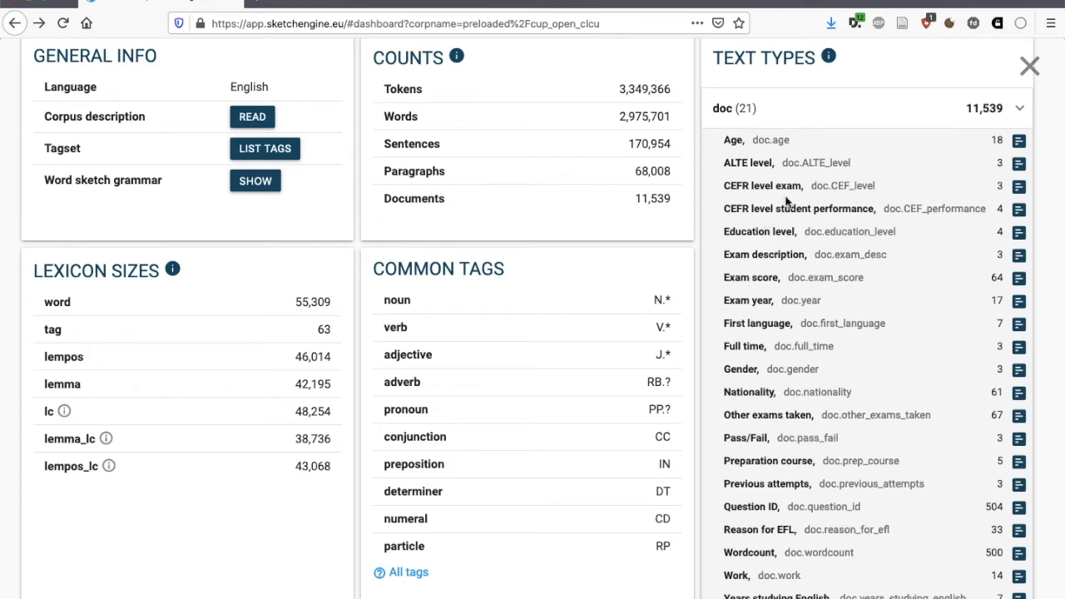
pyautogui.moveTo(812, 203)
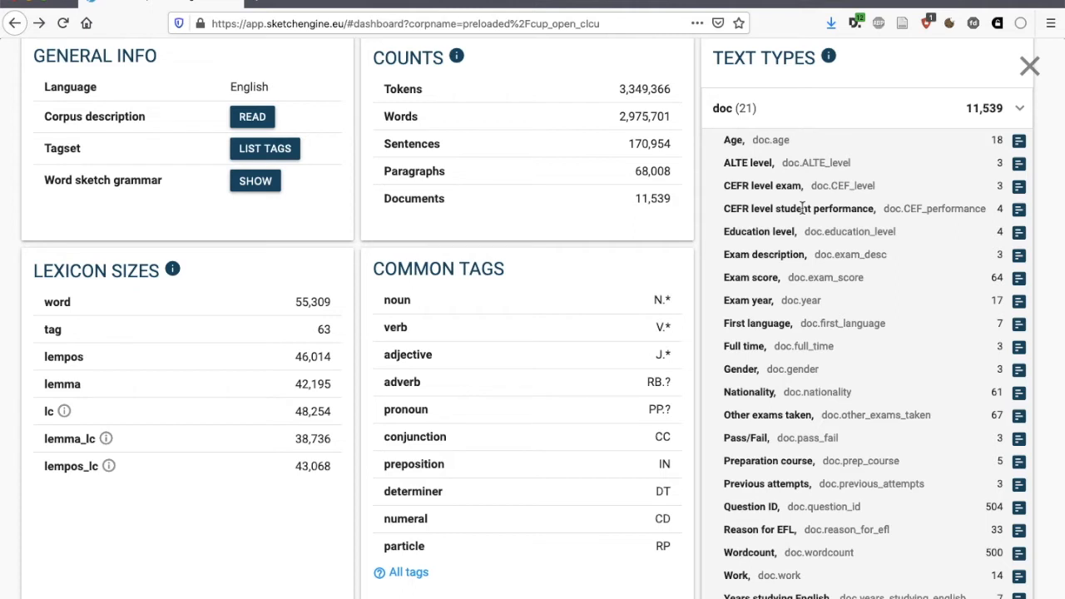
pyautogui.moveTo(788, 231)
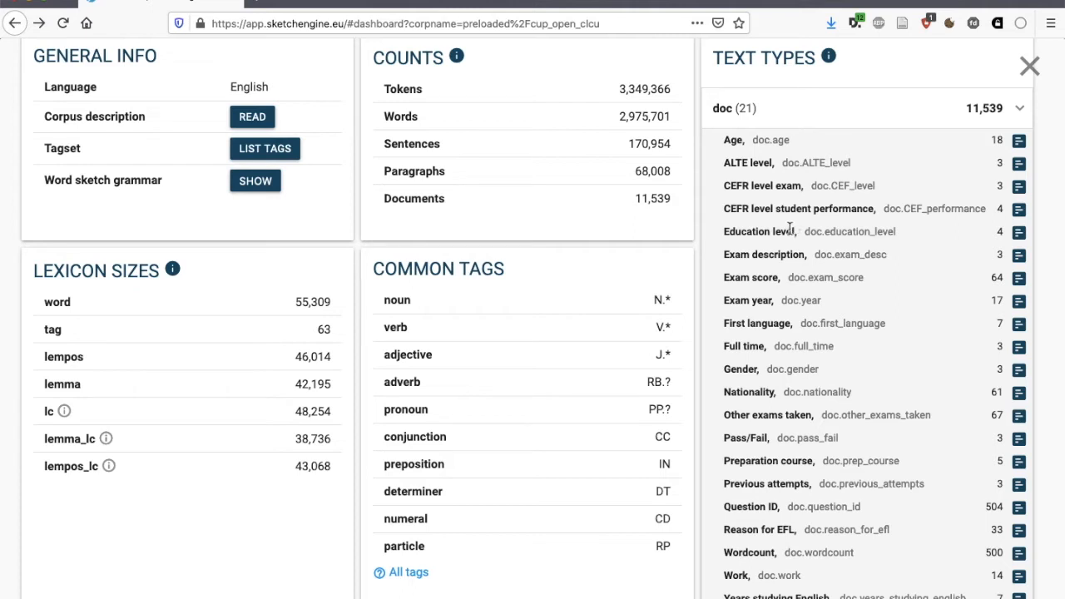
pyautogui.moveTo(802, 231)
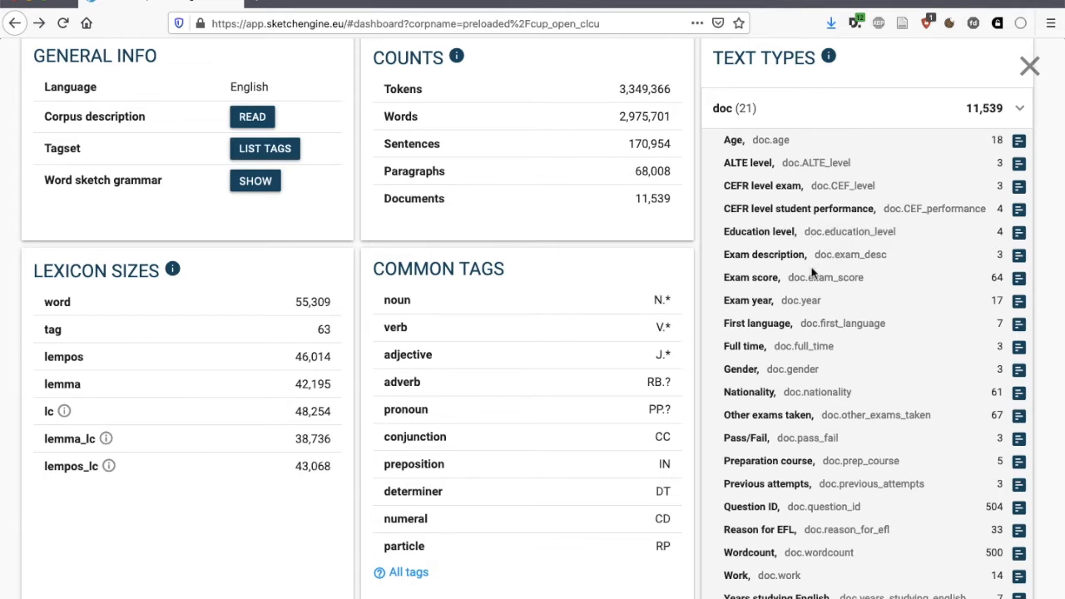
pyautogui.moveTo(805, 273)
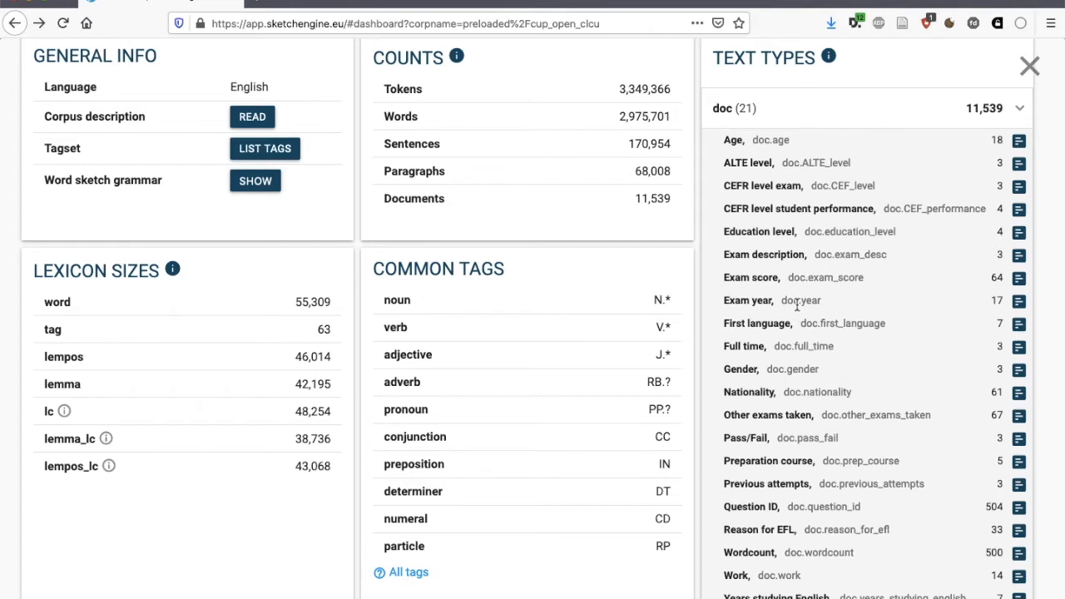
pyautogui.moveTo(797, 318)
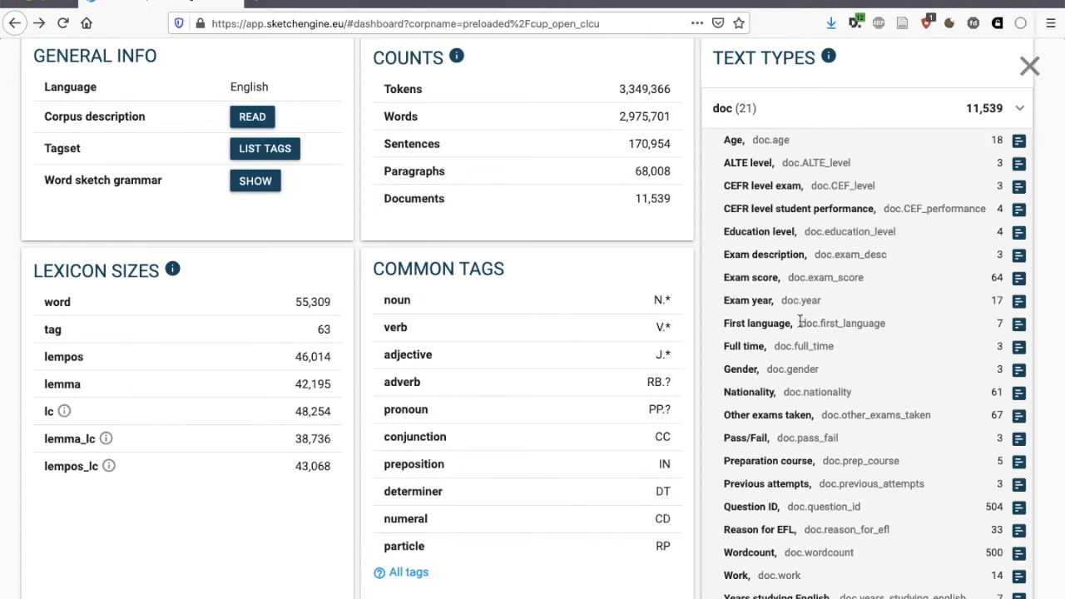
pyautogui.moveTo(802, 437)
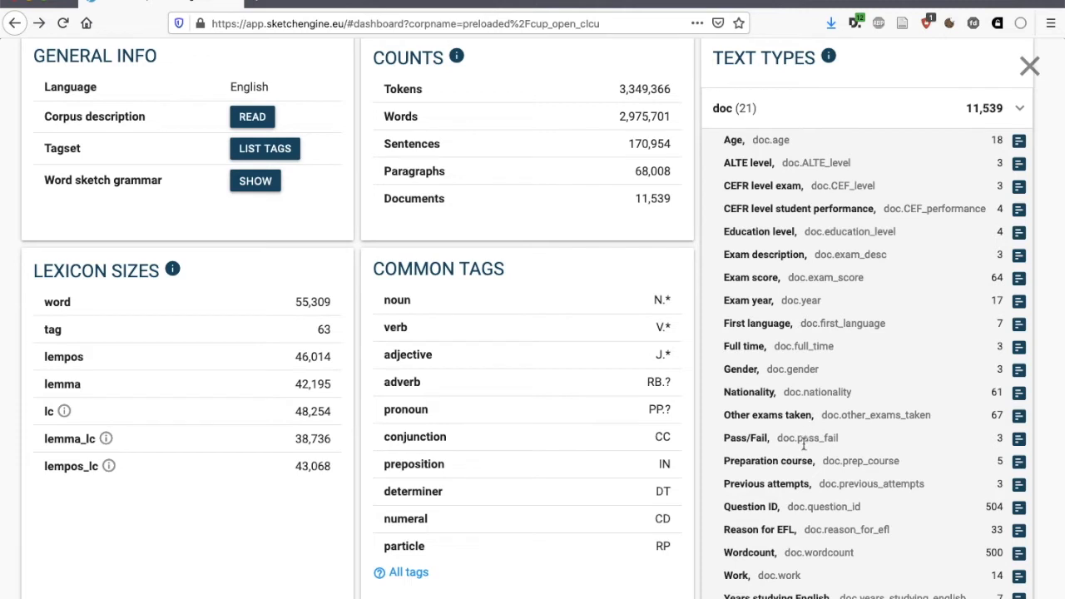
pyautogui.moveTo(801, 441)
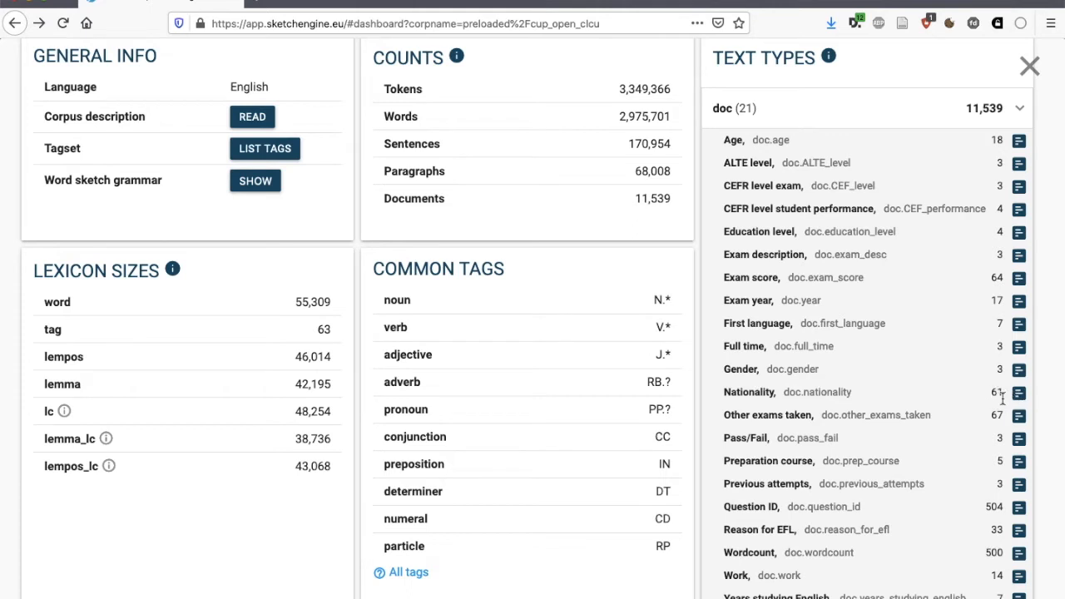
pyautogui.moveTo(1005, 406)
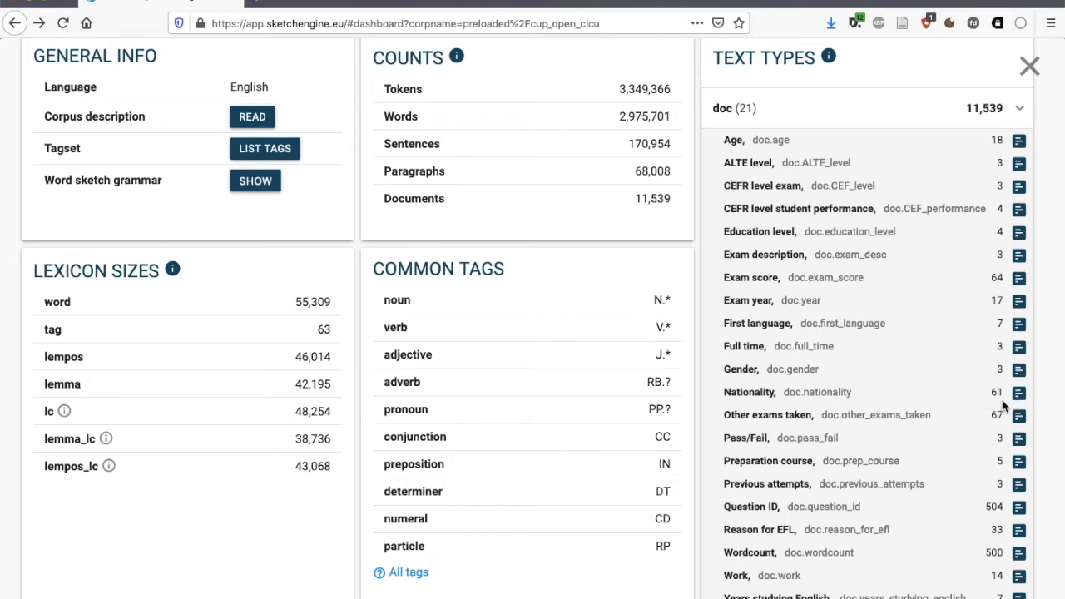
pyautogui.moveTo(1018, 393)
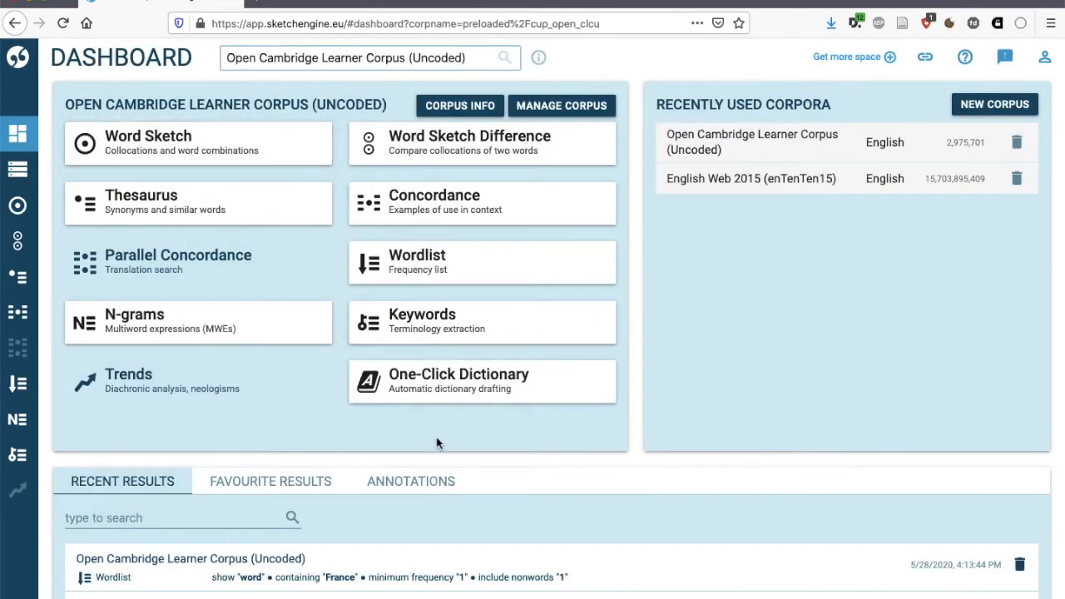
pyautogui.moveTo(410, 451)
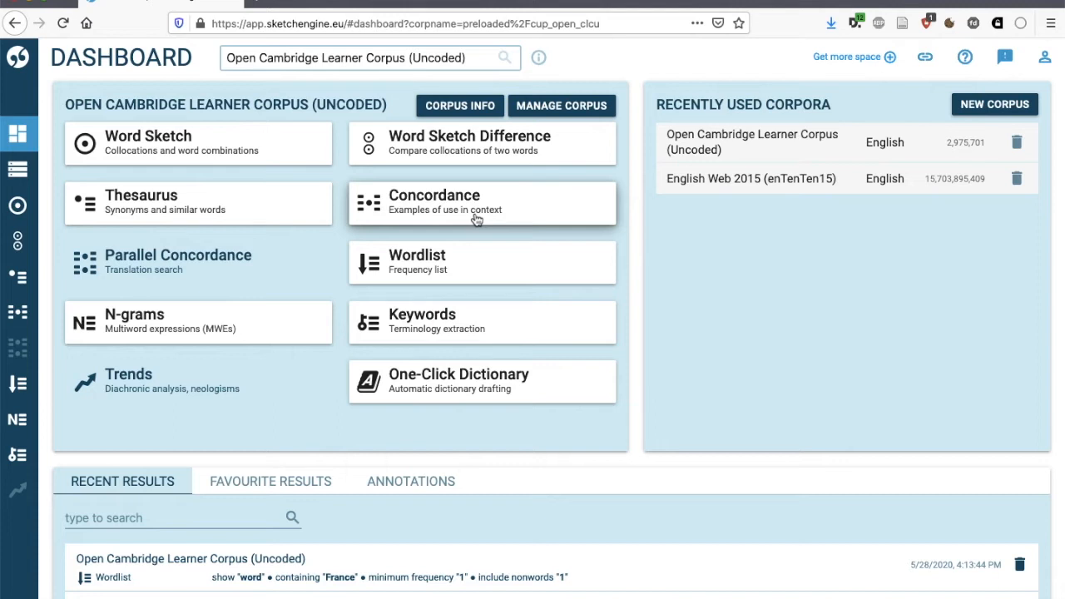
# Go to the Concordance search from the learner corpus dashboard
pyautogui.click(481, 203)
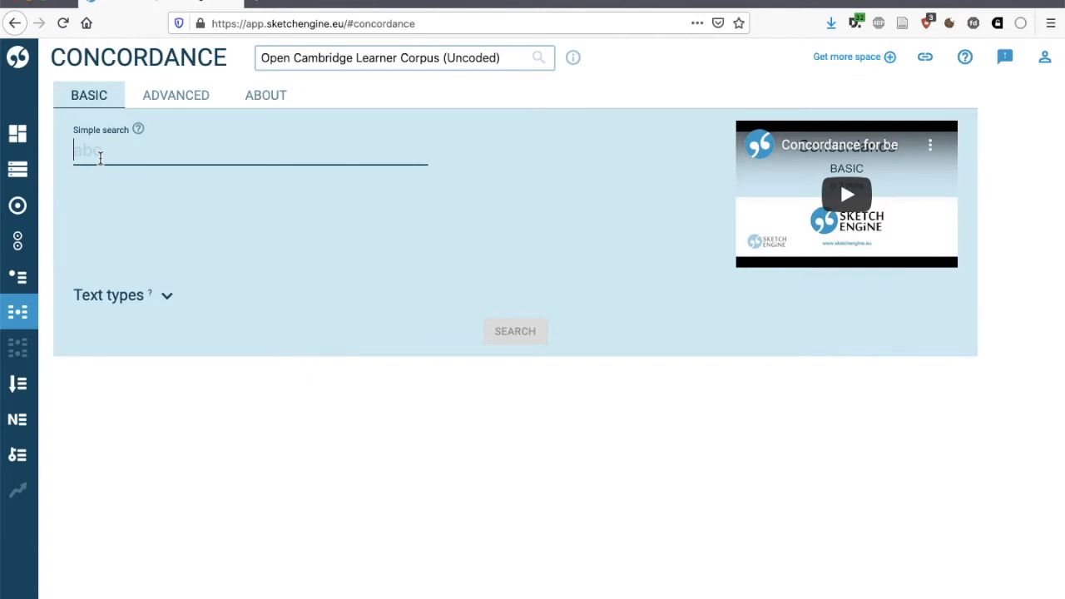
pyautogui.click(139, 130)
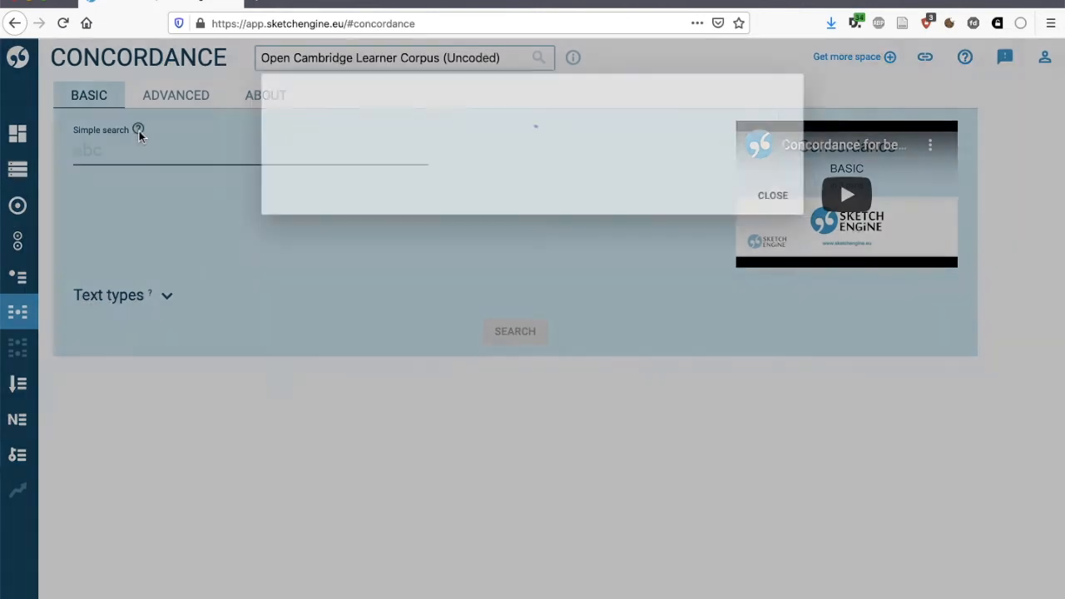
pyautogui.click(140, 129)
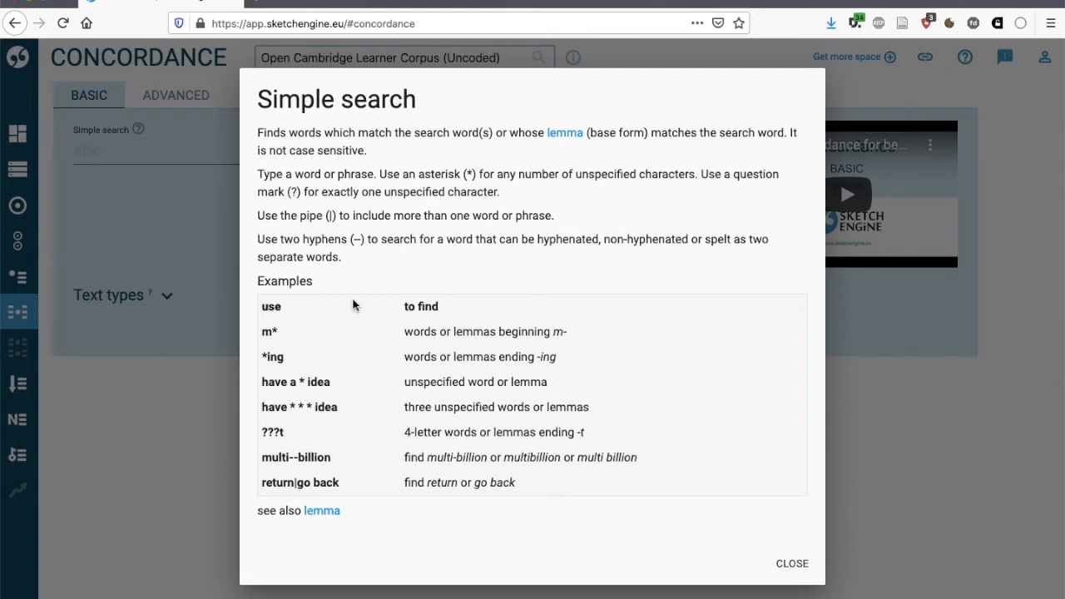
pyautogui.moveTo(514, 162)
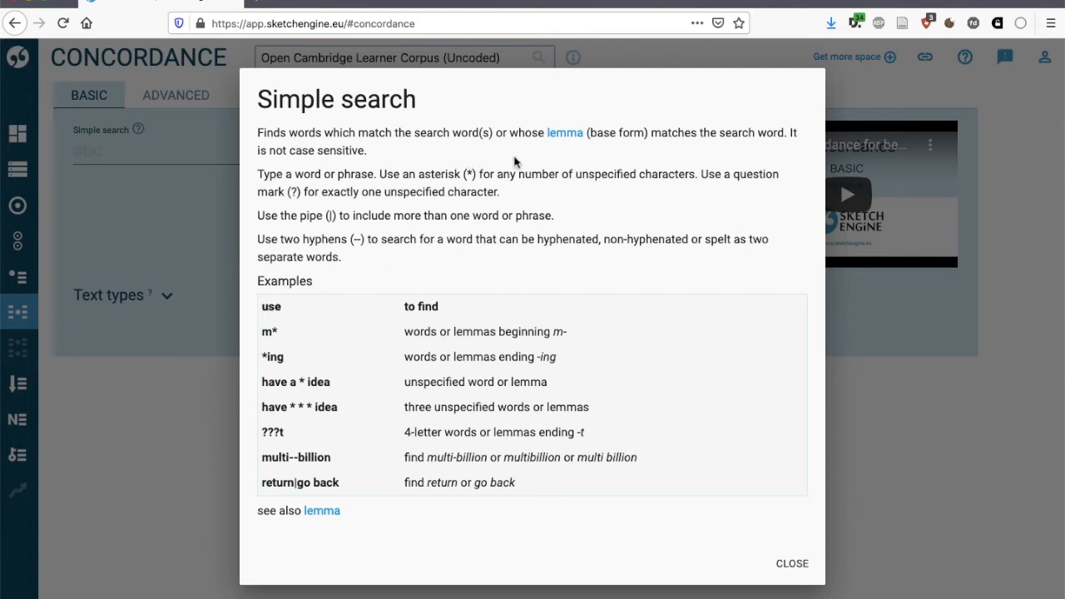
pyautogui.moveTo(555, 156)
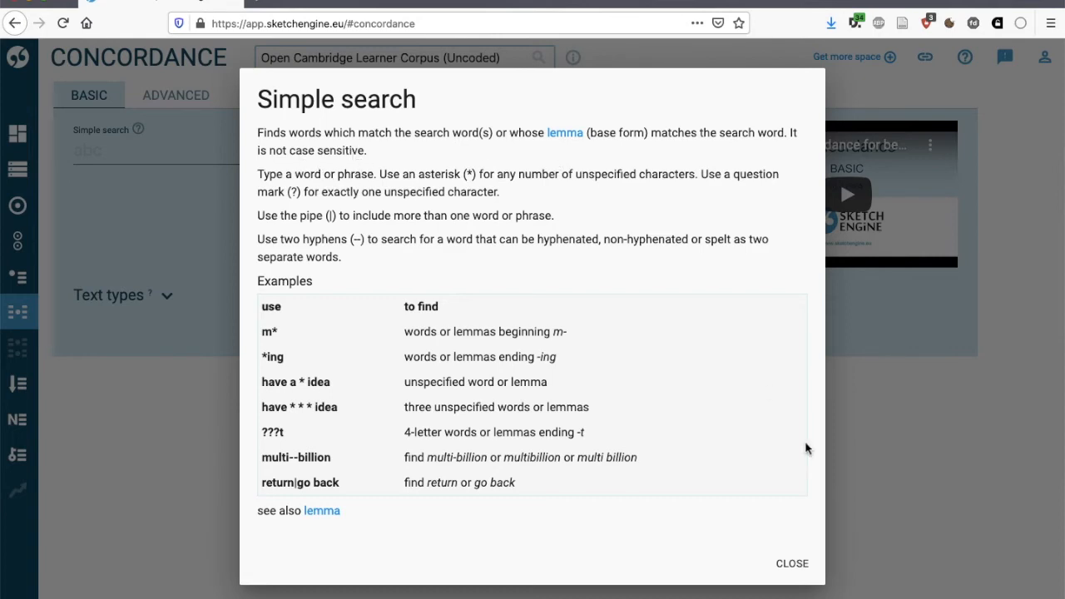
pyautogui.click(792, 562)
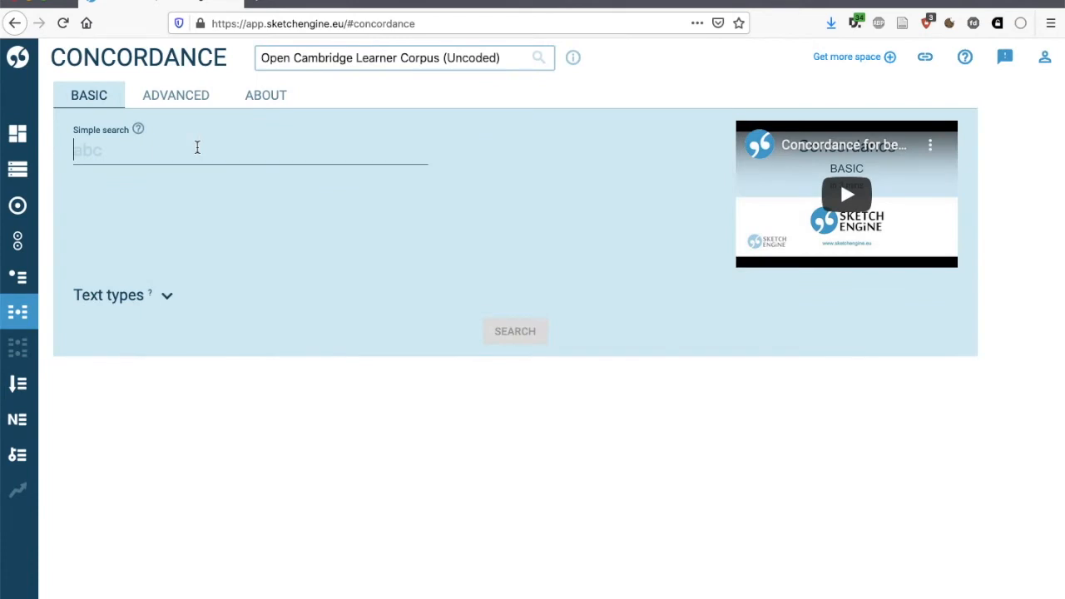
pyautogui.write('make')
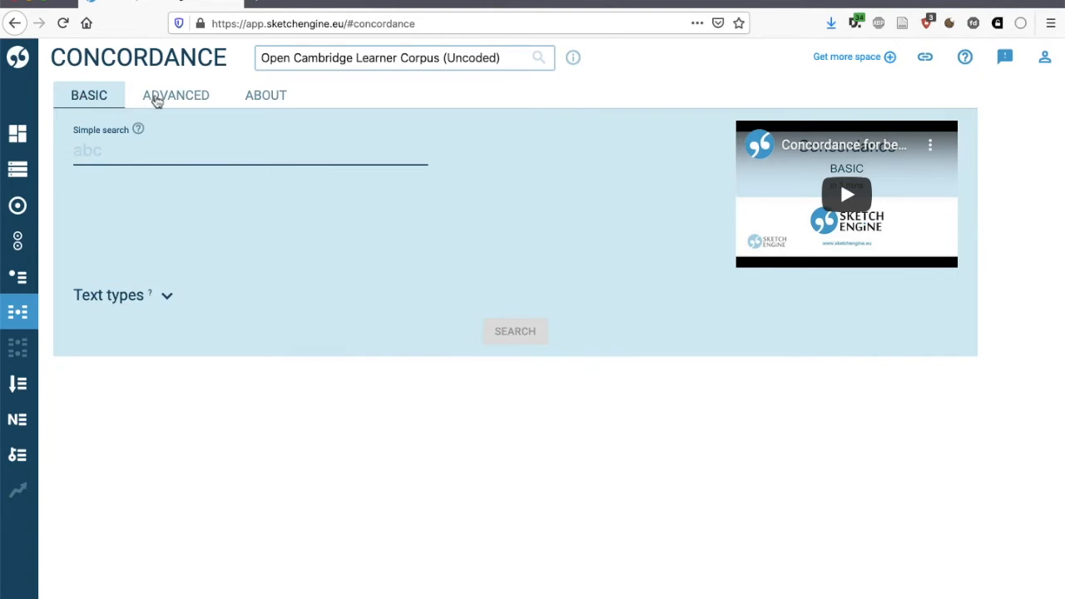
# Build an advanced lemma query for 'make' with part of speech verb
pyautogui.click(176, 95)
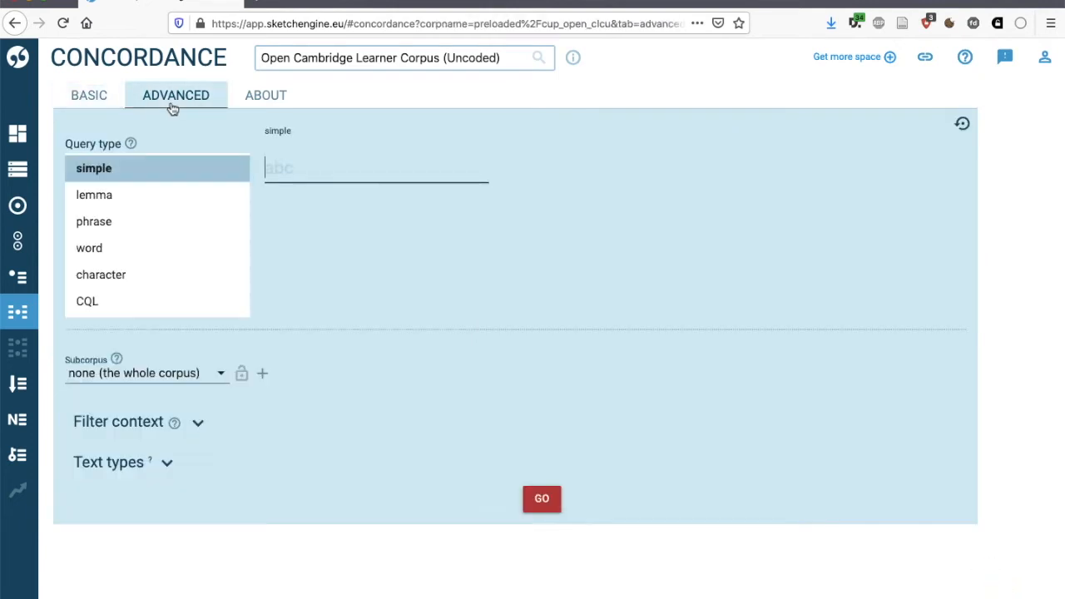
pyautogui.click(93, 194)
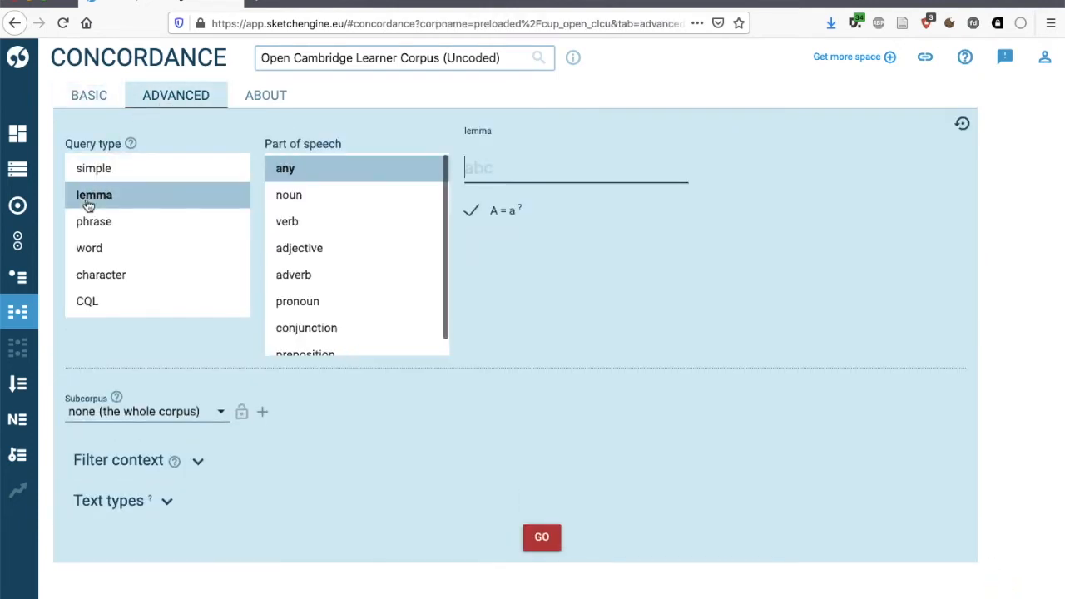
pyautogui.write('make')
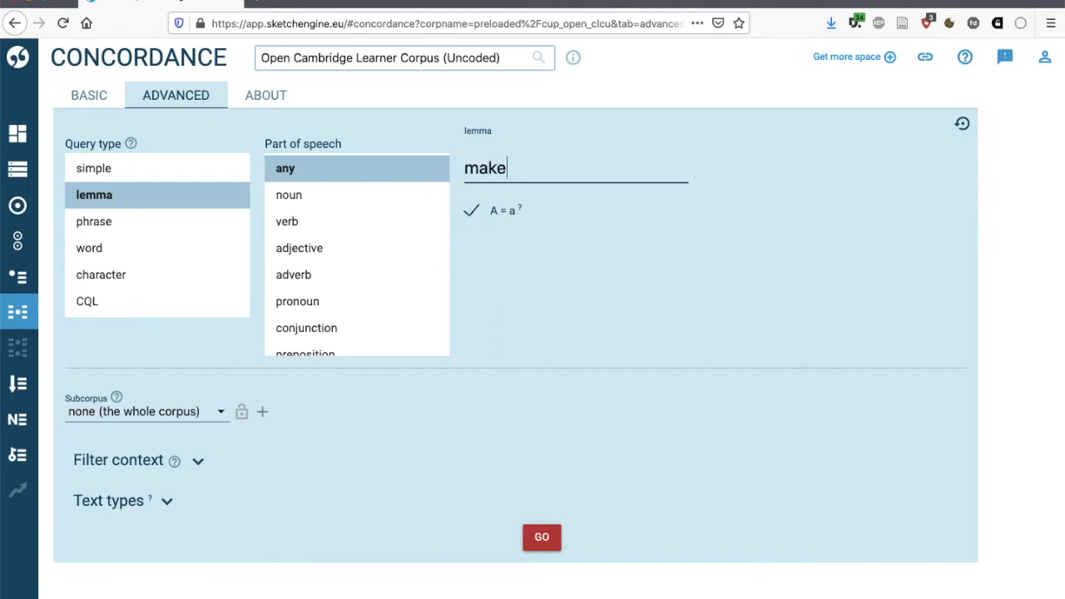
pyautogui.click(286, 222)
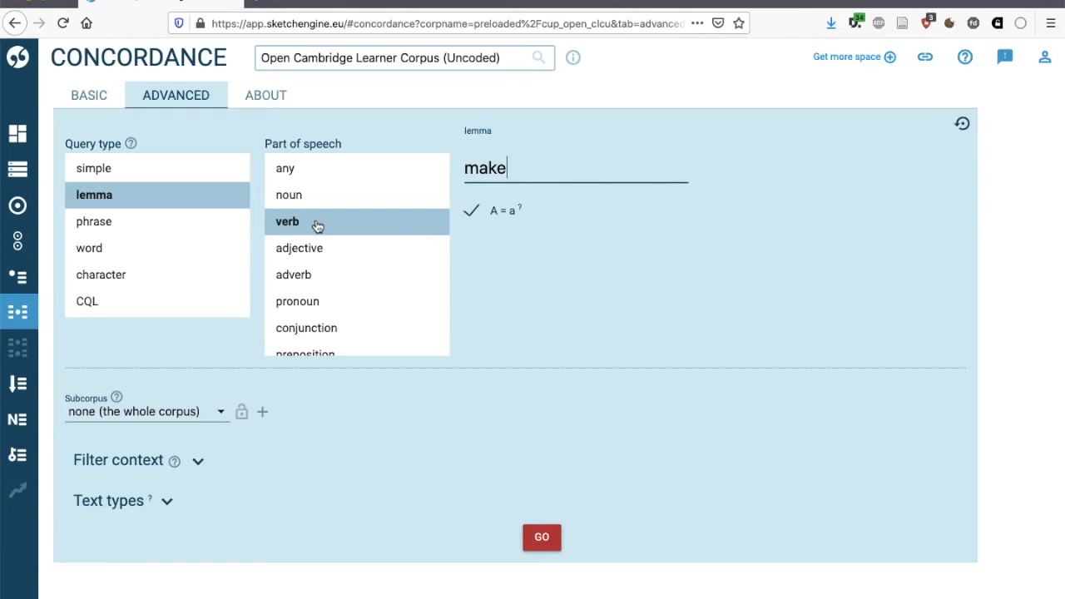
pyautogui.moveTo(108, 494)
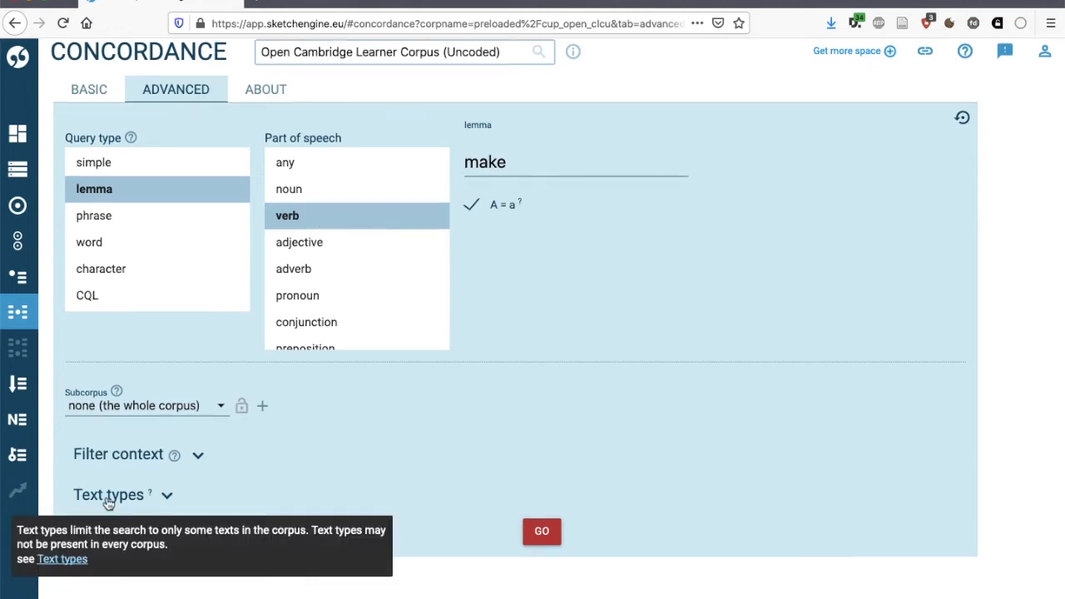
# Restrict the query by text types: a first-language value and CEFR student performance B1
pyautogui.click(108, 494)
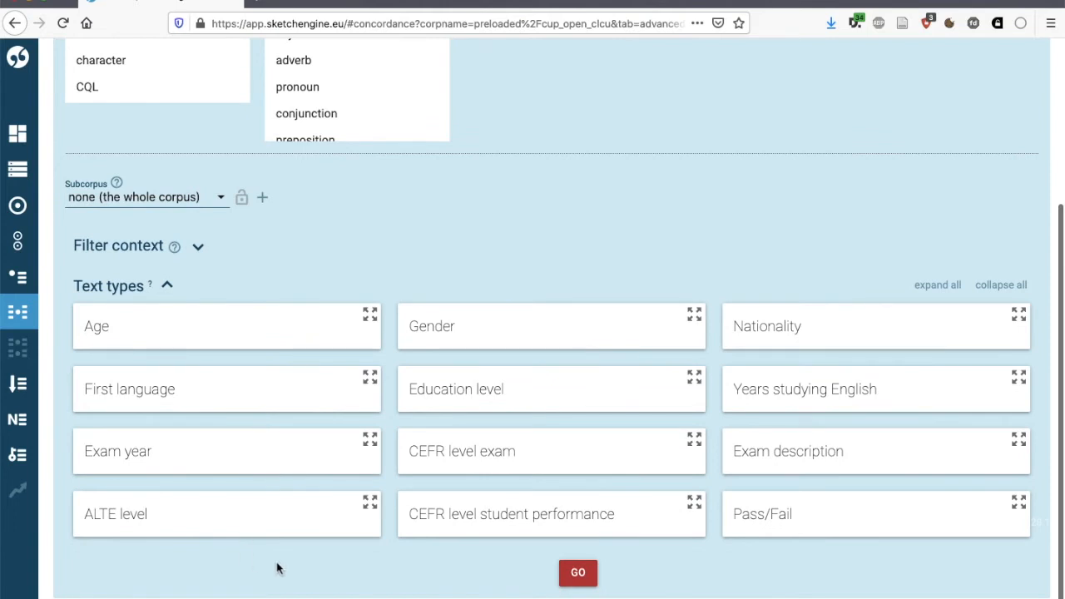
pyautogui.moveTo(446, 590)
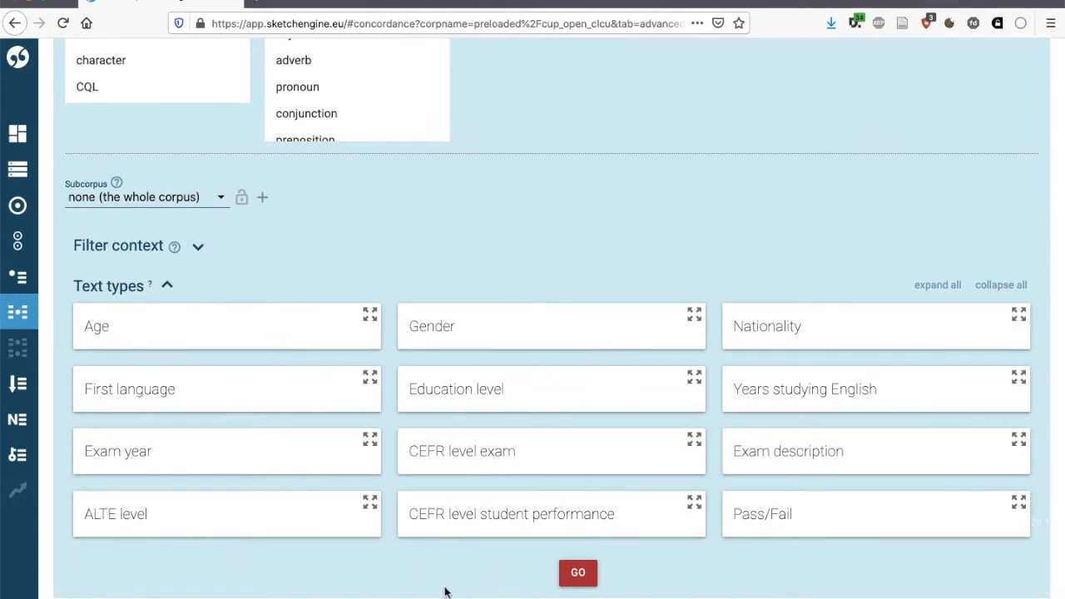
pyautogui.moveTo(206, 336)
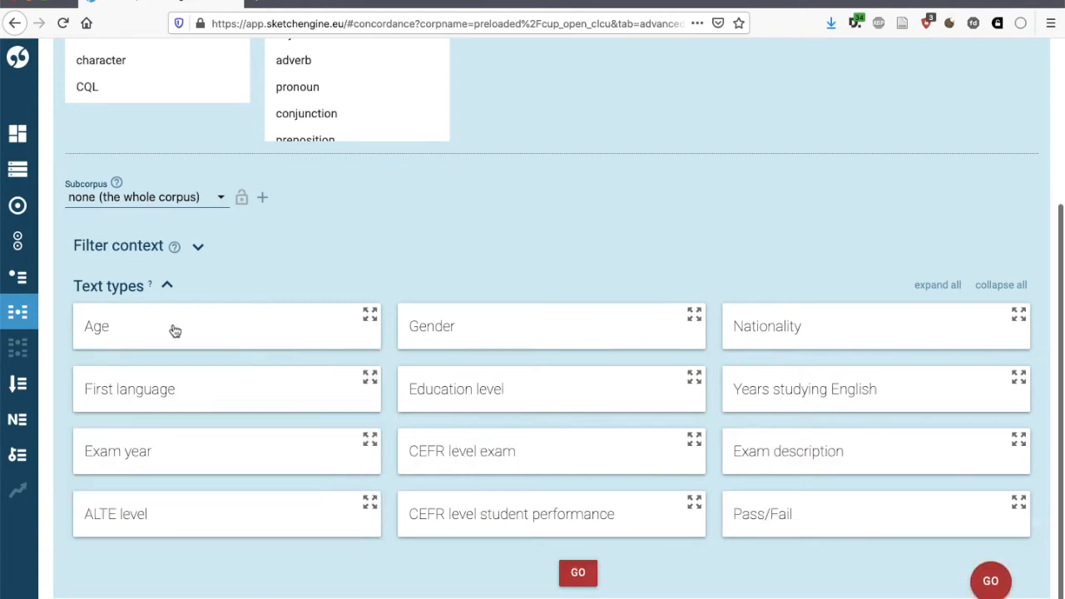
pyautogui.click(550, 325)
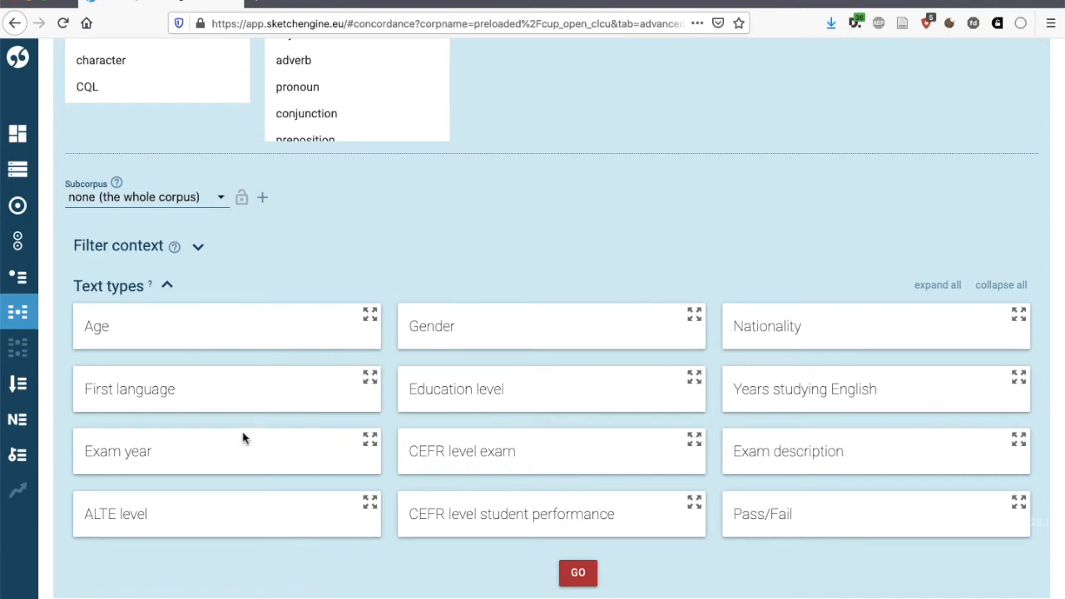
pyautogui.moveTo(460, 546)
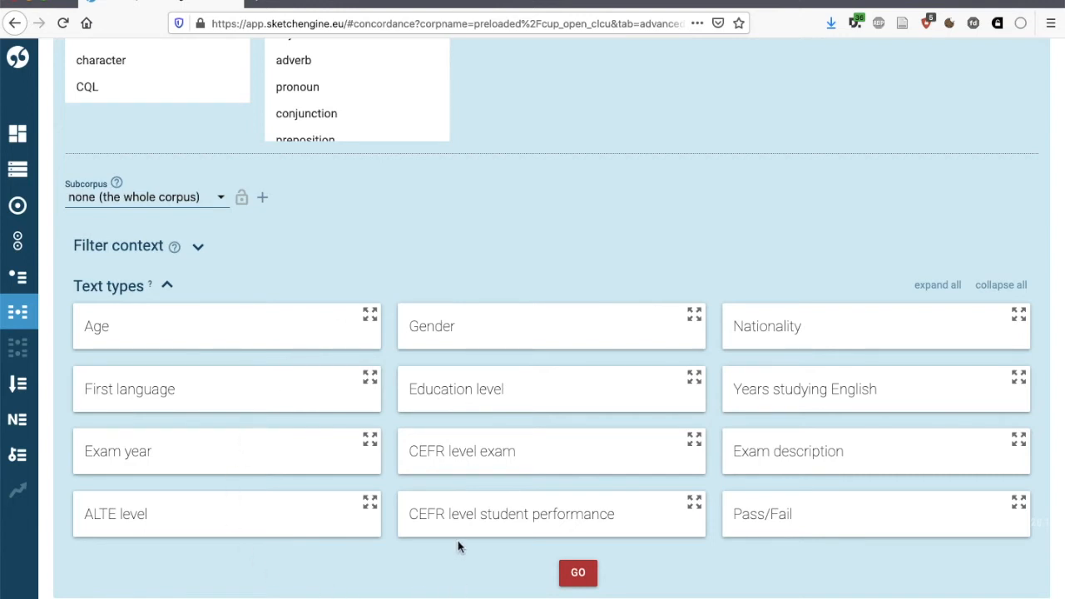
pyautogui.moveTo(463, 535)
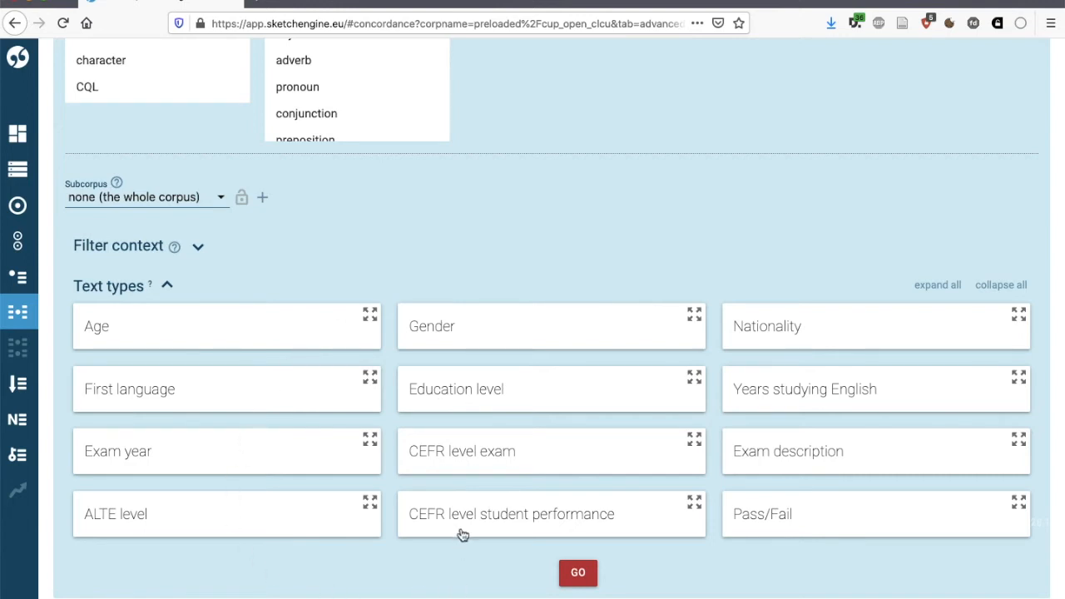
pyautogui.moveTo(486, 466)
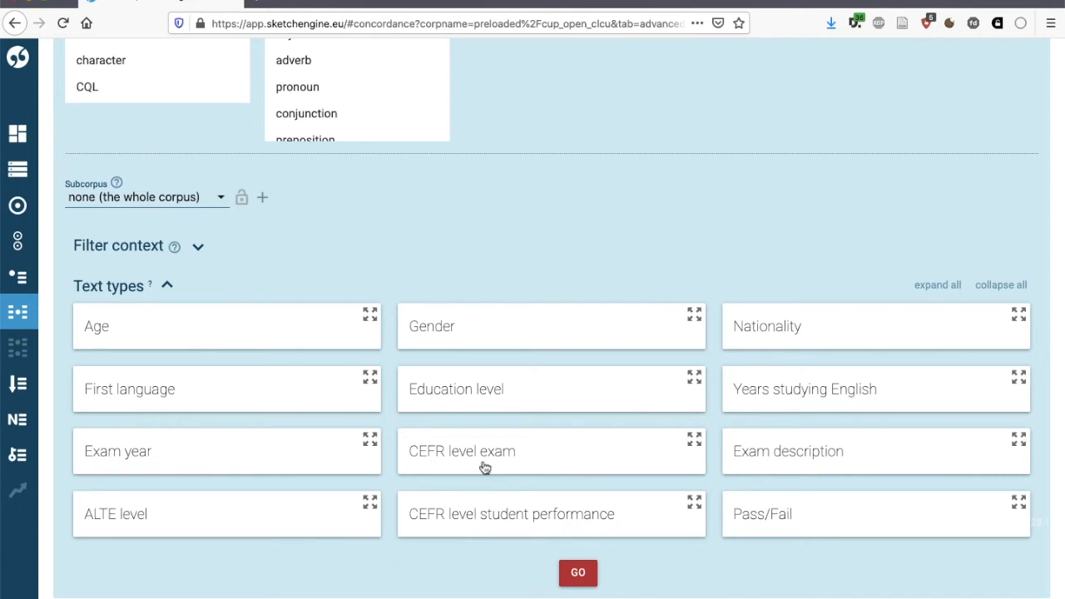
pyautogui.moveTo(486, 519)
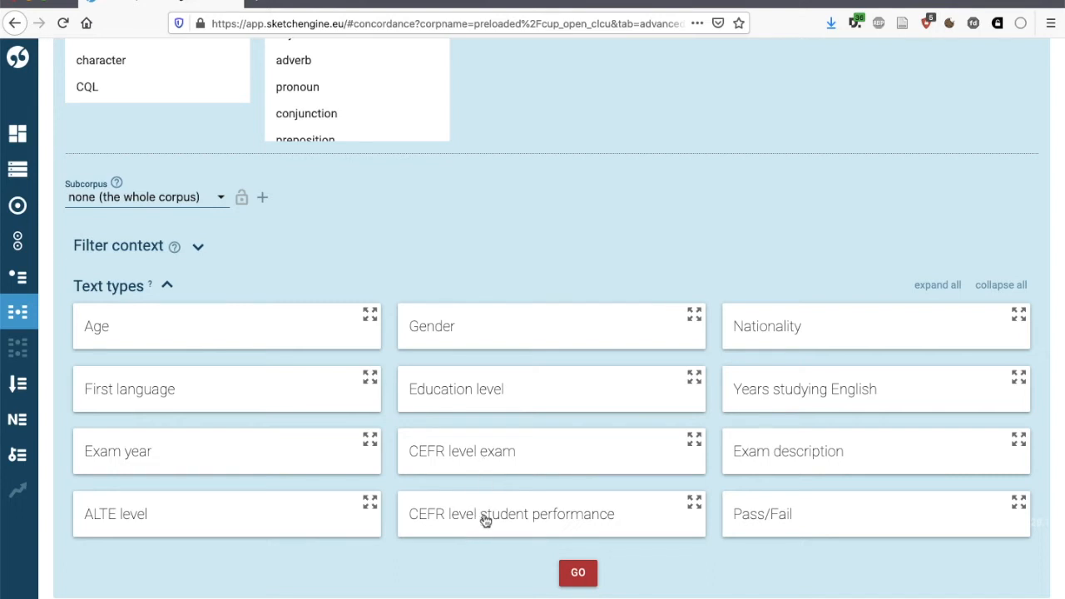
pyautogui.click(511, 512)
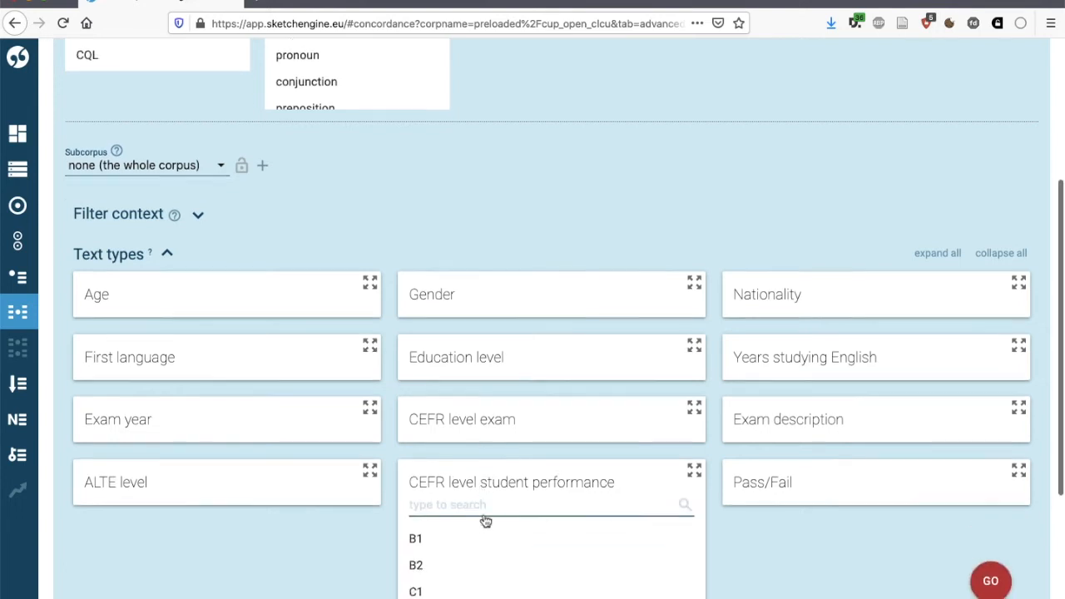
pyautogui.scroll(-3)
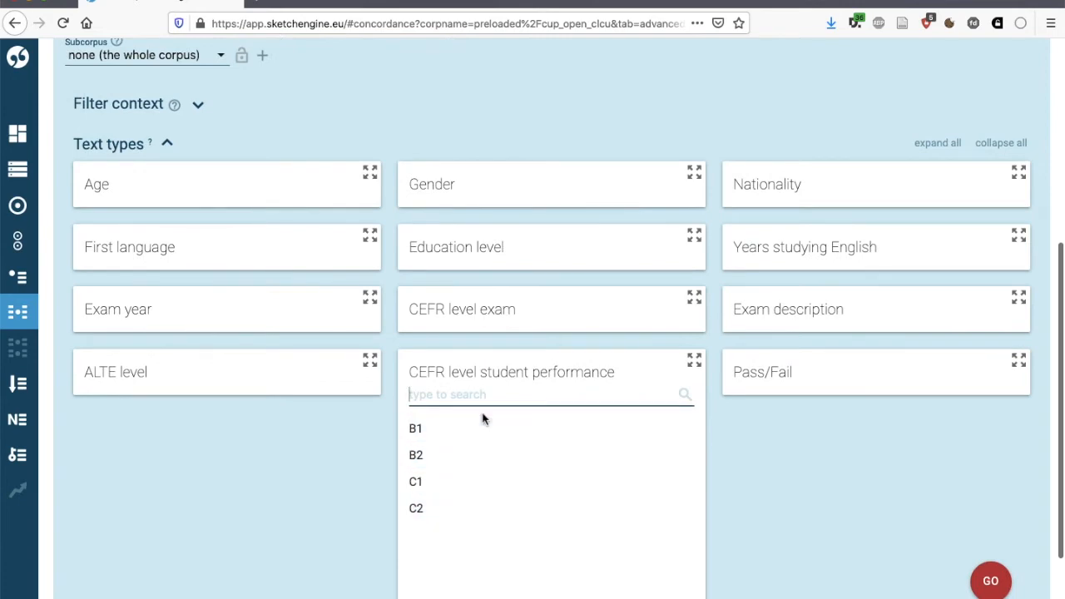
pyautogui.click(415, 427)
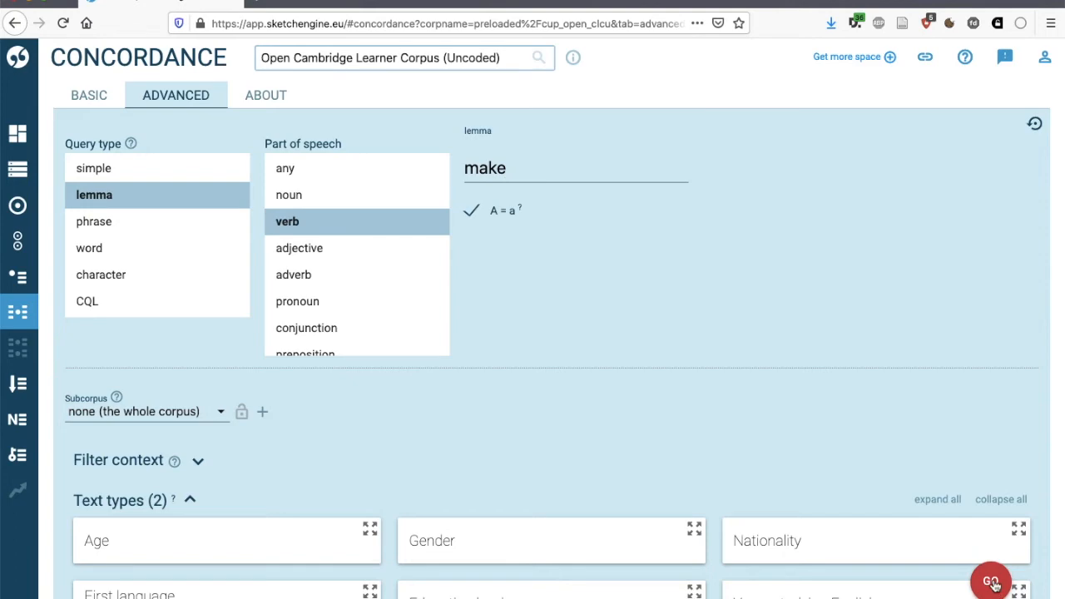
# Run the query to get the 69-hit KWIC concordance of the verb 'make'
pyautogui.click(989, 579)
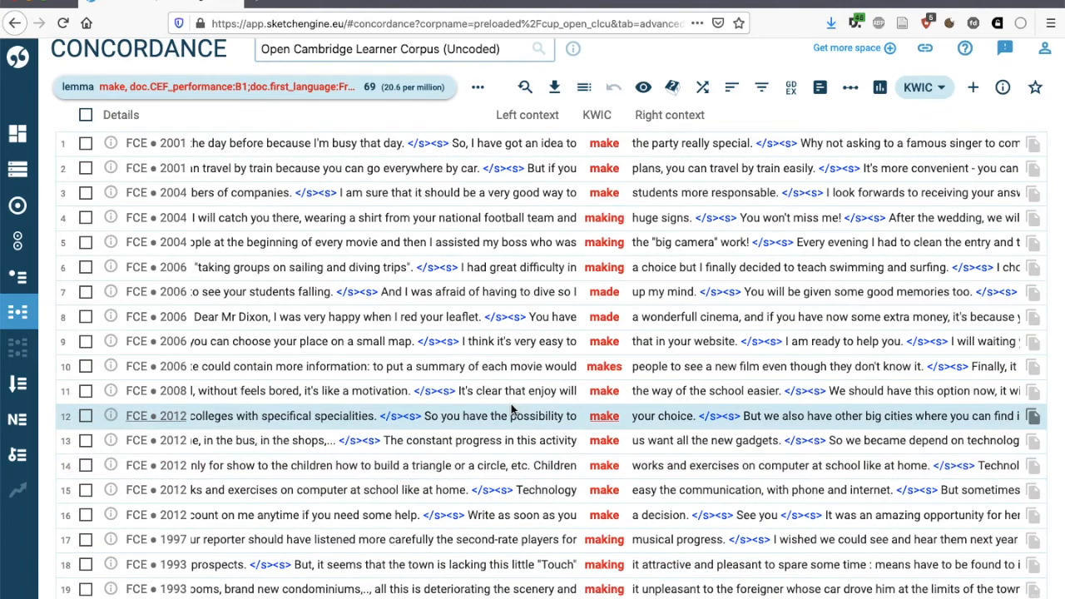
pyautogui.moveTo(512, 409)
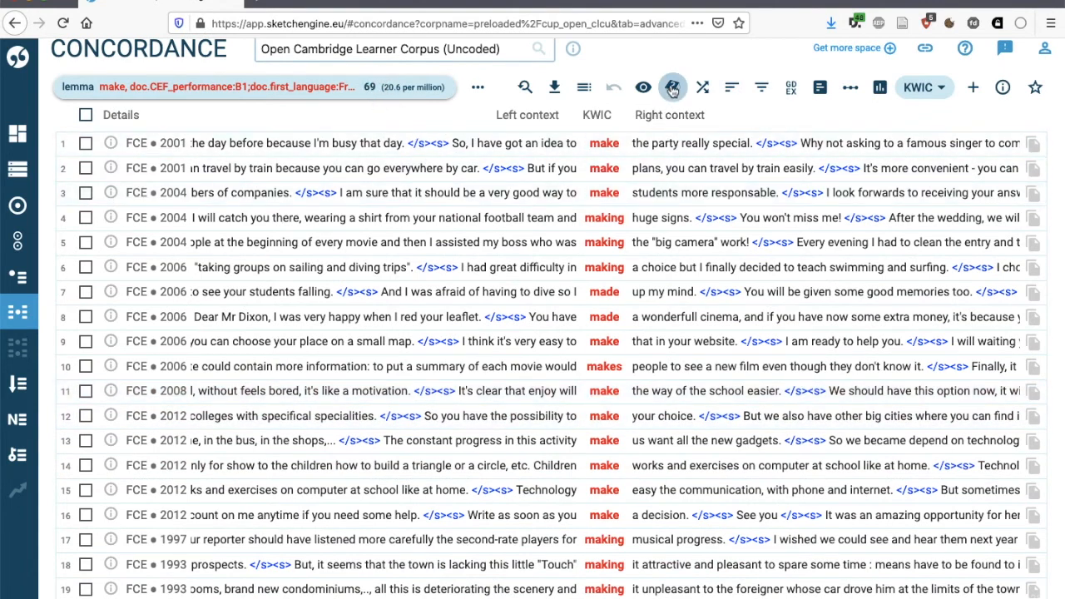
pyautogui.moveTo(672, 86)
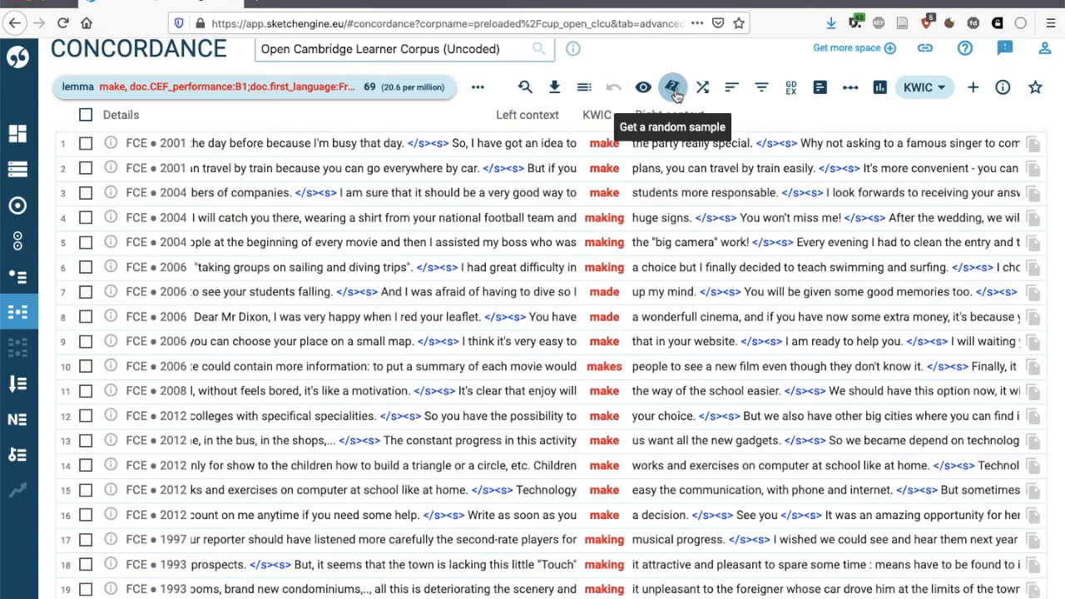
pyautogui.moveTo(379, 106)
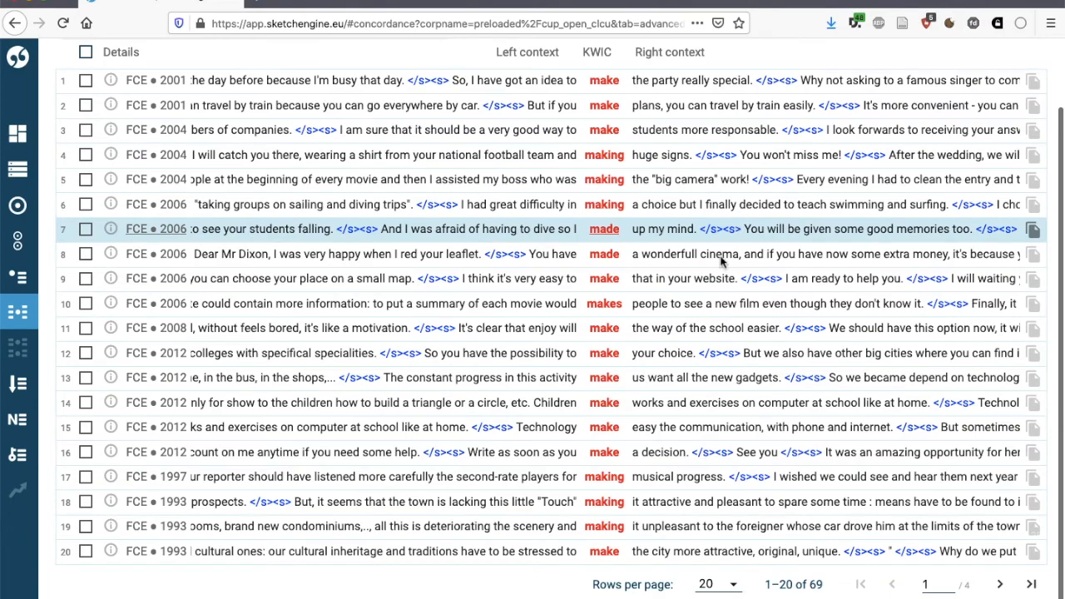
pyautogui.click(715, 582)
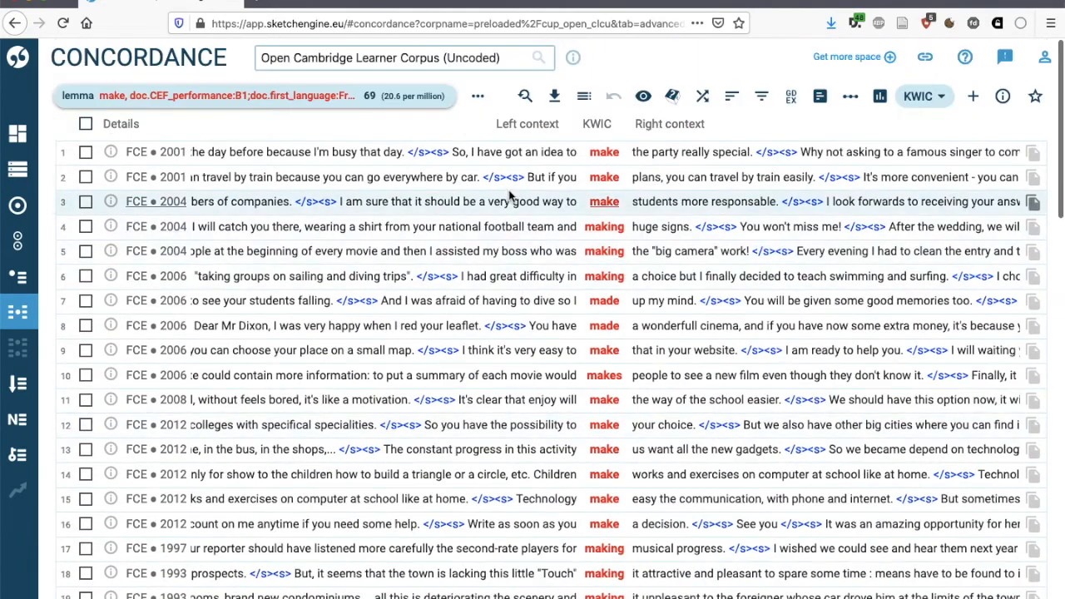
pyautogui.moveTo(508, 176)
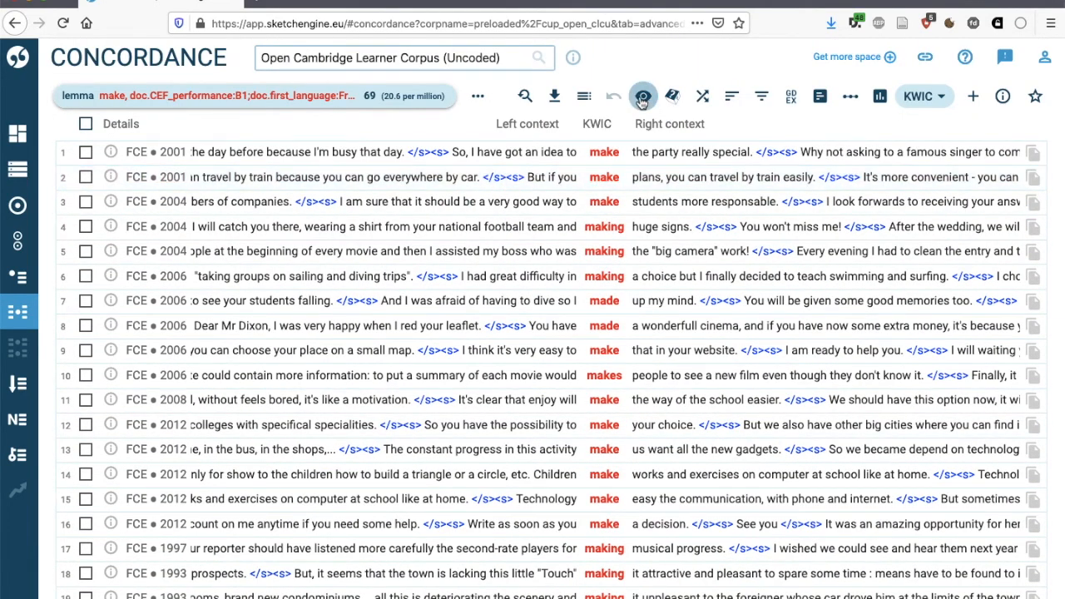
# Enable 'Show more context' in View options for the 69 'make' concordance lines
pyautogui.click(643, 95)
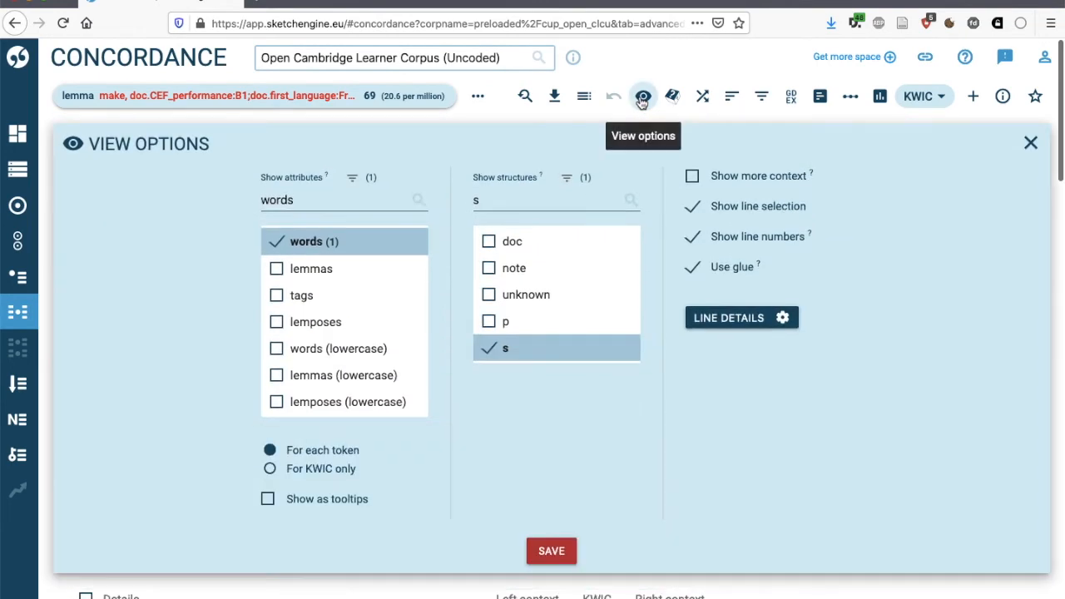
pyautogui.click(489, 348)
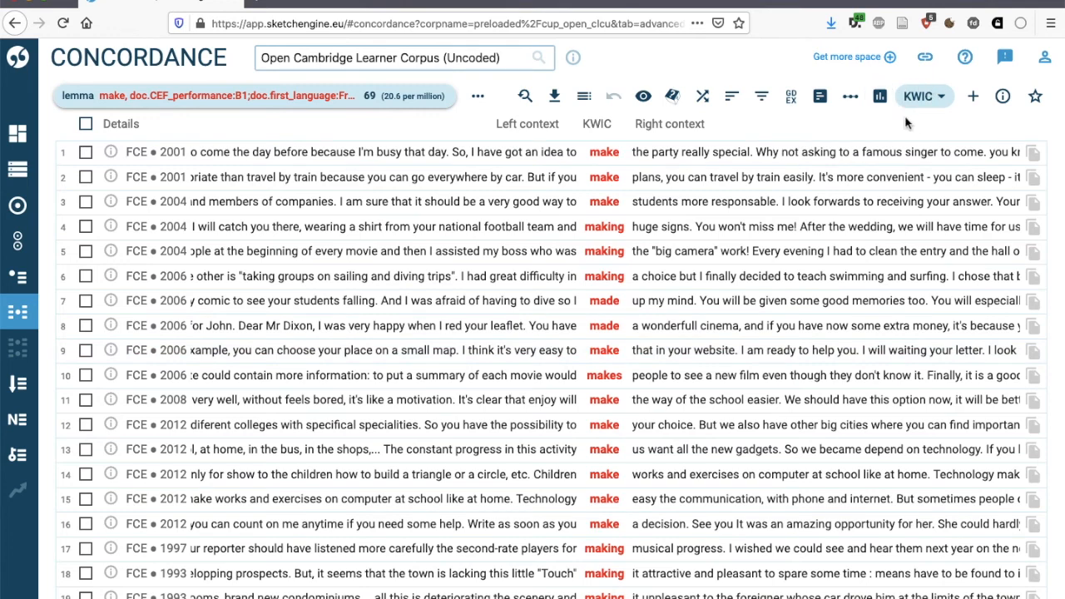
pyautogui.moveTo(624, 170)
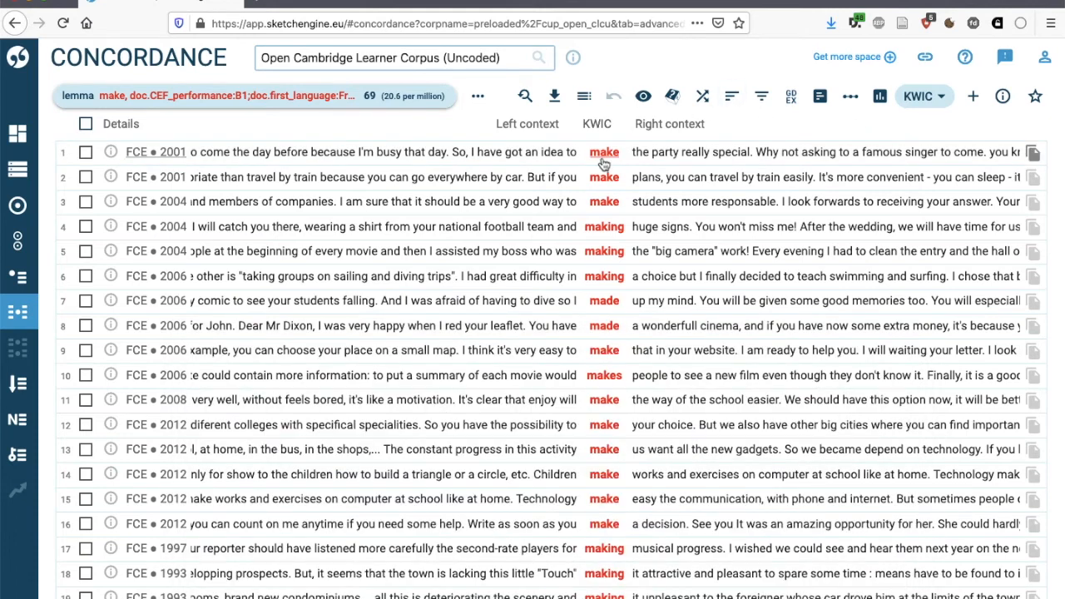
# Switch the 'make' hits to sentence view and back to KWIC layout
pyautogui.click(918, 95)
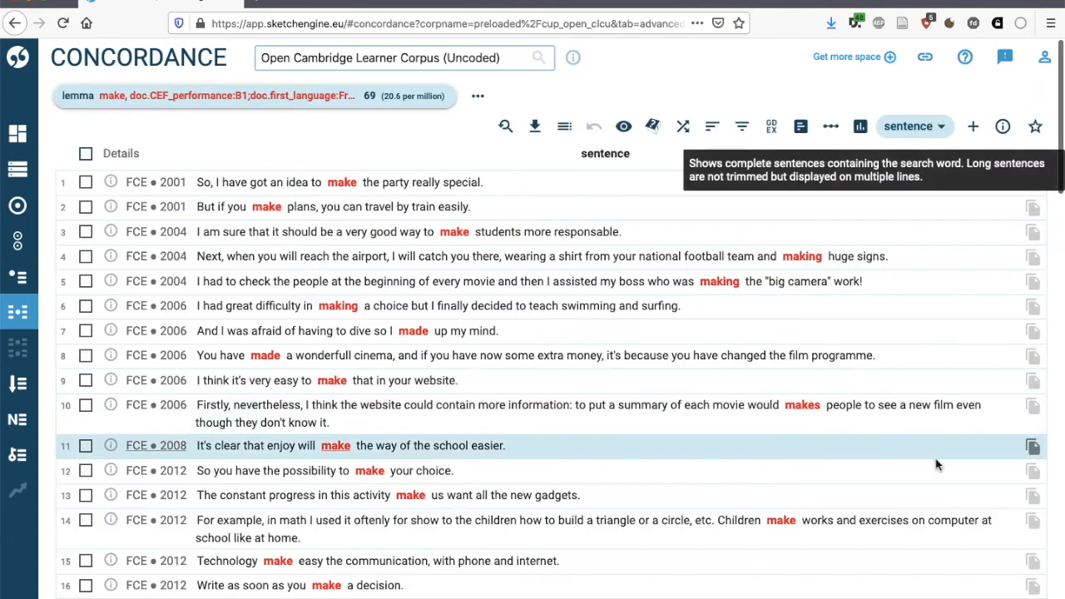
pyautogui.click(913, 126)
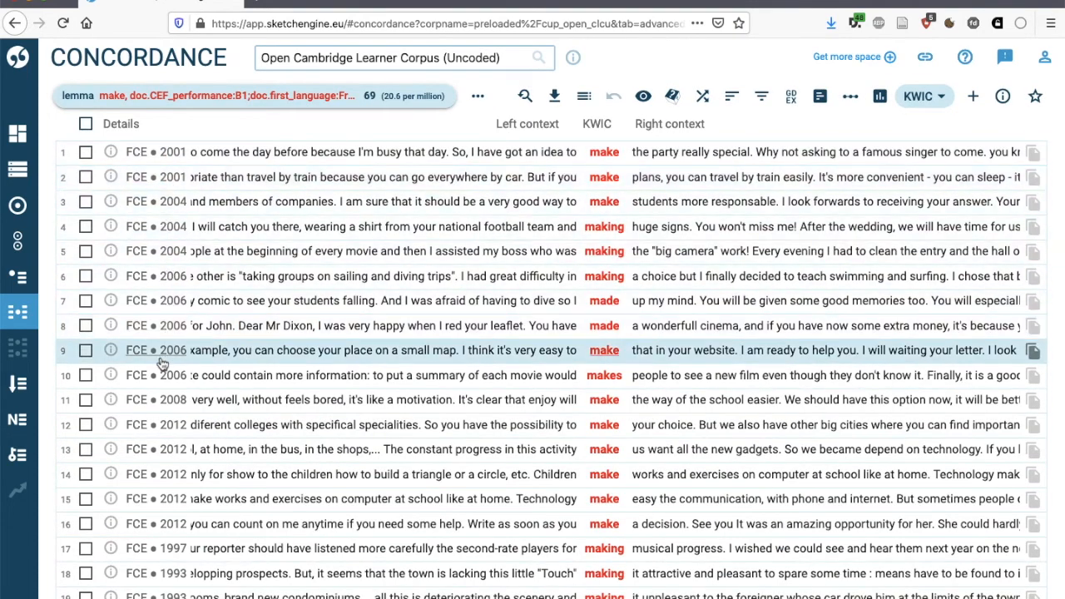
pyautogui.moveTo(163, 363)
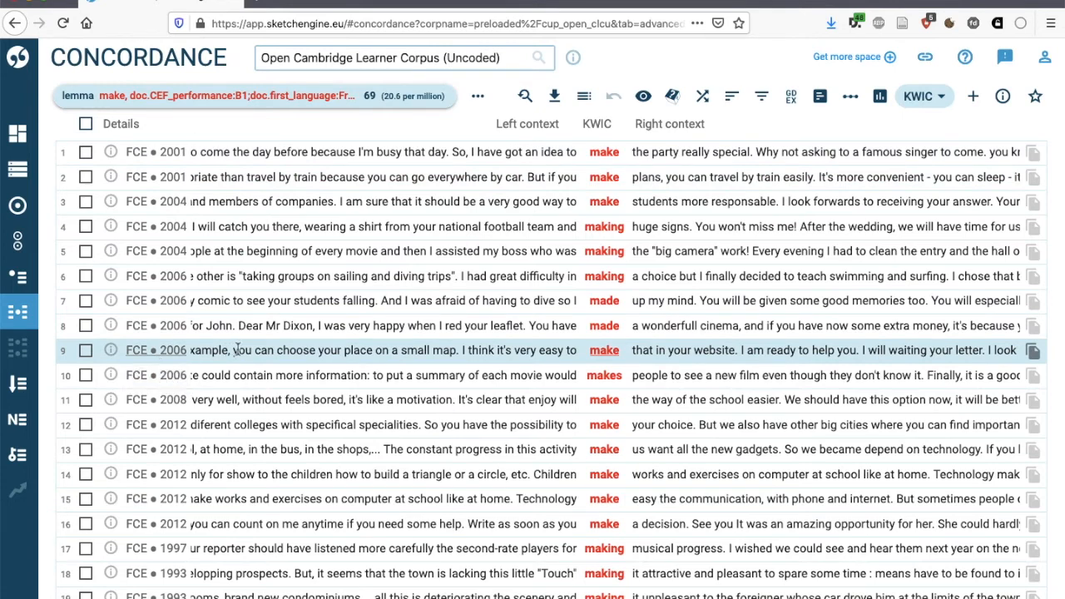
pyautogui.moveTo(157, 152)
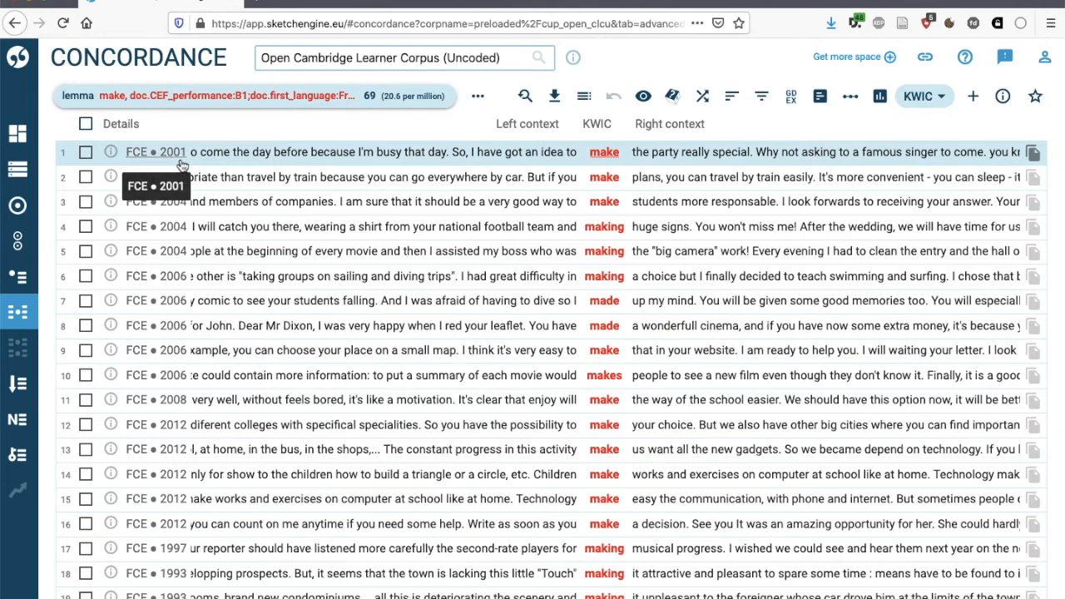
pyautogui.moveTo(137, 165)
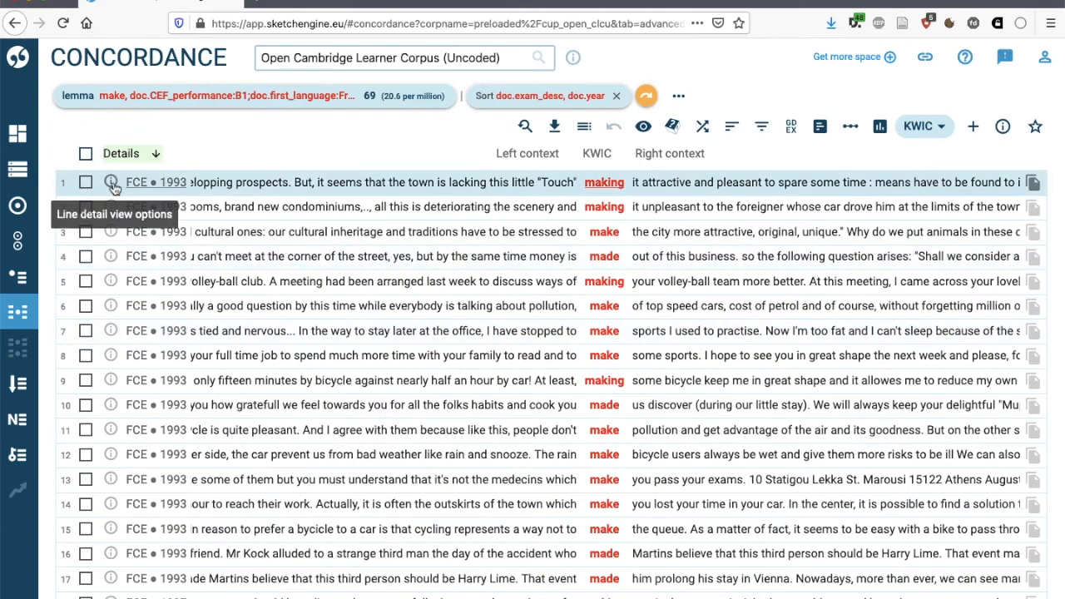
# In Line detail options, untick Exam description and Exam year and tick Gender
pyautogui.click(111, 182)
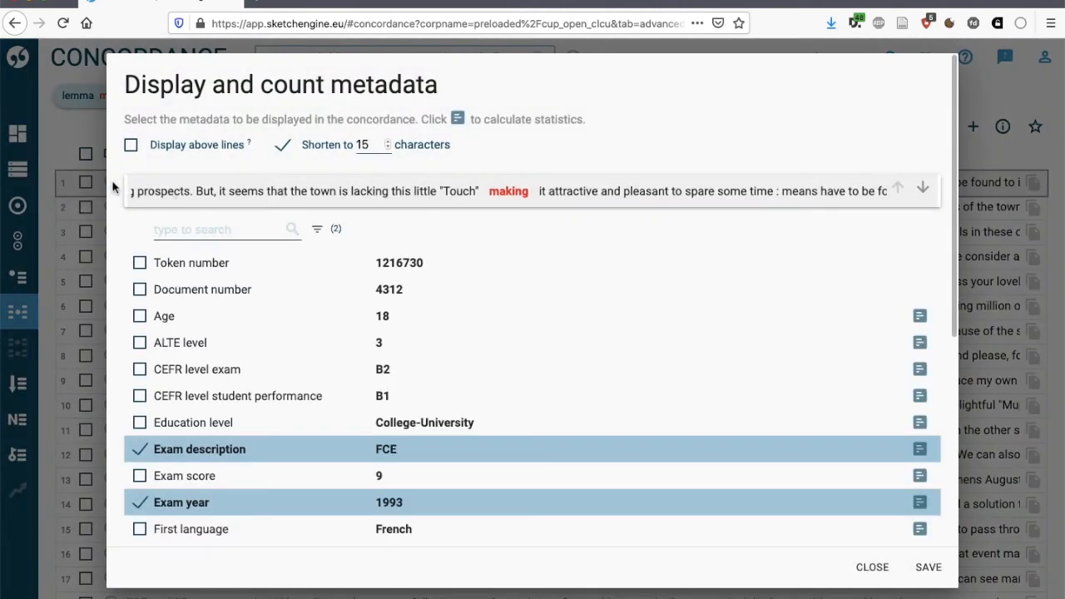
pyautogui.moveTo(259, 263)
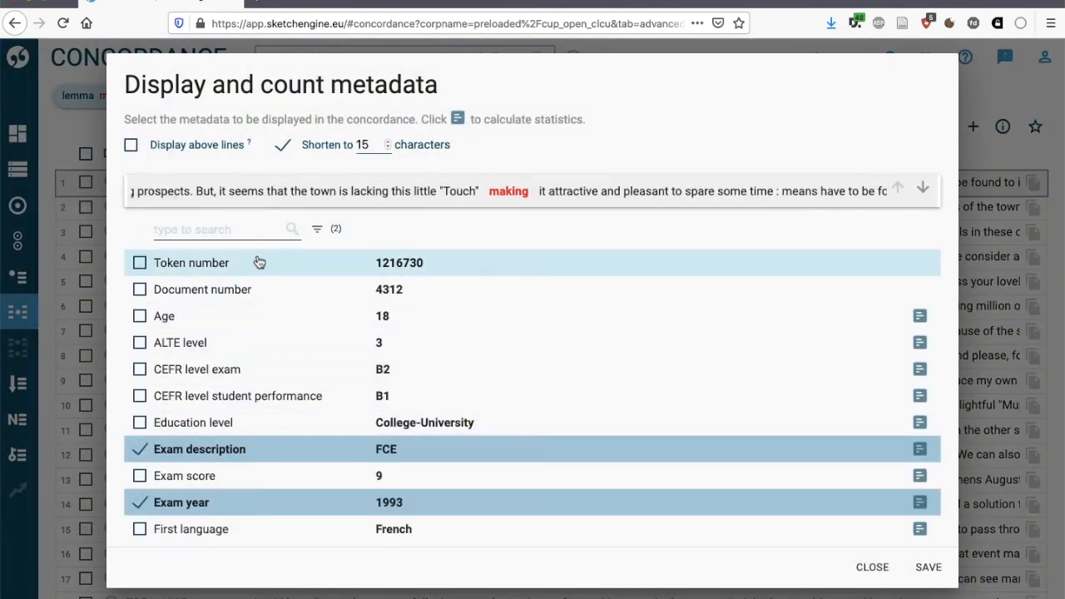
pyautogui.scroll(-3)
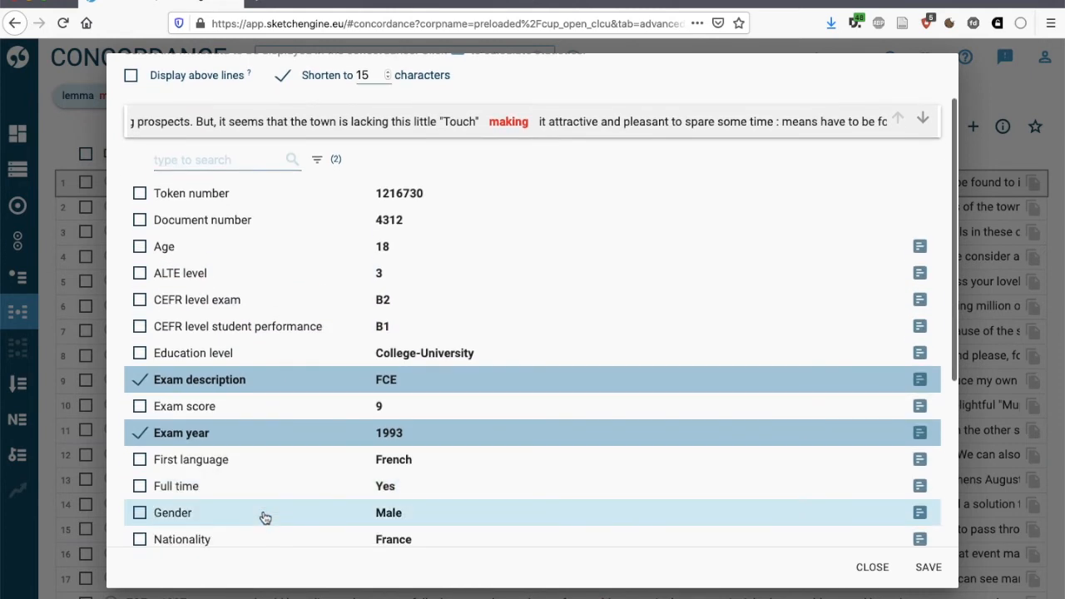
pyautogui.click(140, 379)
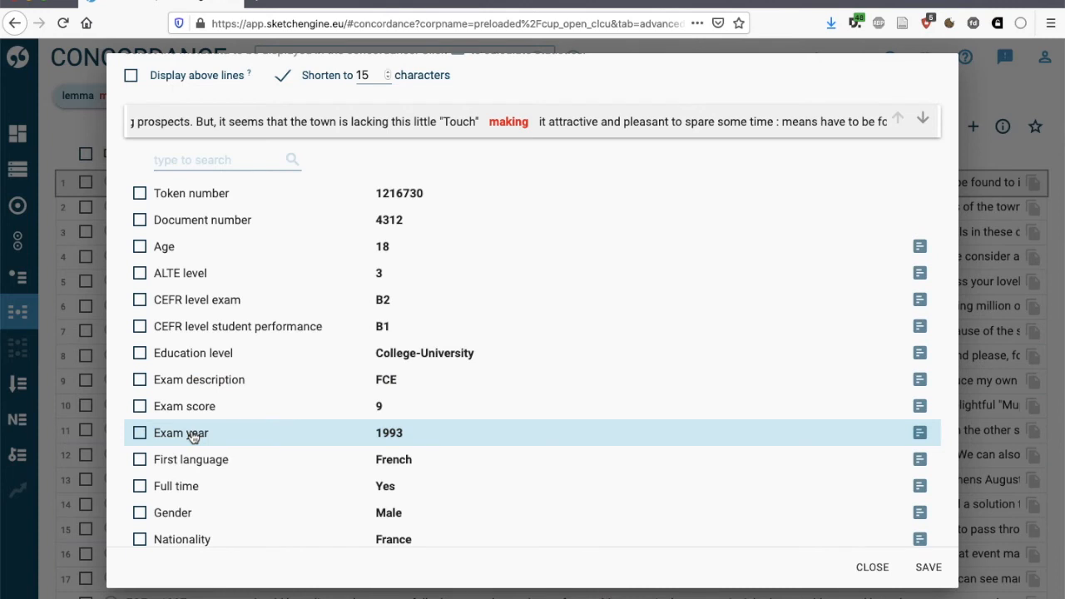
pyautogui.click(139, 499)
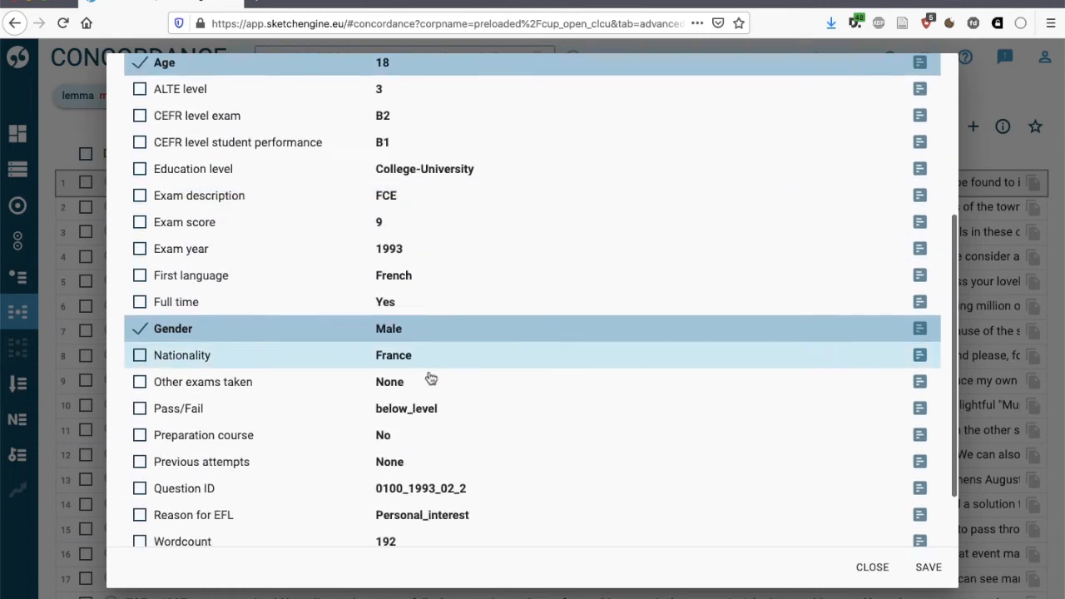
pyautogui.click(928, 566)
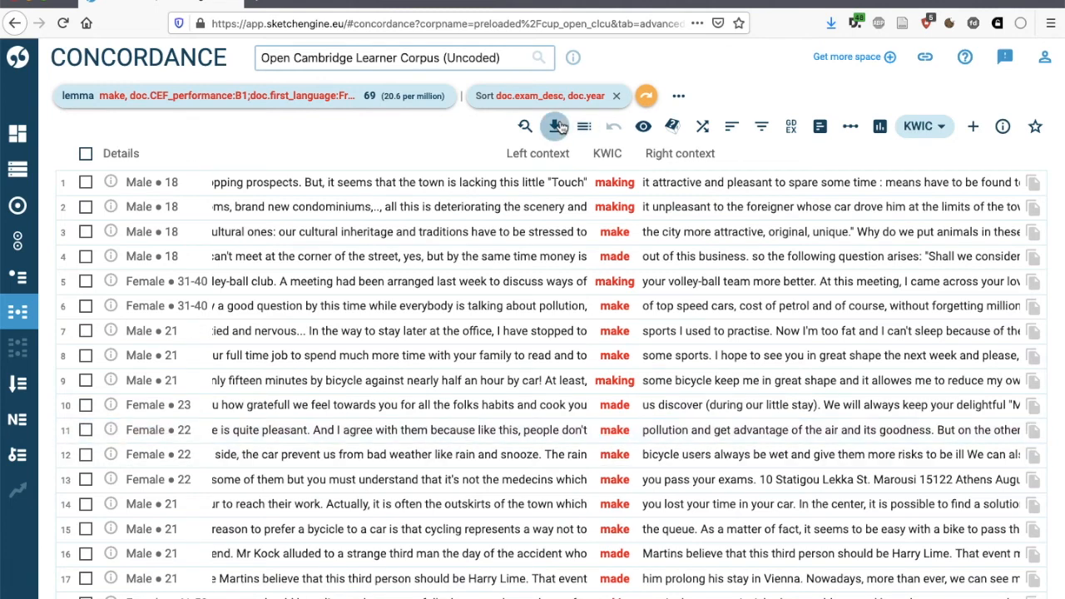
pyautogui.moveTo(555, 126)
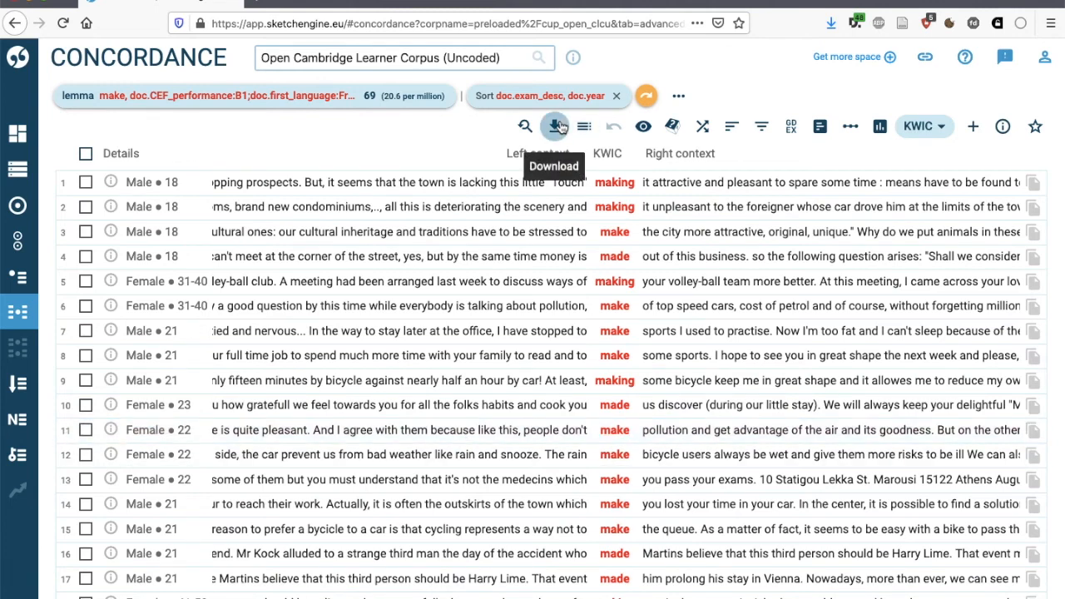
pyautogui.click(85, 182)
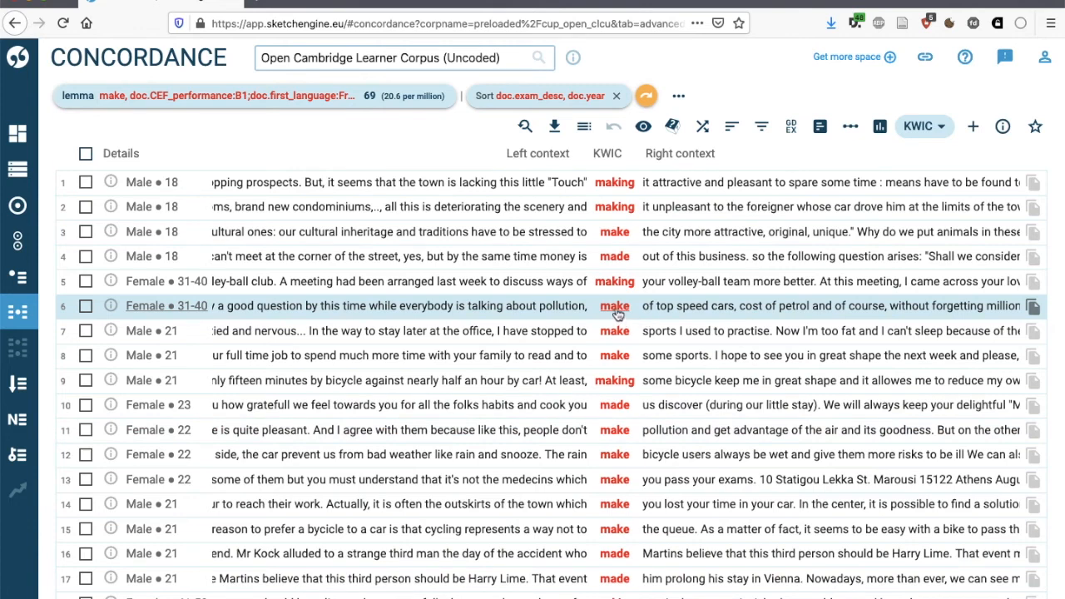
pyautogui.moveTo(669, 309)
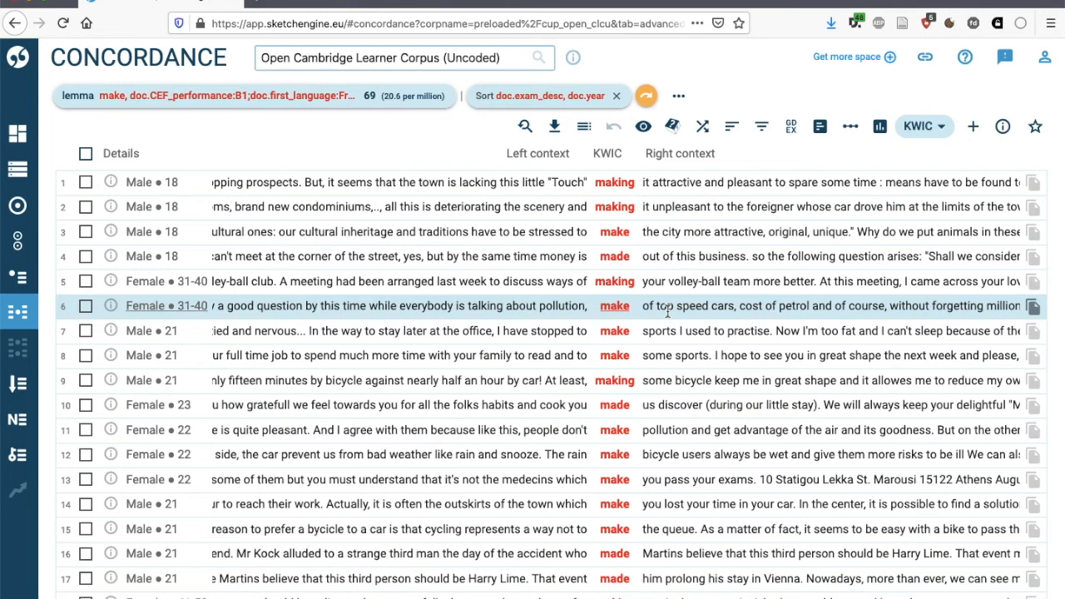
pyautogui.moveTo(818, 126)
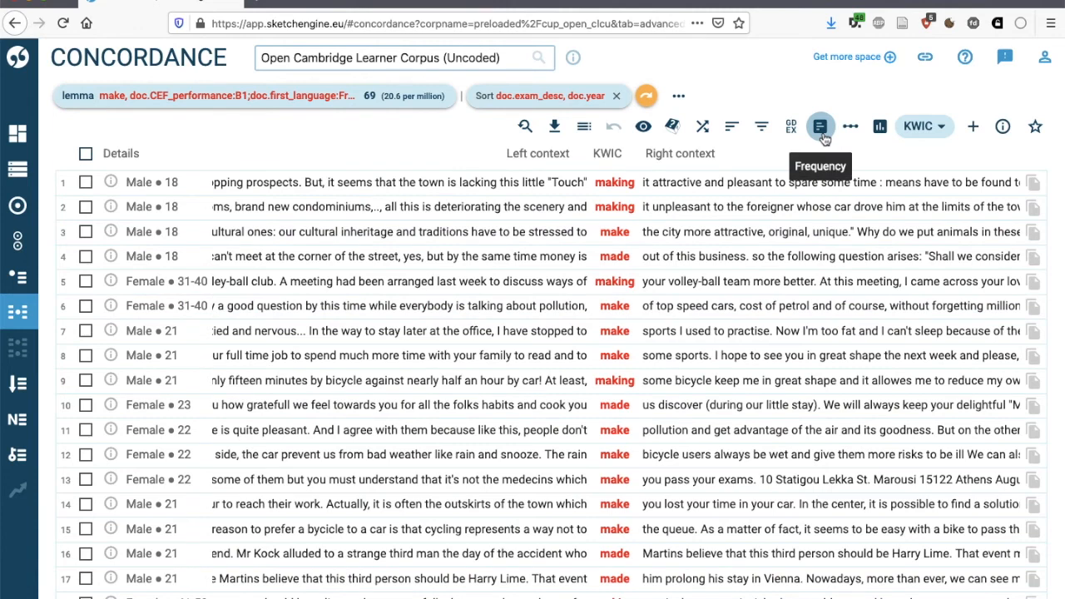
# Generate the lemma frequency list of words right after 'make', led by 'a' (14)
pyautogui.click(820, 126)
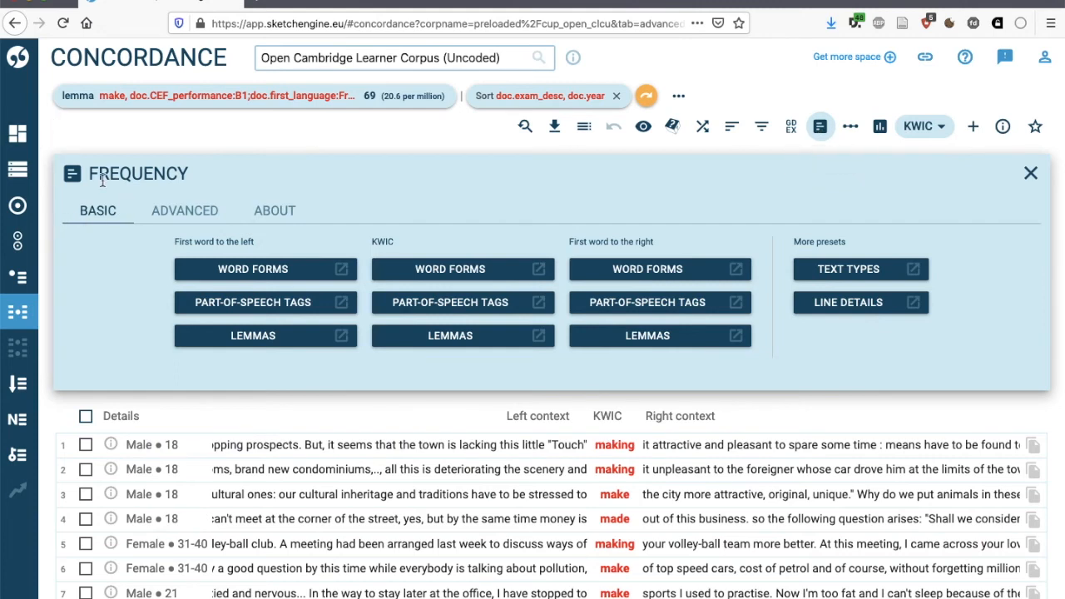
pyautogui.moveTo(615, 389)
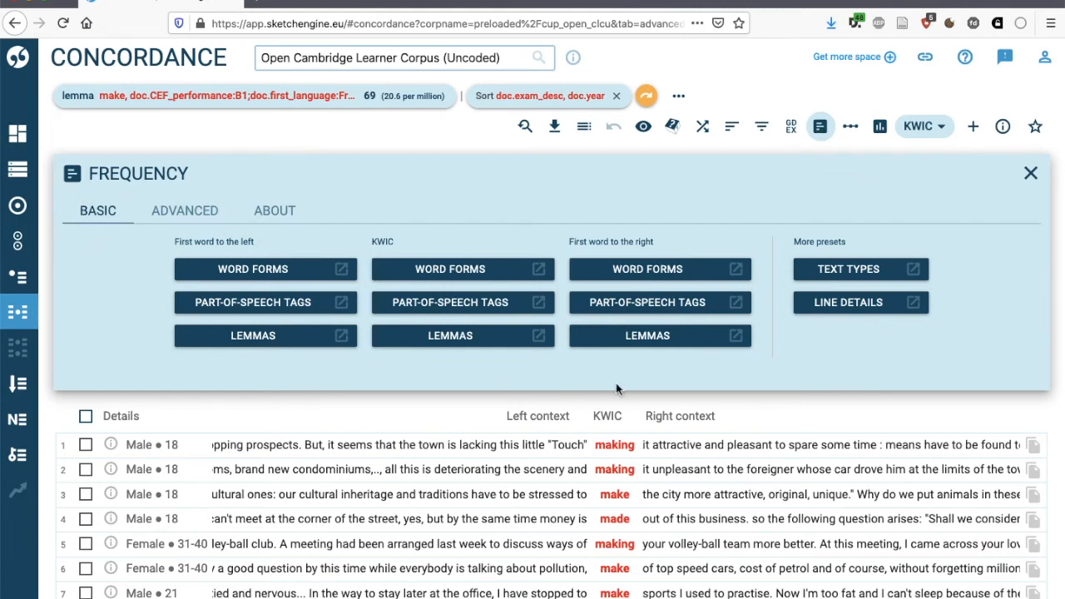
pyautogui.moveTo(586, 246)
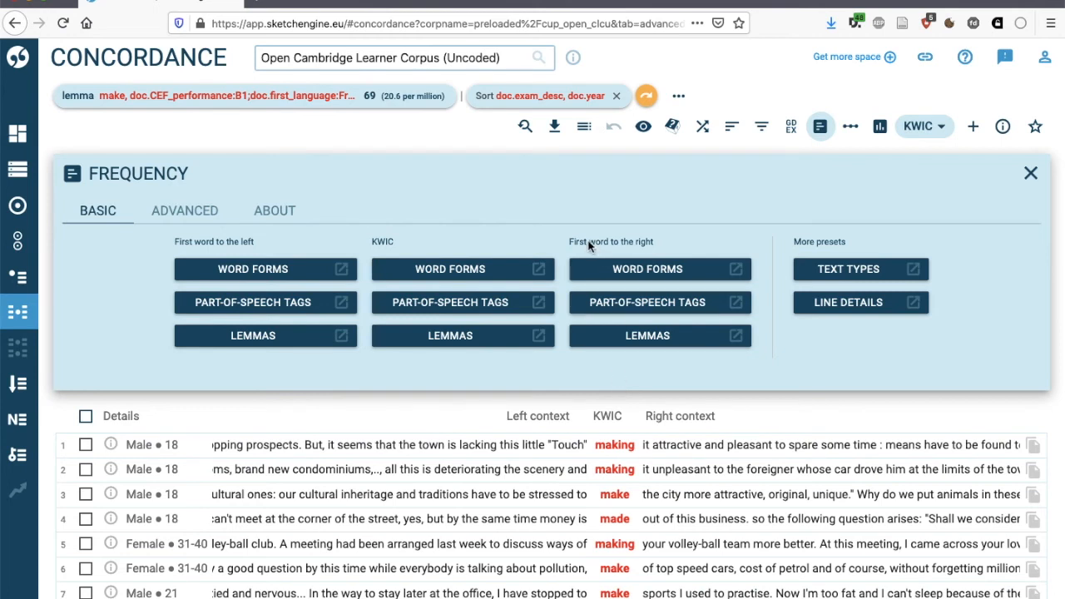
pyautogui.moveTo(659, 336)
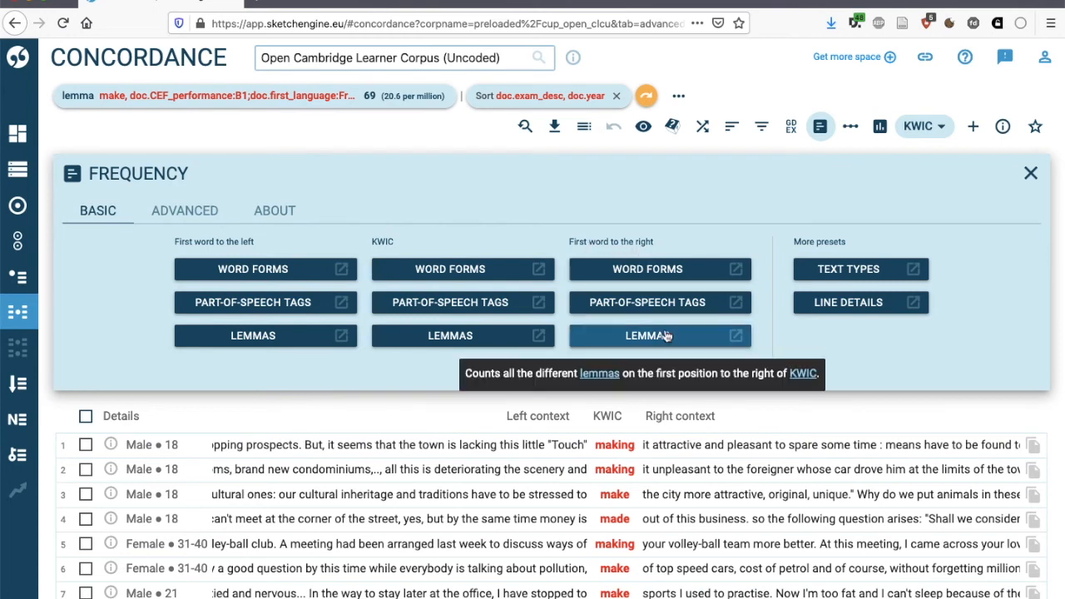
pyautogui.click(649, 336)
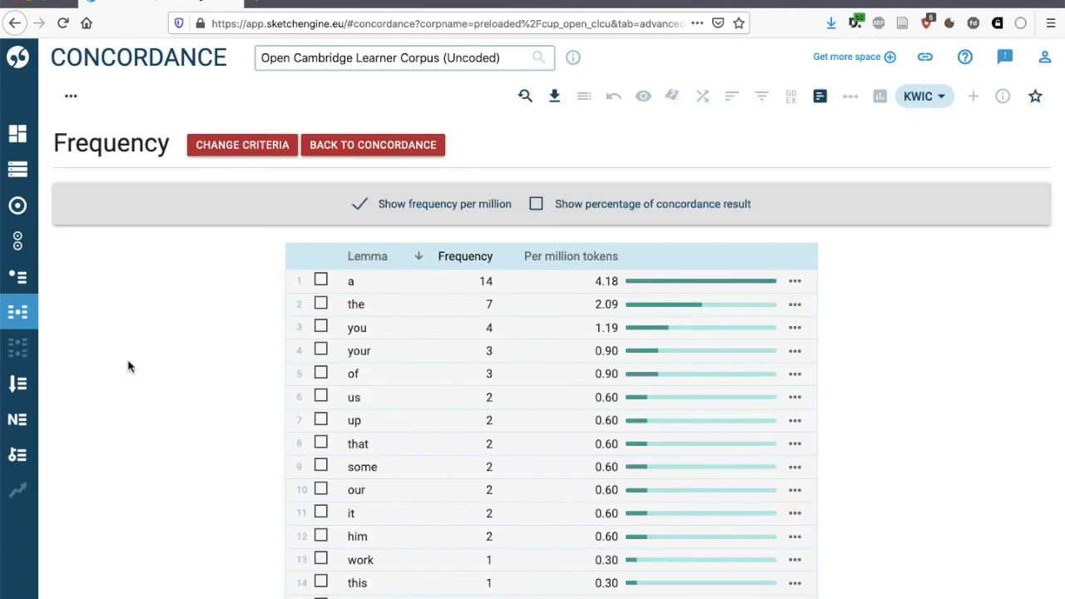
pyautogui.scroll(-3)
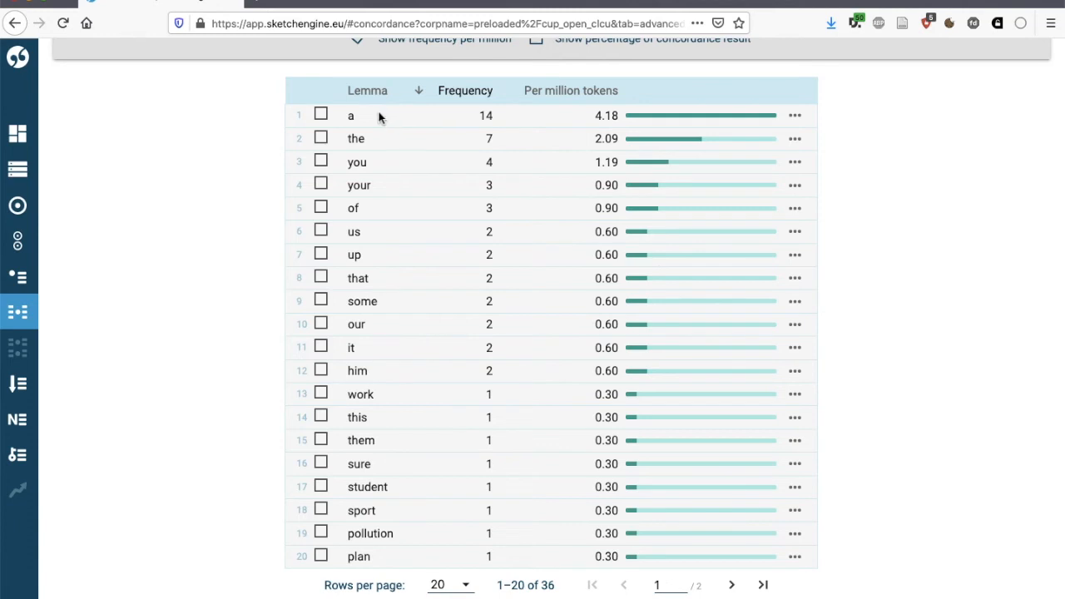
pyautogui.moveTo(373, 186)
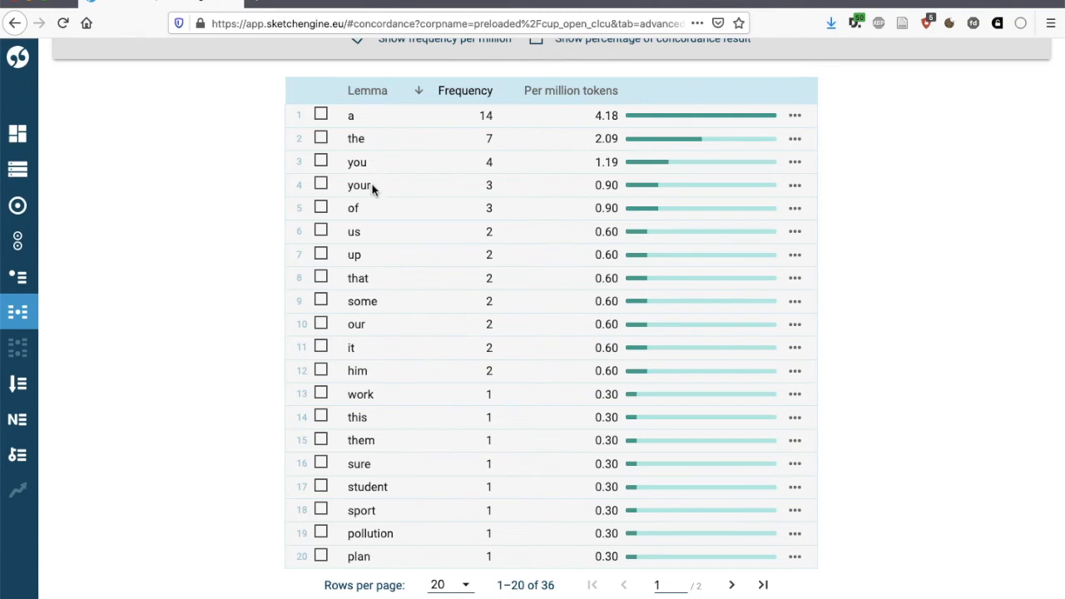
pyautogui.moveTo(366, 239)
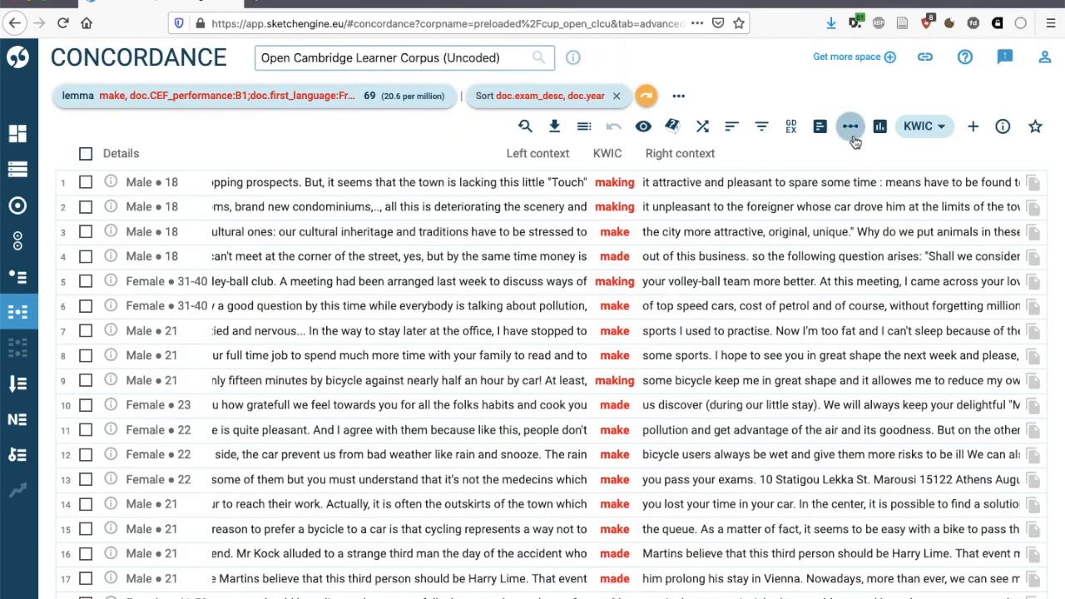
pyautogui.moveTo(850, 126)
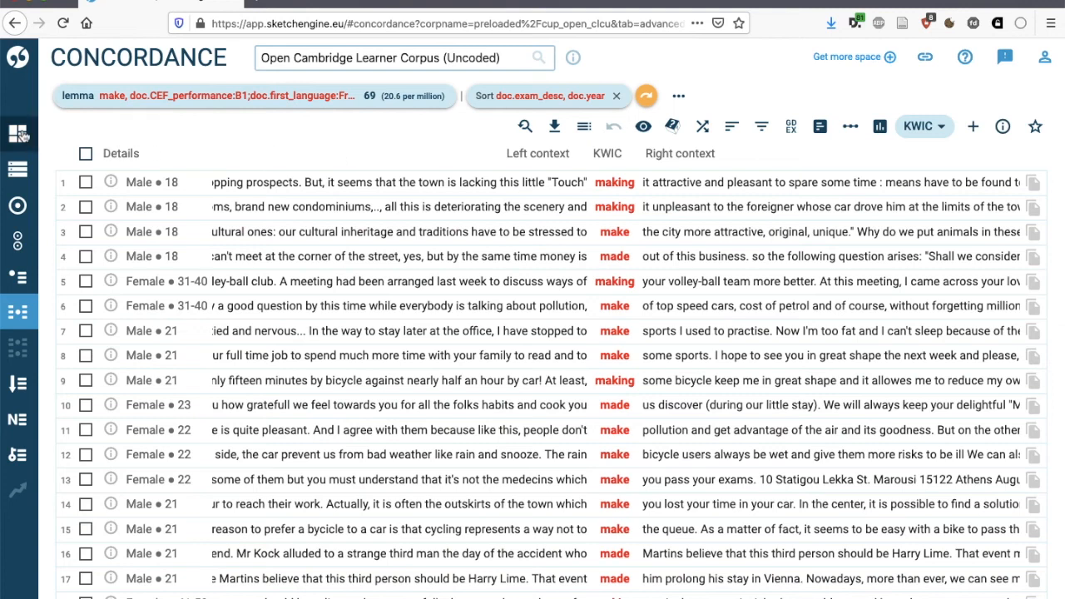
# From the Dashboard, run Wordlist for all verbs, topped by 'be' (148,403)
pyautogui.click(19, 133)
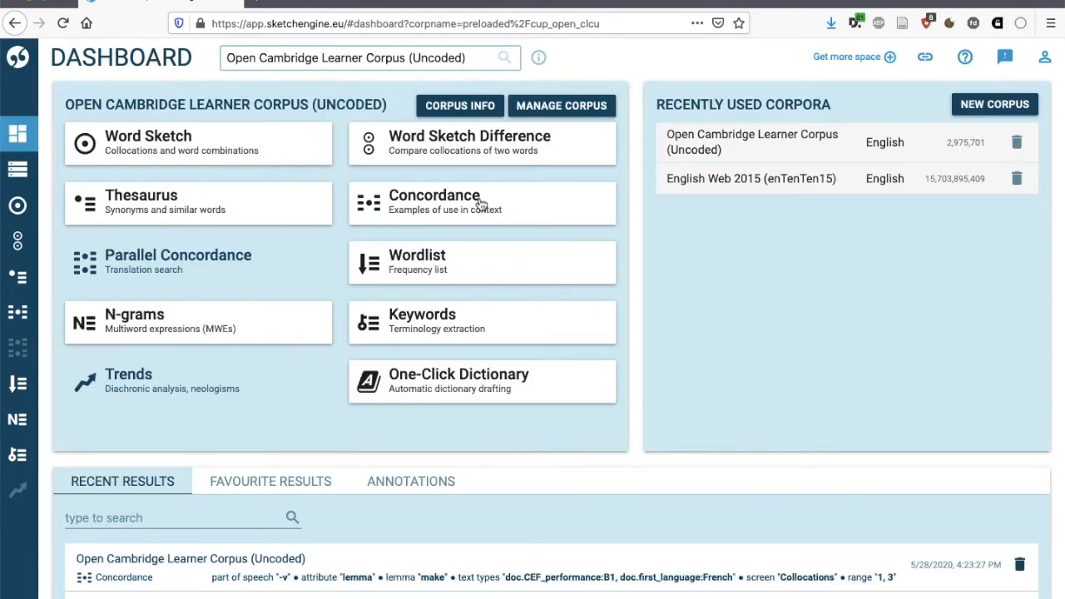
pyautogui.moveTo(472, 263)
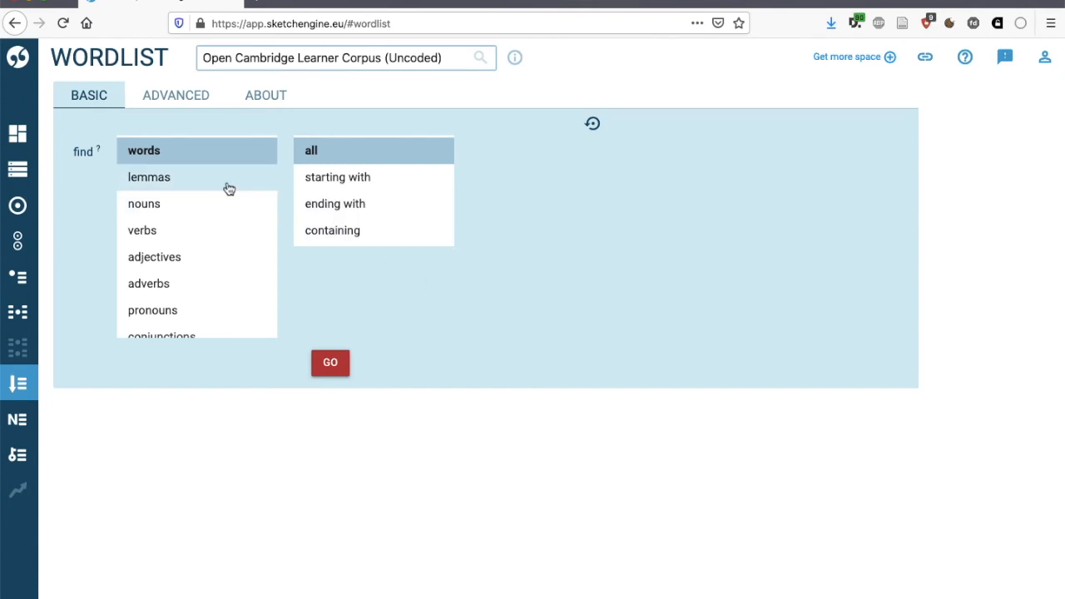
pyautogui.click(143, 203)
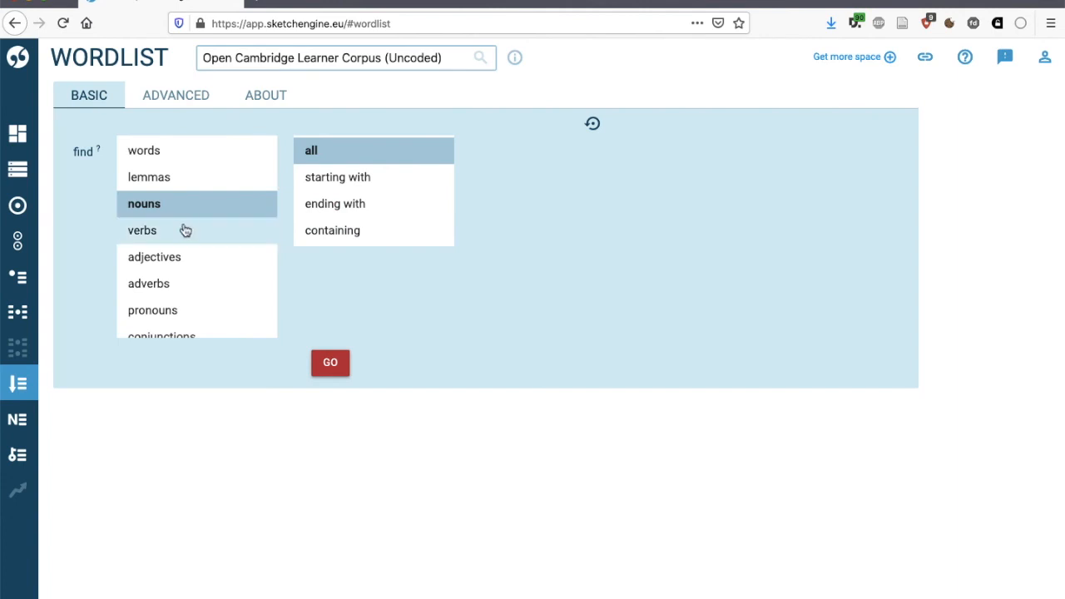
pyautogui.click(143, 230)
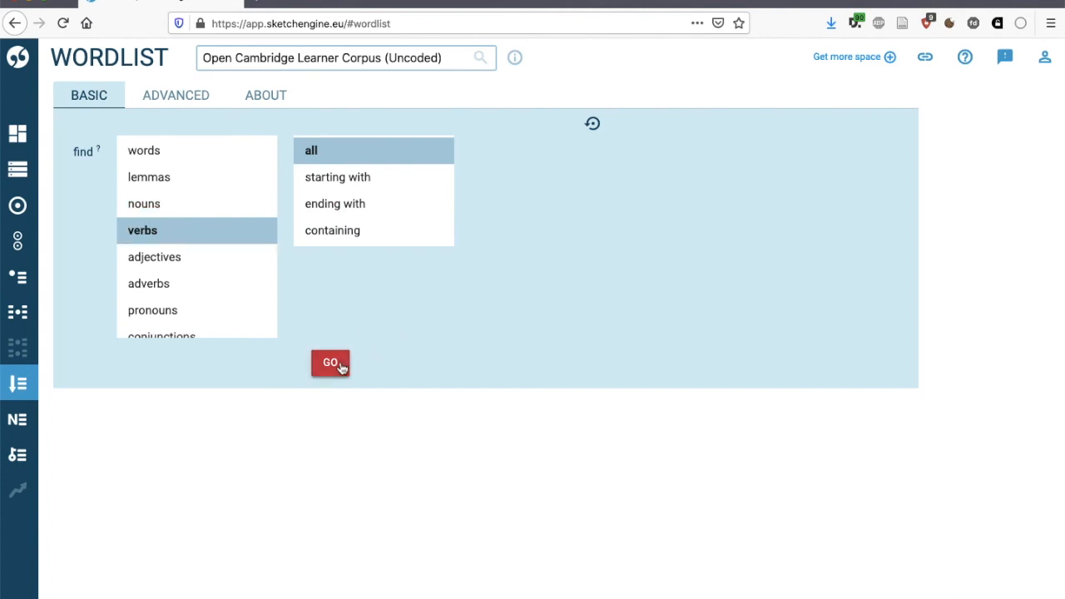
pyautogui.click(330, 363)
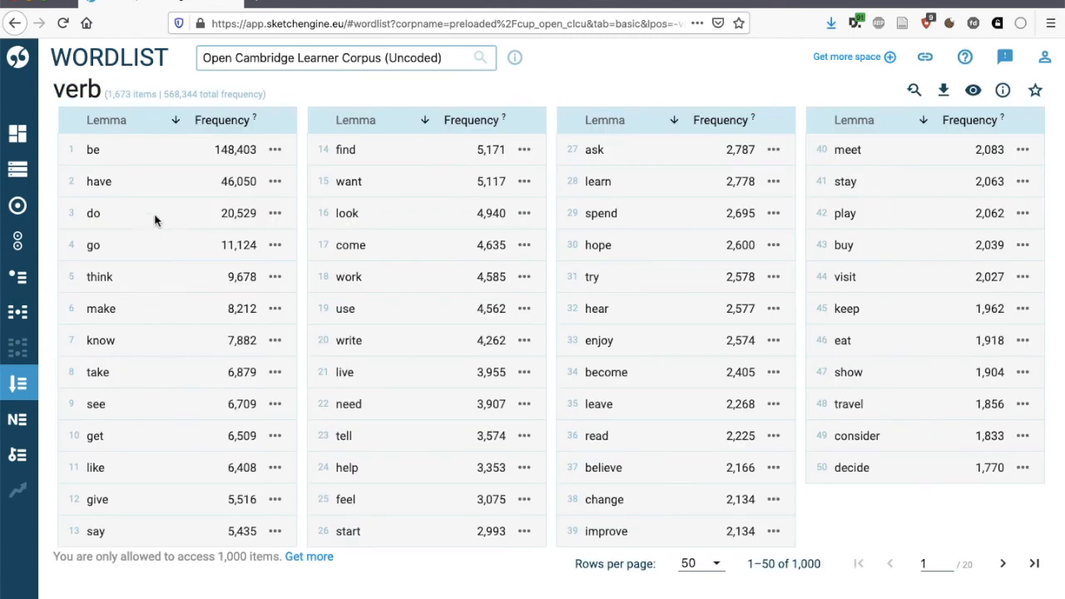
pyautogui.moveTo(115, 160)
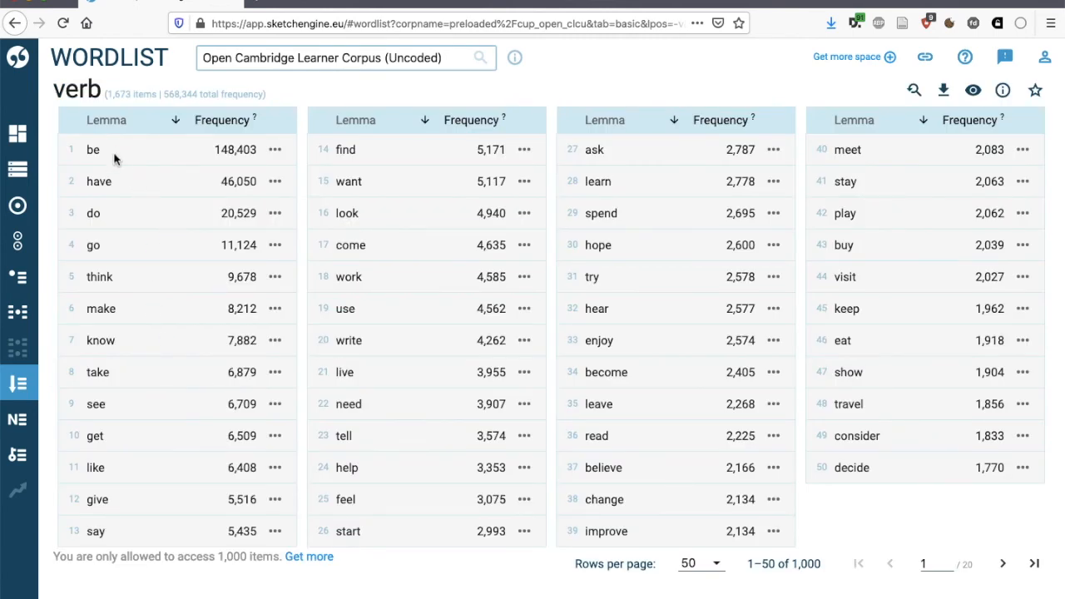
pyautogui.moveTo(116, 241)
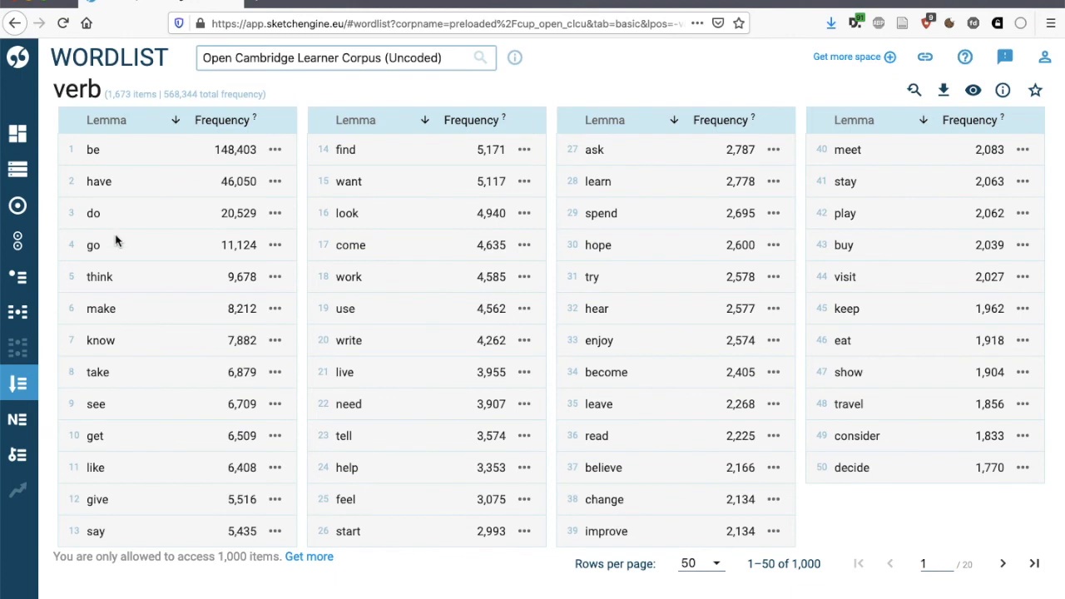
pyautogui.moveTo(127, 310)
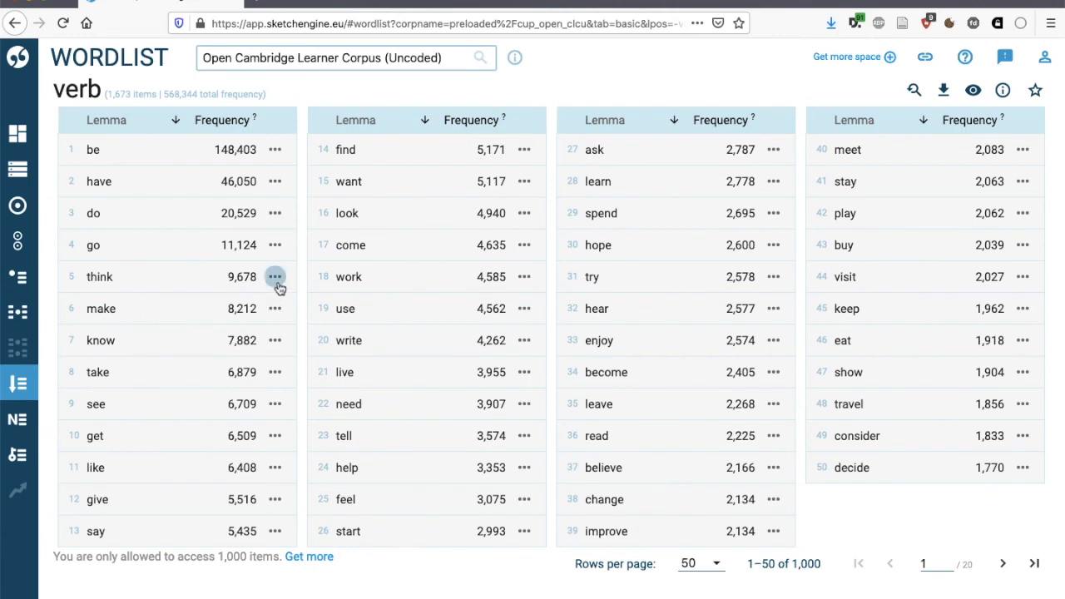
# Show the 9,678-hit concordance for 'think', expand one line's context, then bring up the corpus selector
pyautogui.click(275, 276)
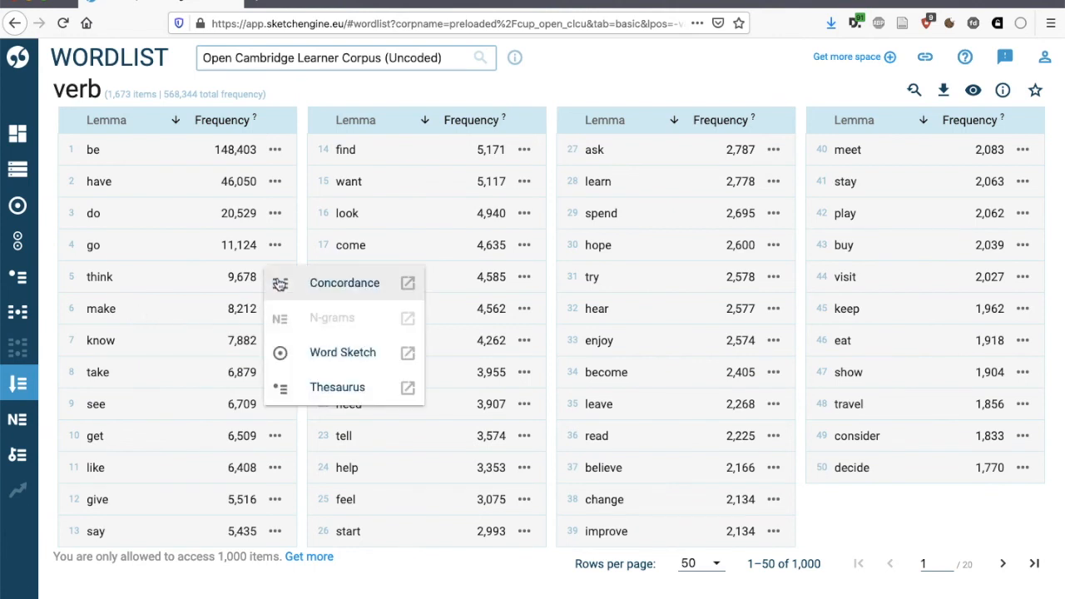
pyautogui.click(343, 283)
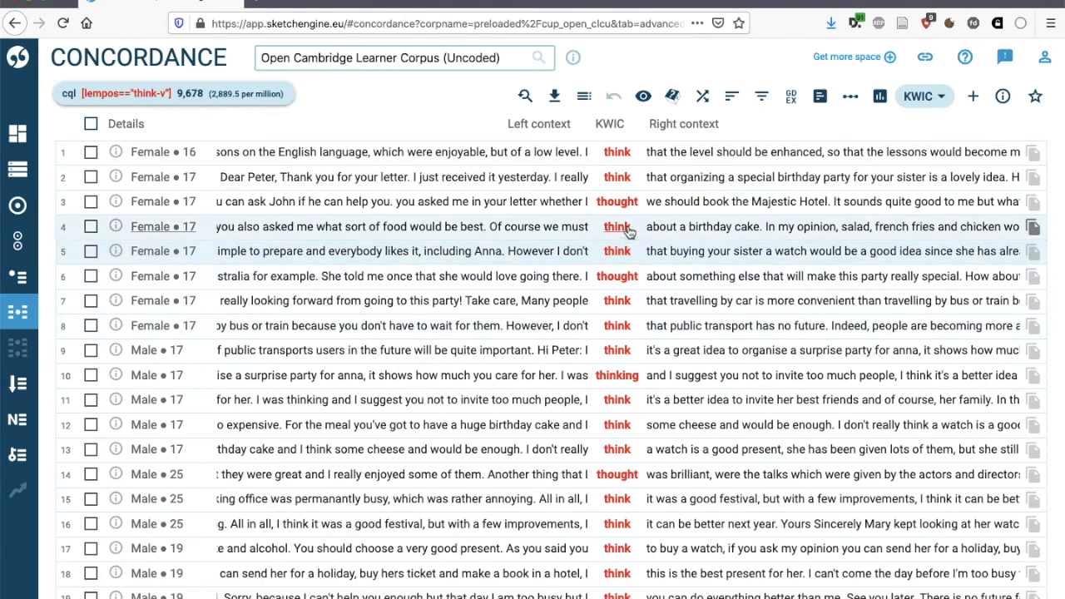
pyautogui.scroll(-3)
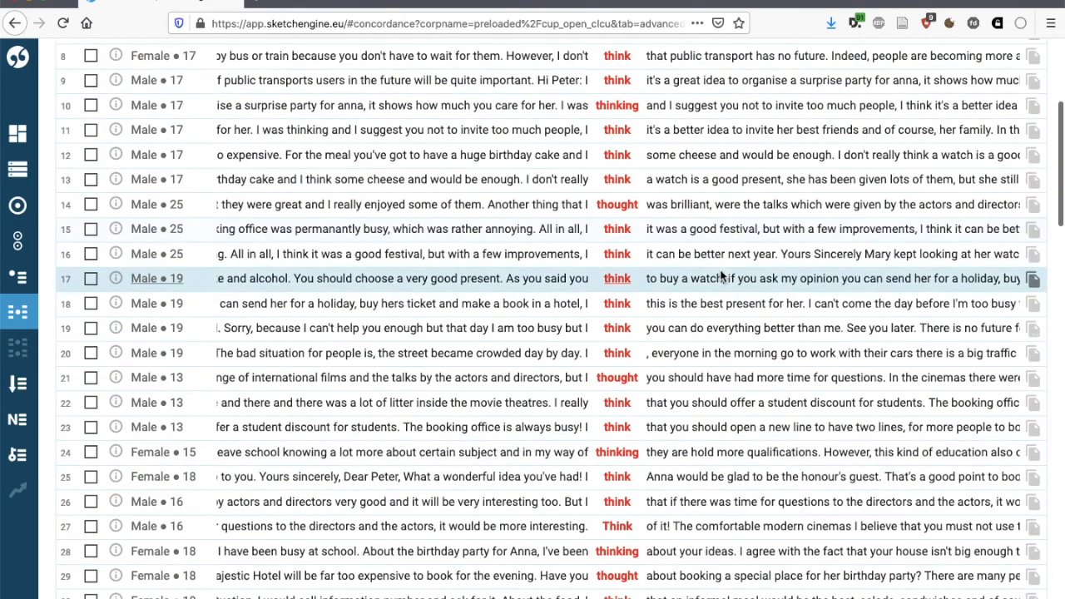
pyautogui.click(617, 253)
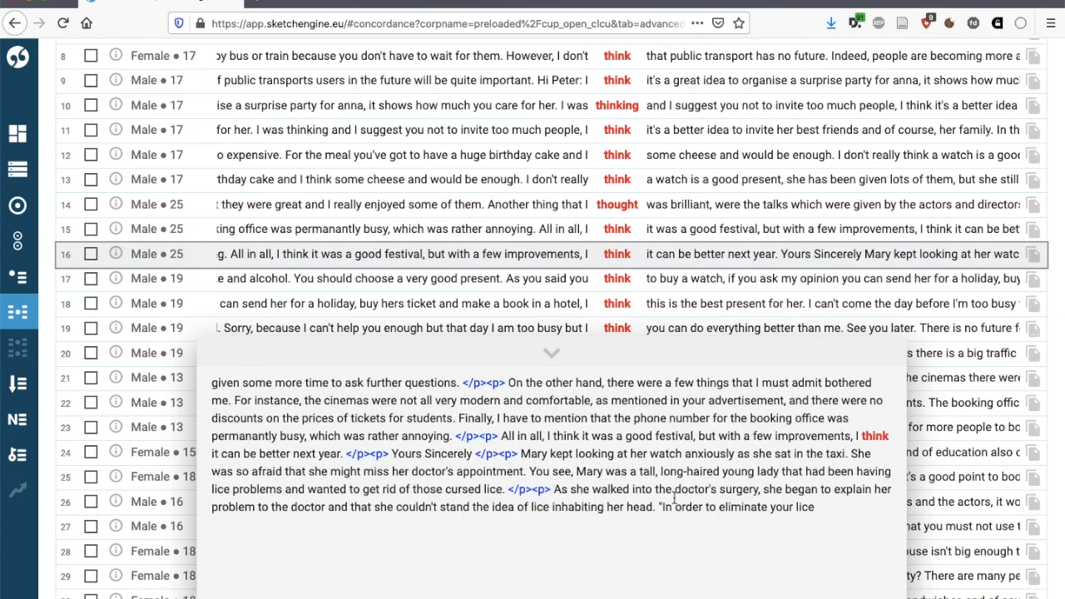
pyautogui.moveTo(569, 386)
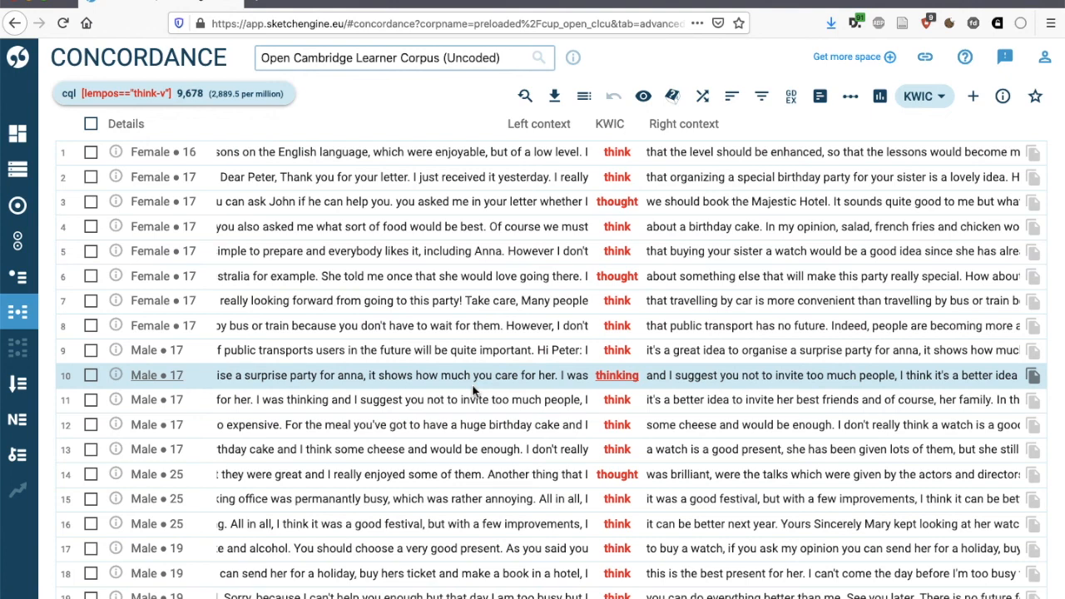
pyautogui.click(402, 56)
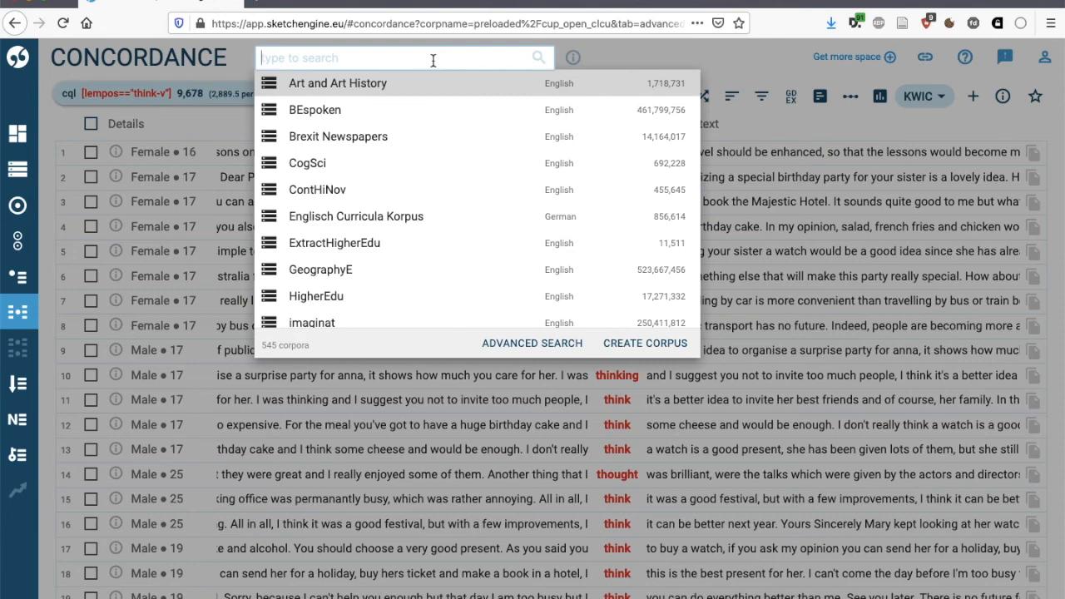
# Search 'bnc' and switch to the British National Corpus, reviewing its 112,345,722-token statistics
pyautogui.write('bnc')
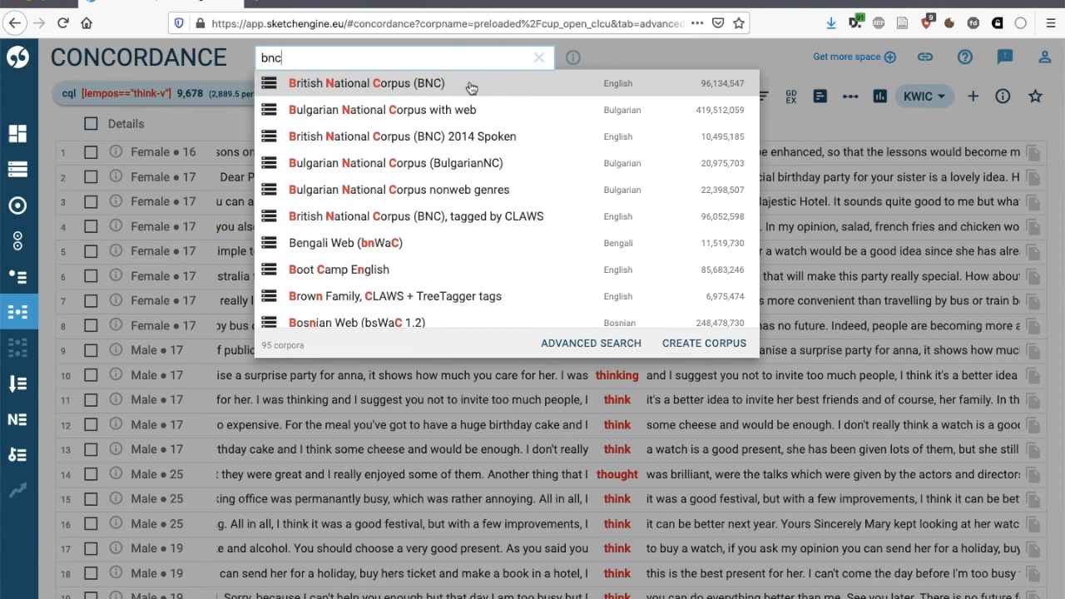
pyautogui.click(366, 83)
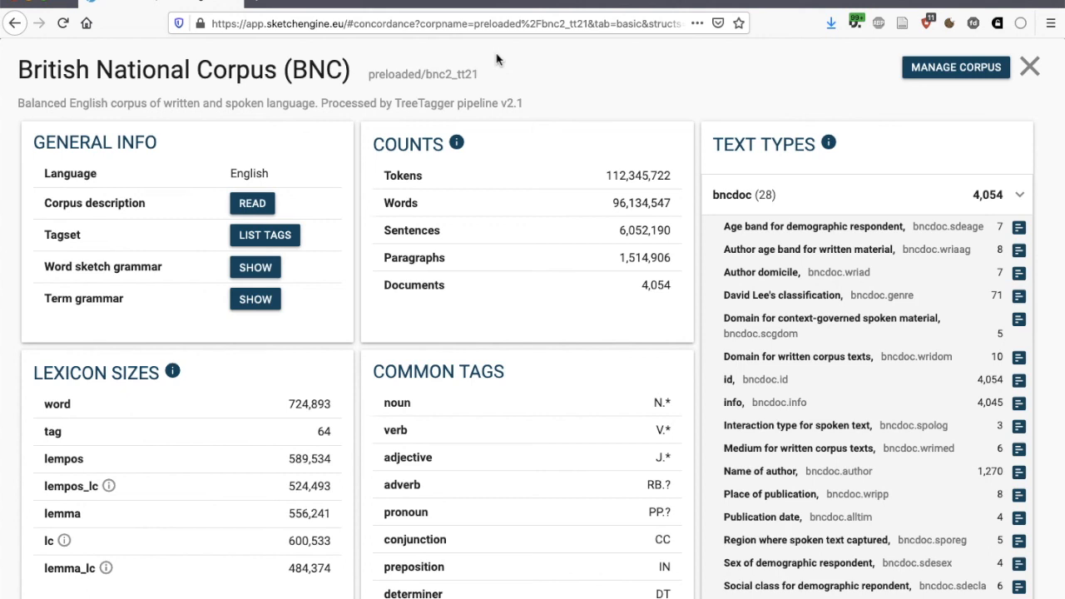
pyautogui.moveTo(519, 90)
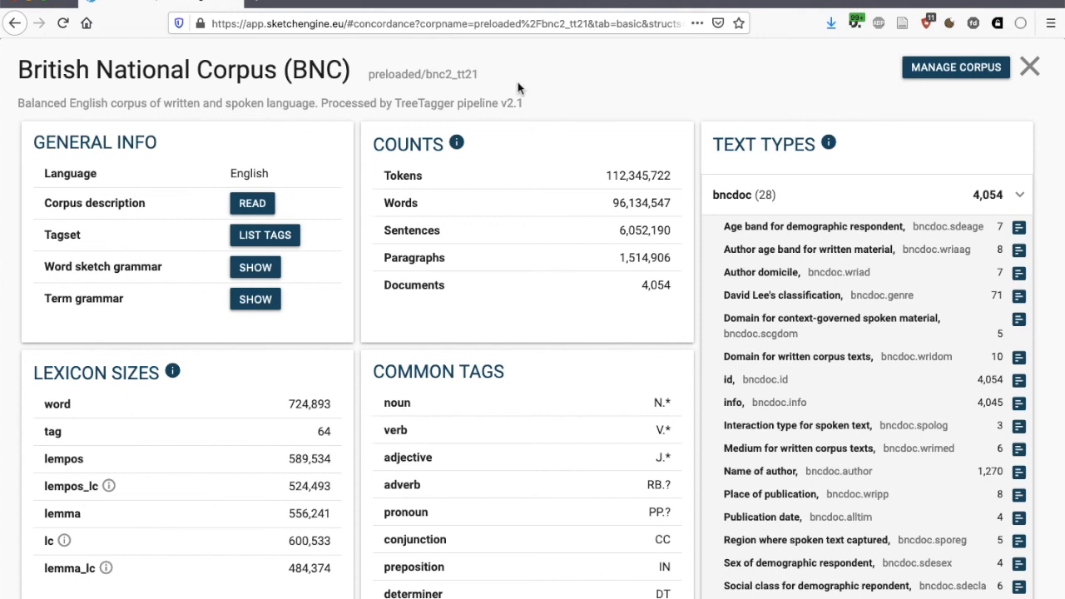
pyautogui.moveTo(523, 156)
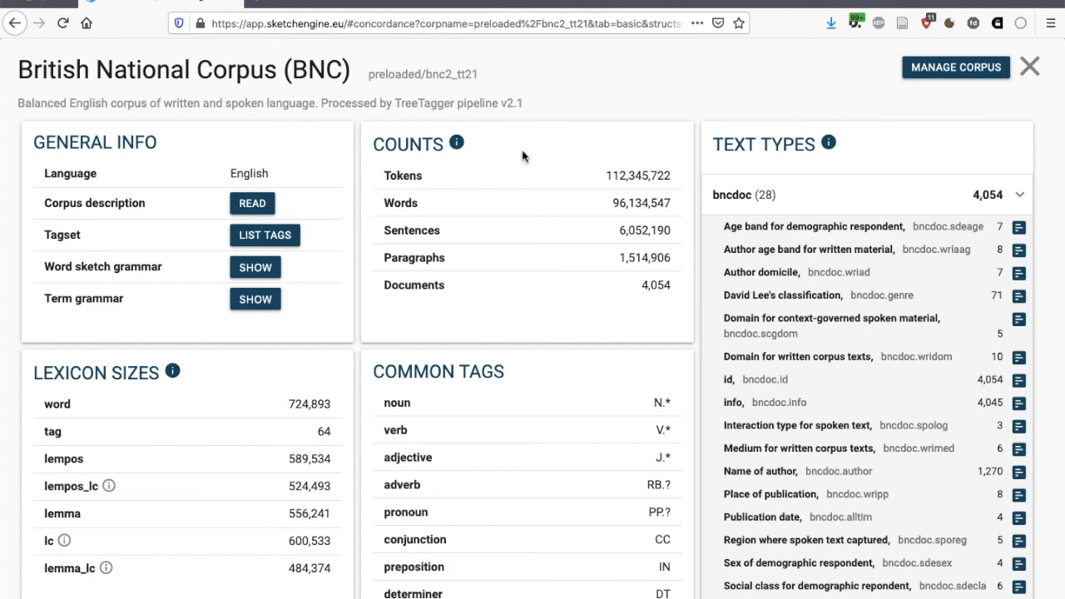
pyautogui.moveTo(636, 230)
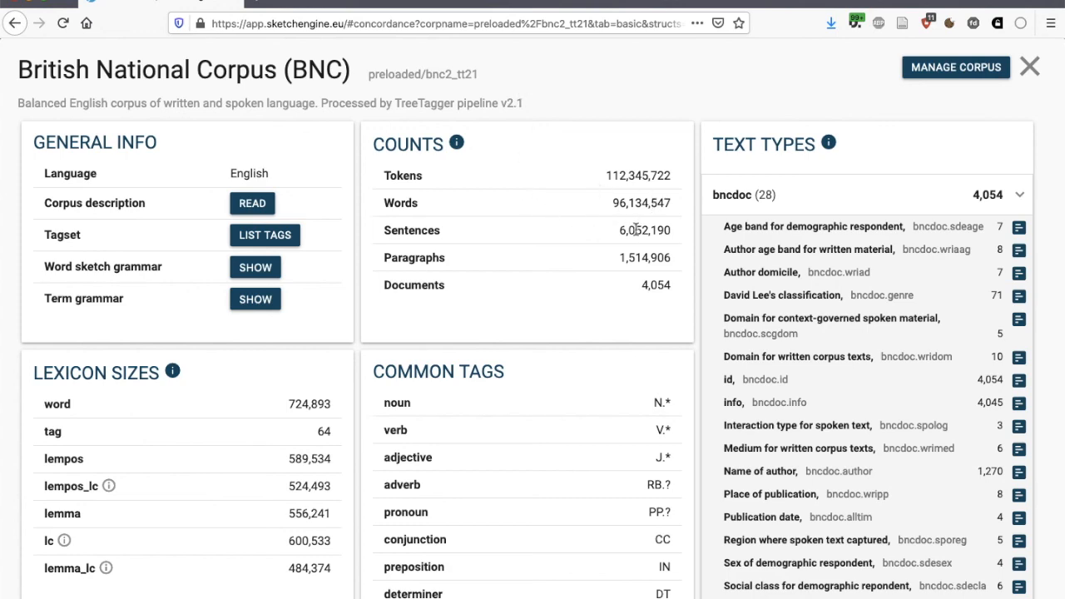
pyautogui.scroll(-3)
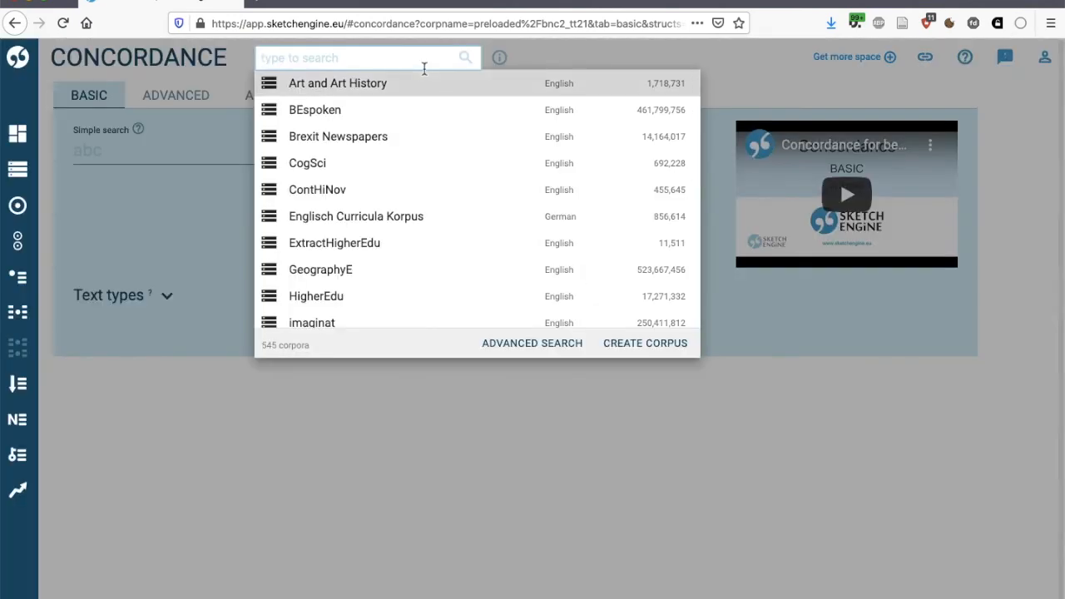
# Search 'bn' and select British National Corpus (BNC) 2014 Spoken as the corpus
pyautogui.write('bnc')
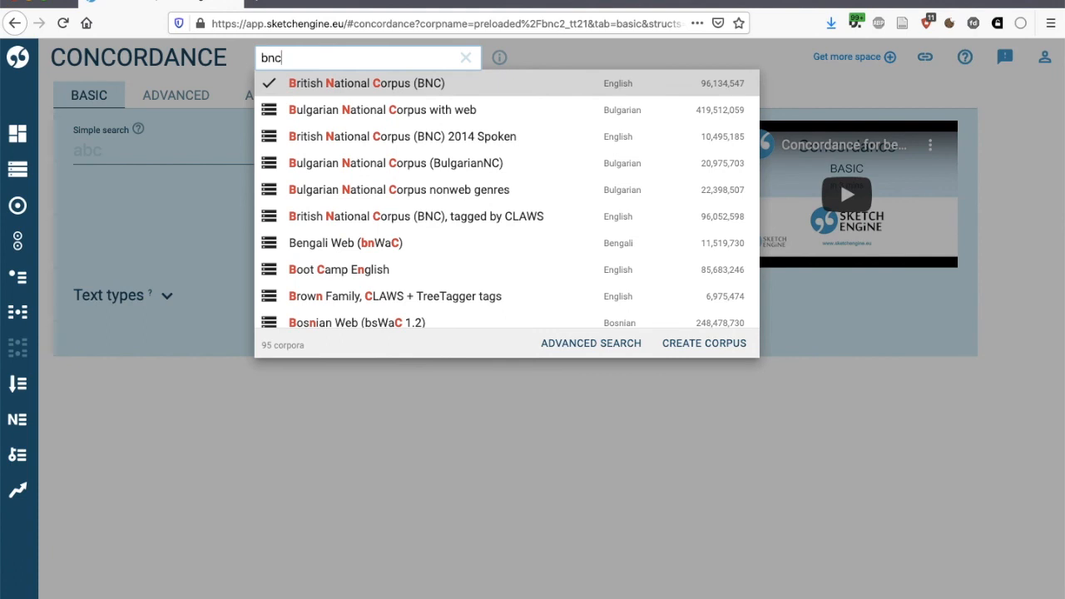
pyautogui.click(403, 136)
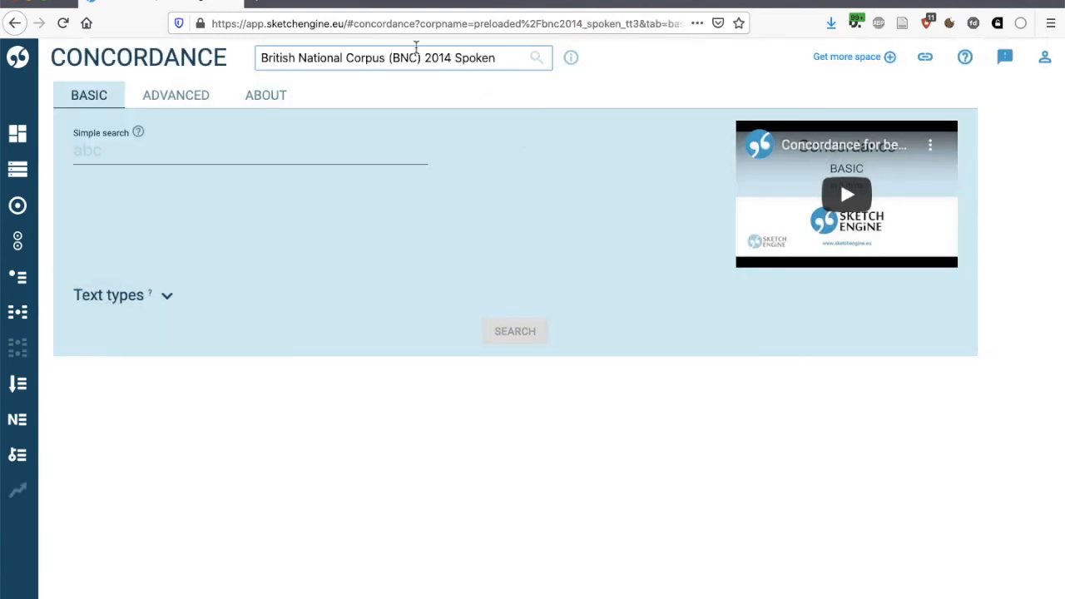
pyautogui.moveTo(410, 103)
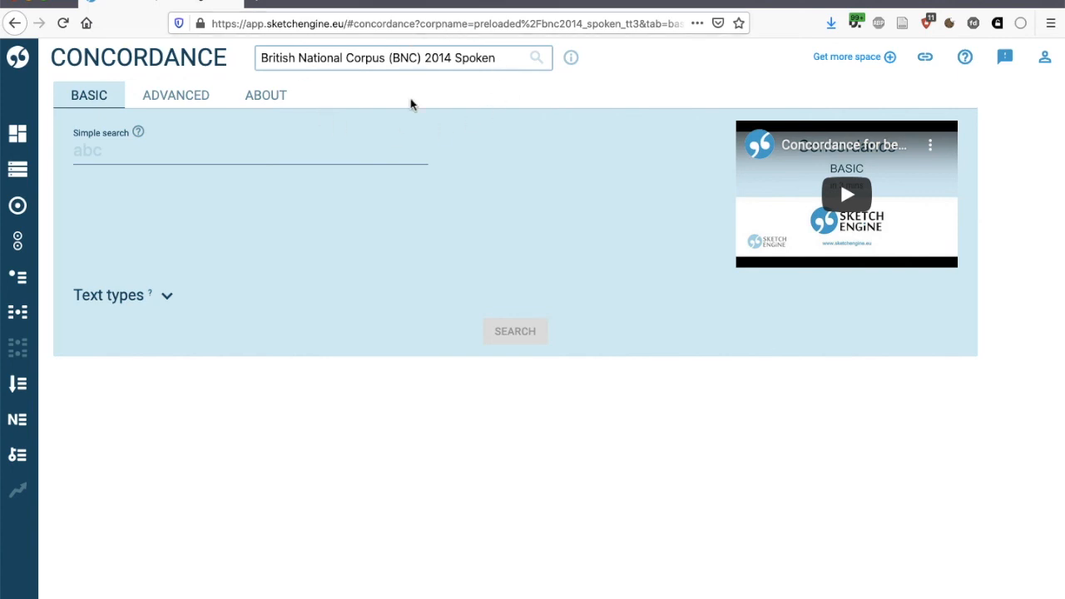